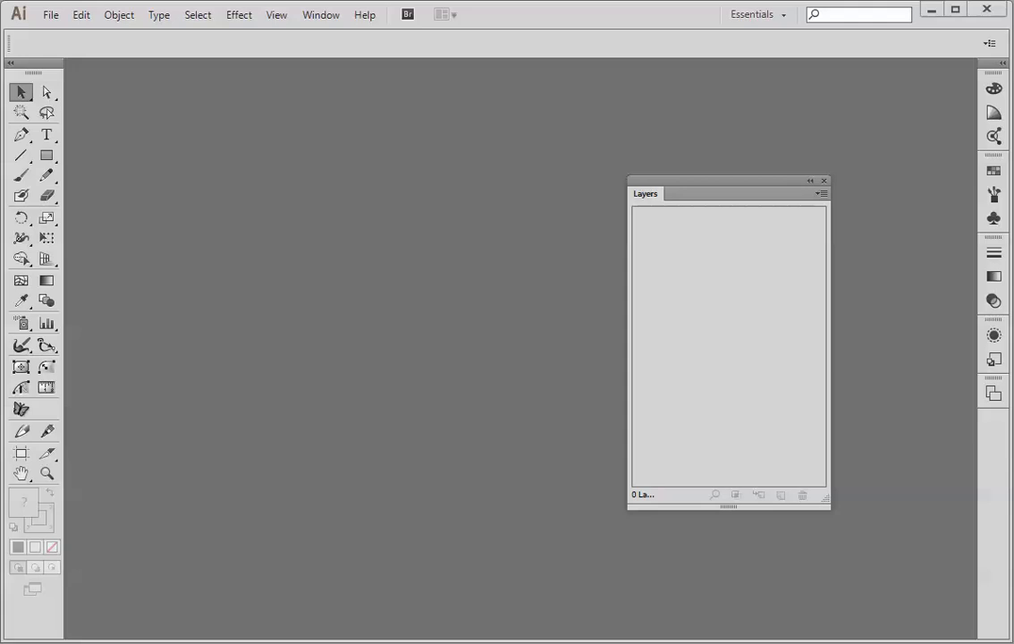
mouse_move(72, 103)
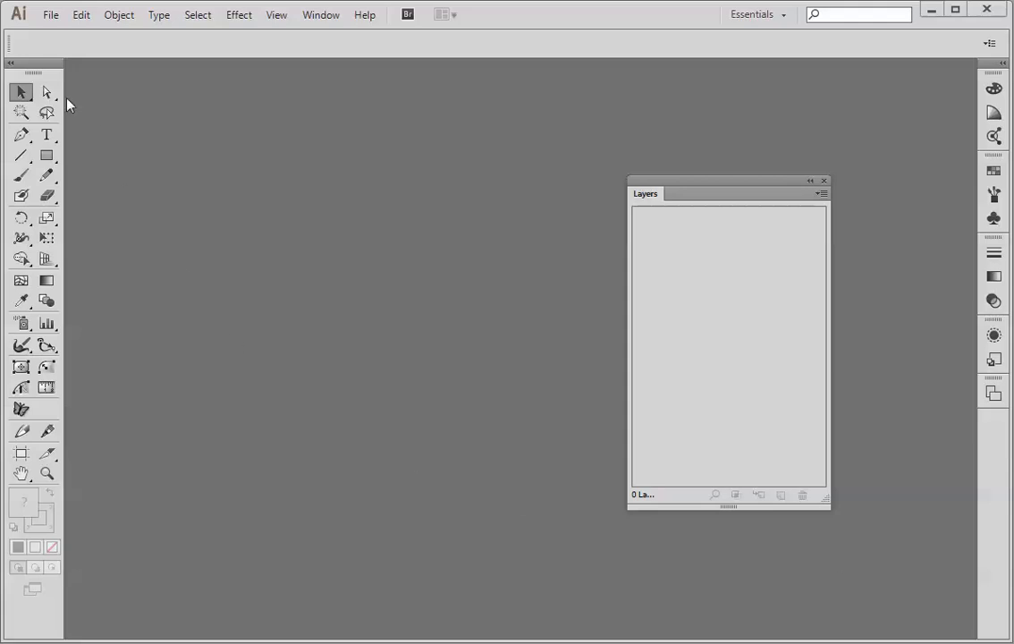
mouse_move(97, 393)
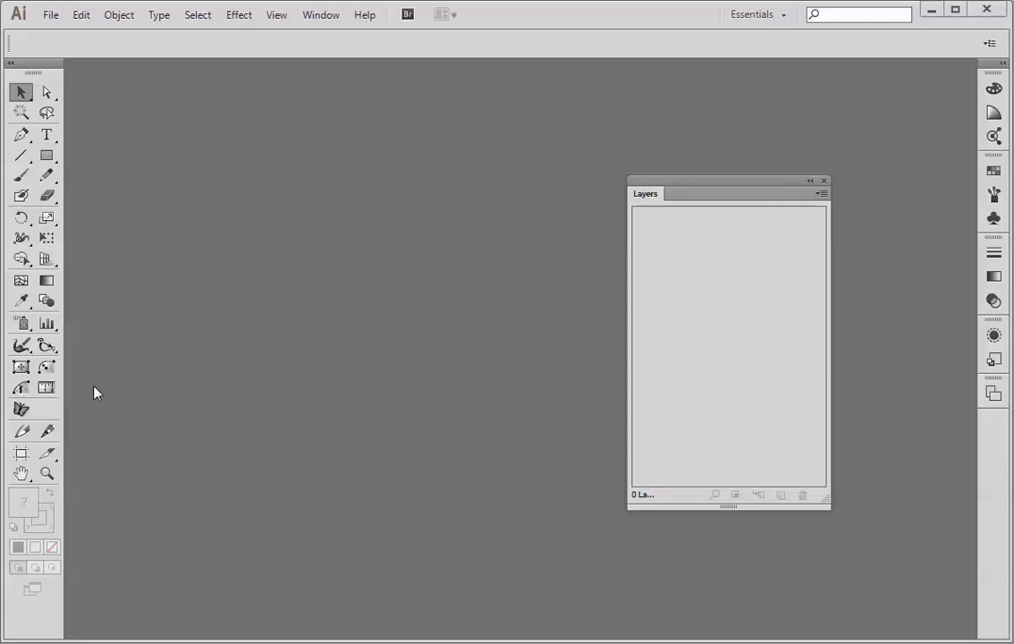
mouse_move(107, 322)
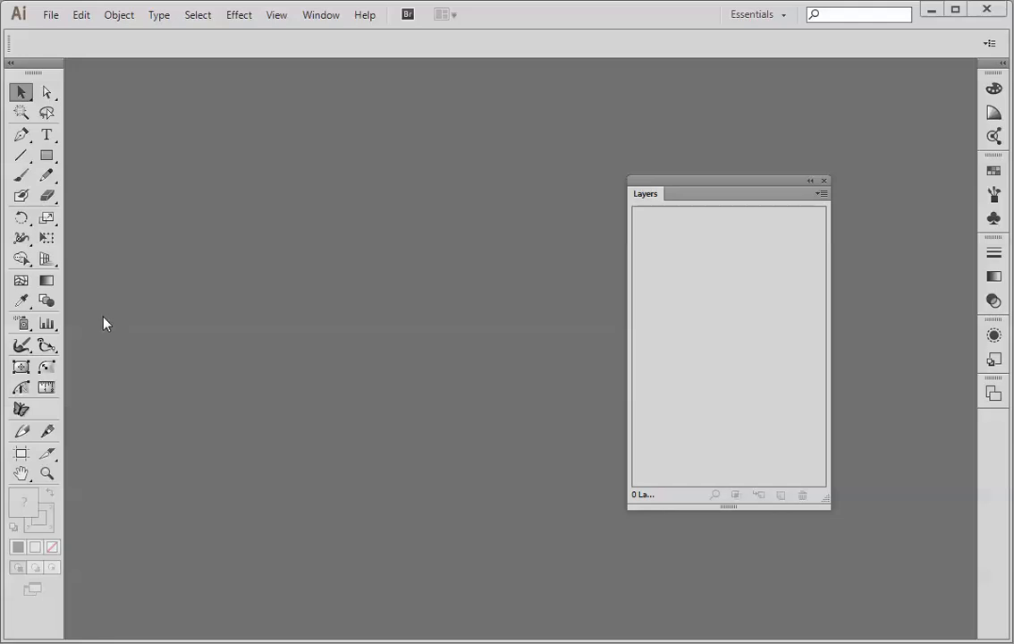
mouse_move(46, 239)
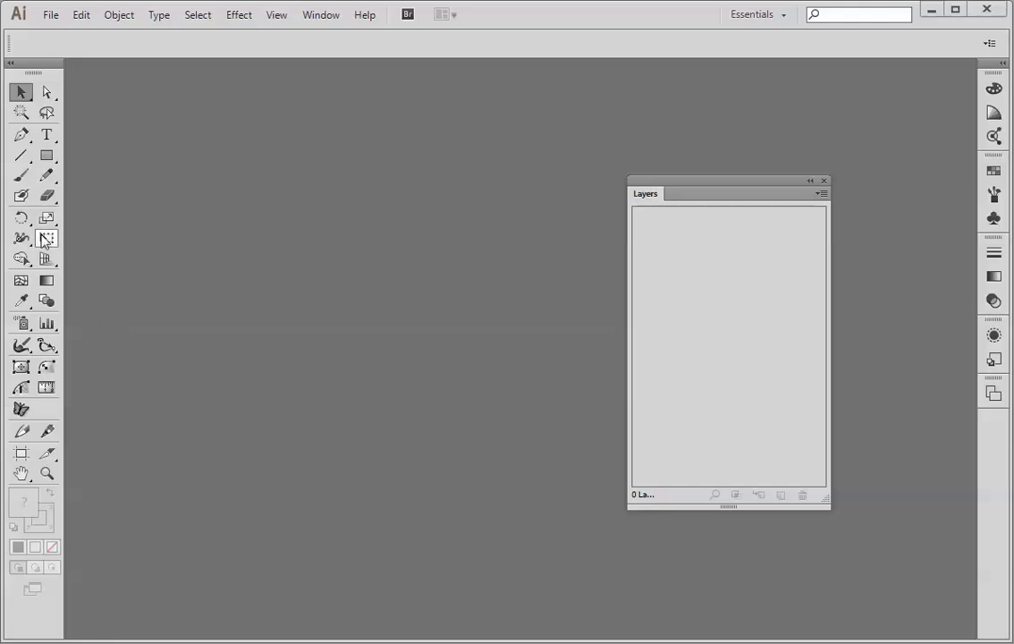
mouse_move(165, 404)
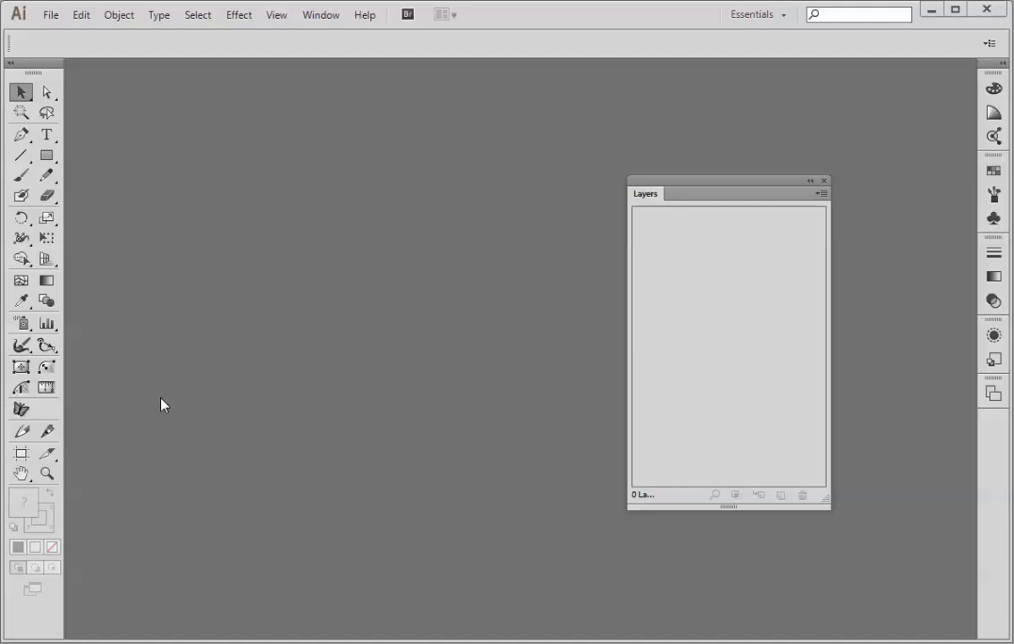
mouse_move(97, 275)
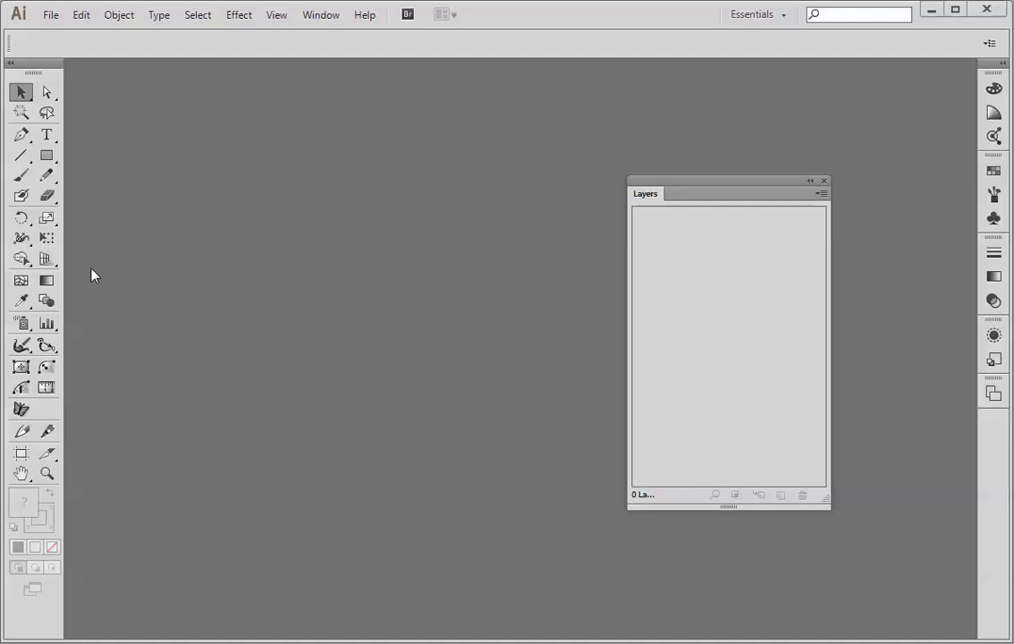
mouse_move(97, 275)
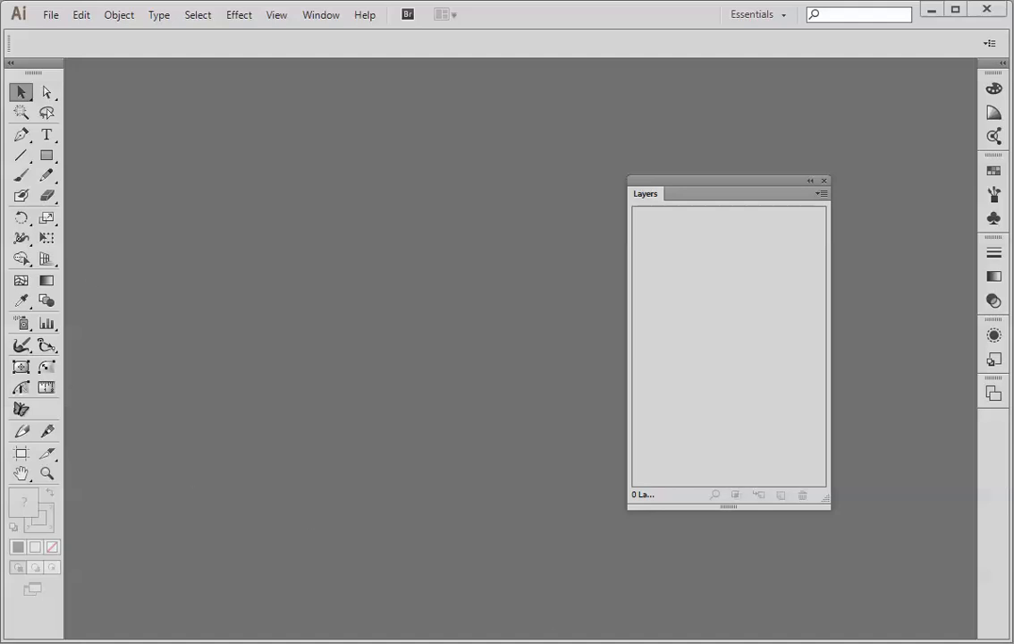
mouse_move(333, 551)
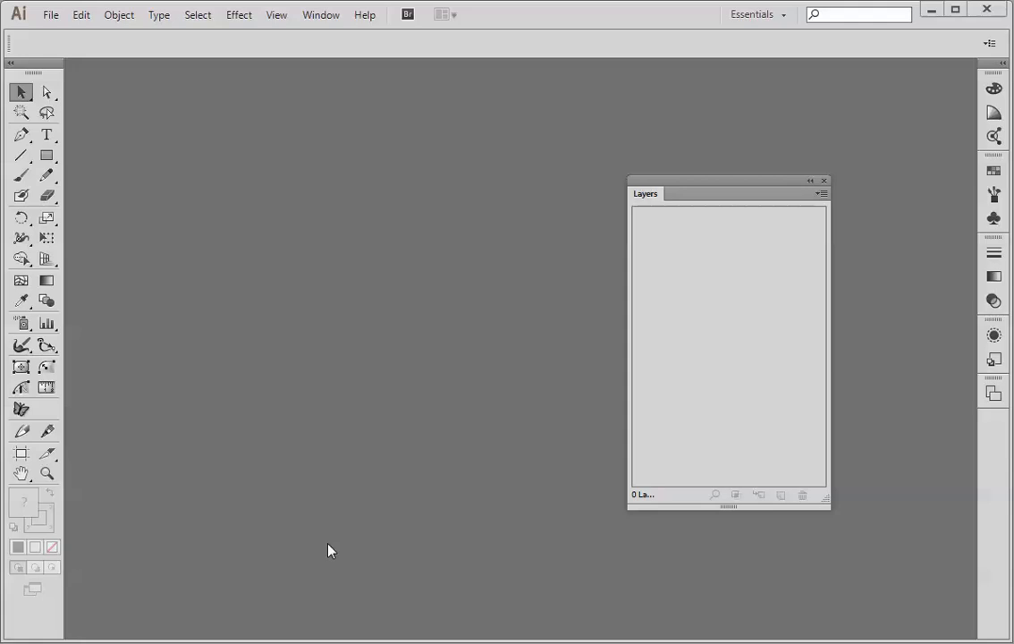
mouse_move(331, 540)
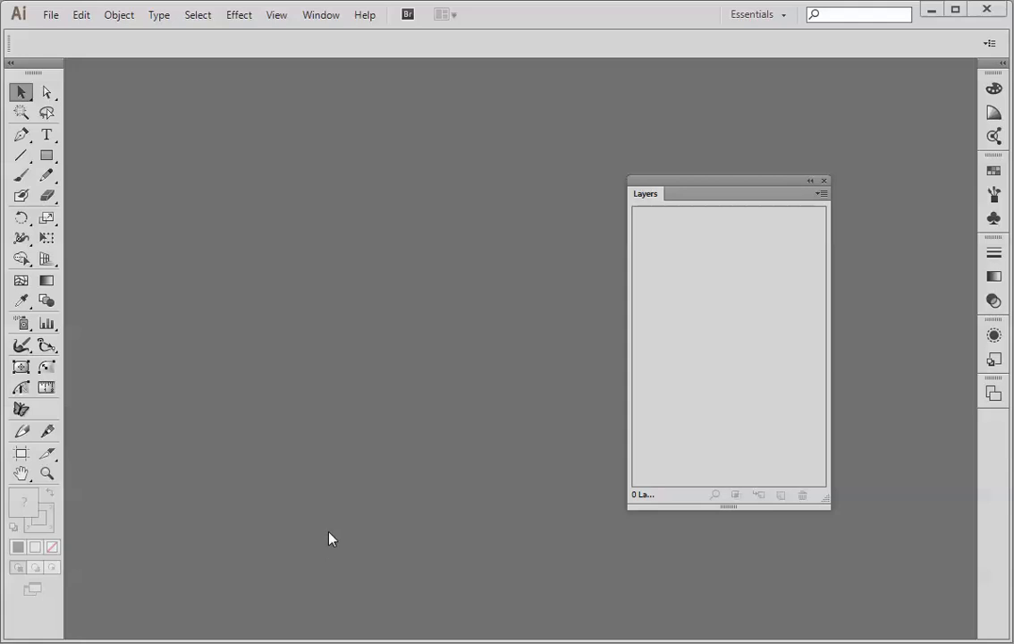
mouse_move(276, 358)
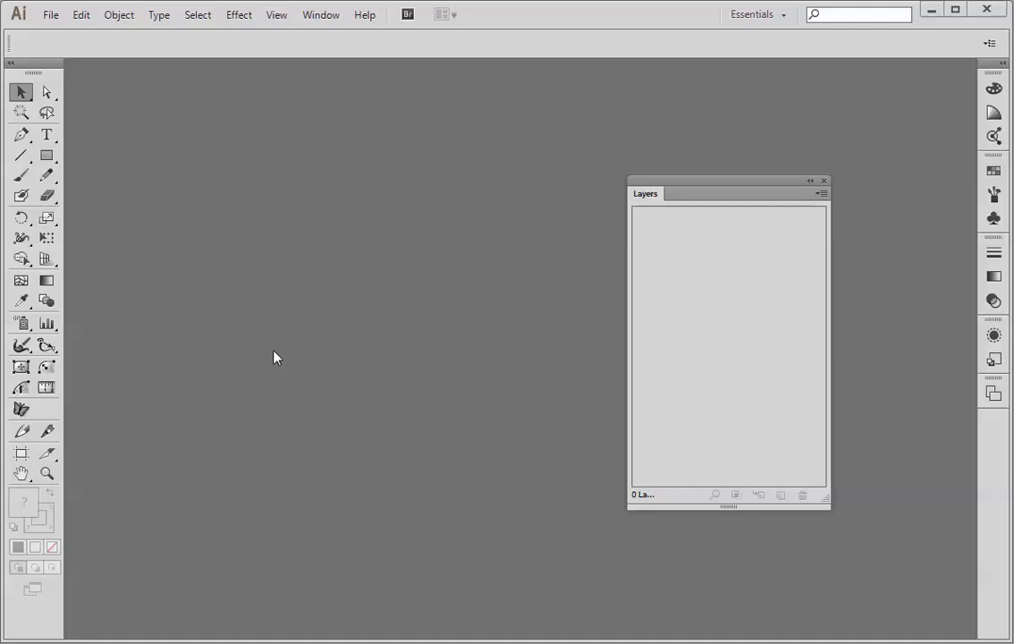
mouse_move(50, 14)
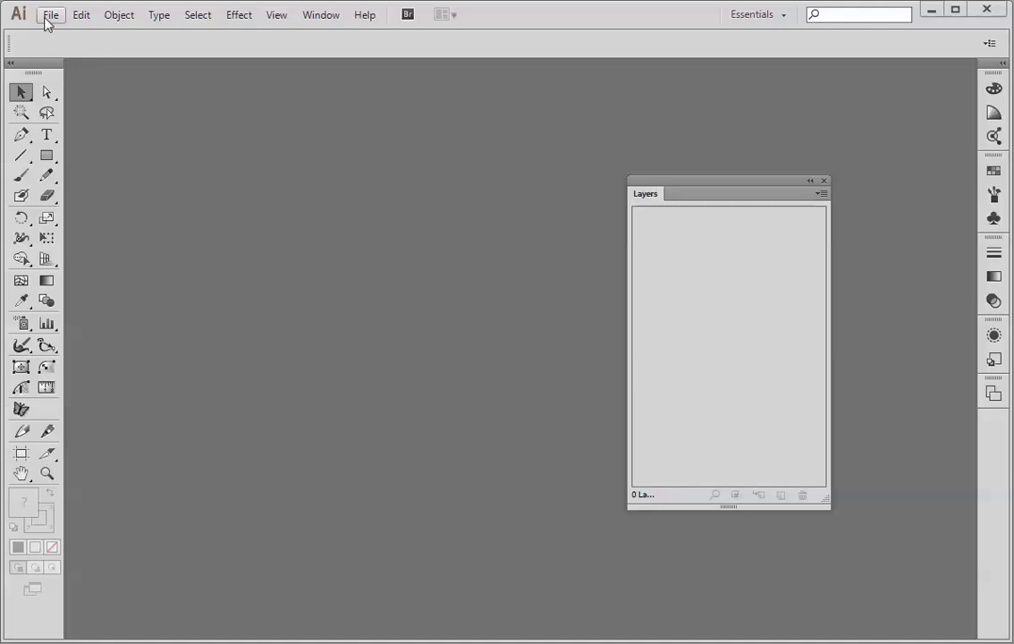
Start New from Template and browse into the mytemplates folder of PSD templates.
click(50, 15)
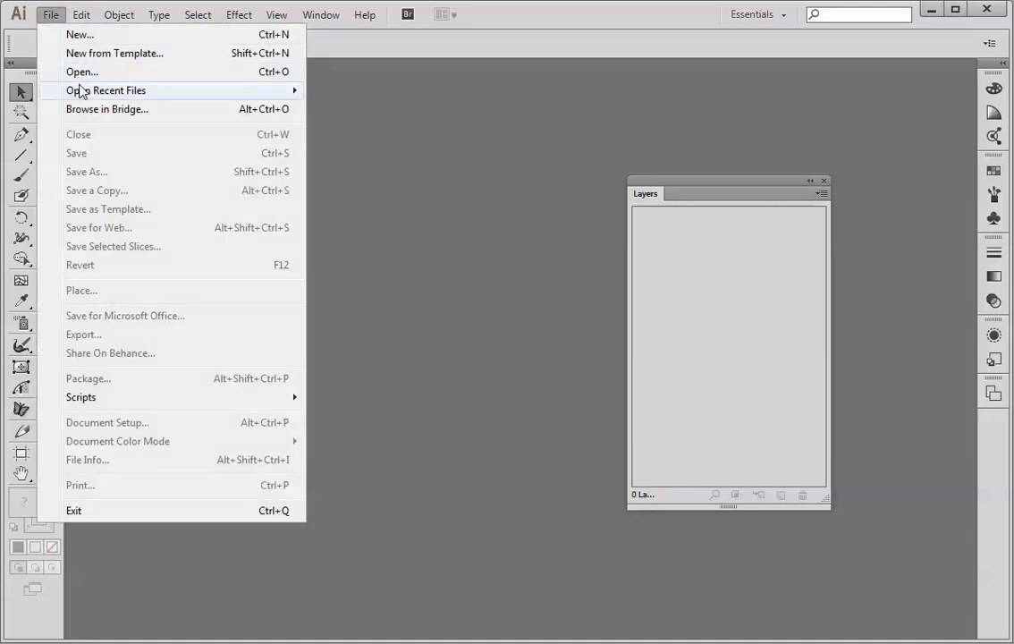
click(115, 54)
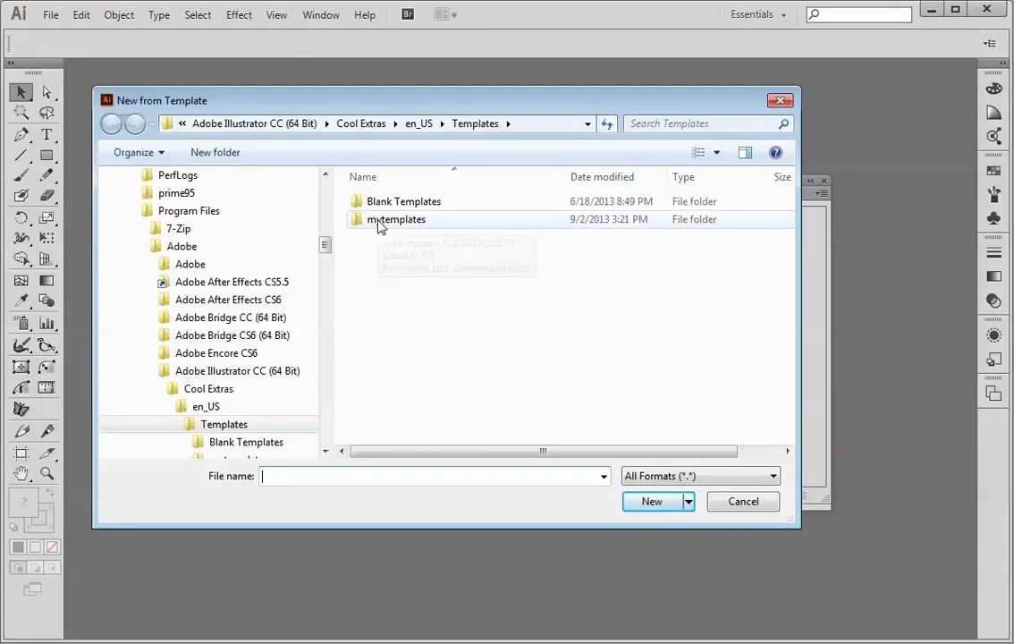
double_click(397, 218)
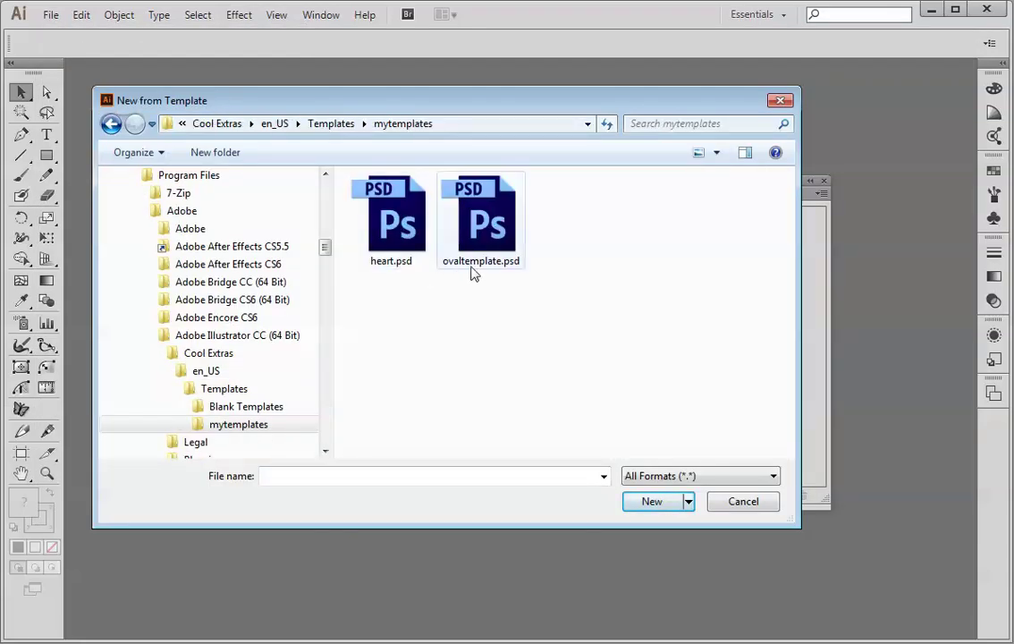
mouse_move(497, 222)
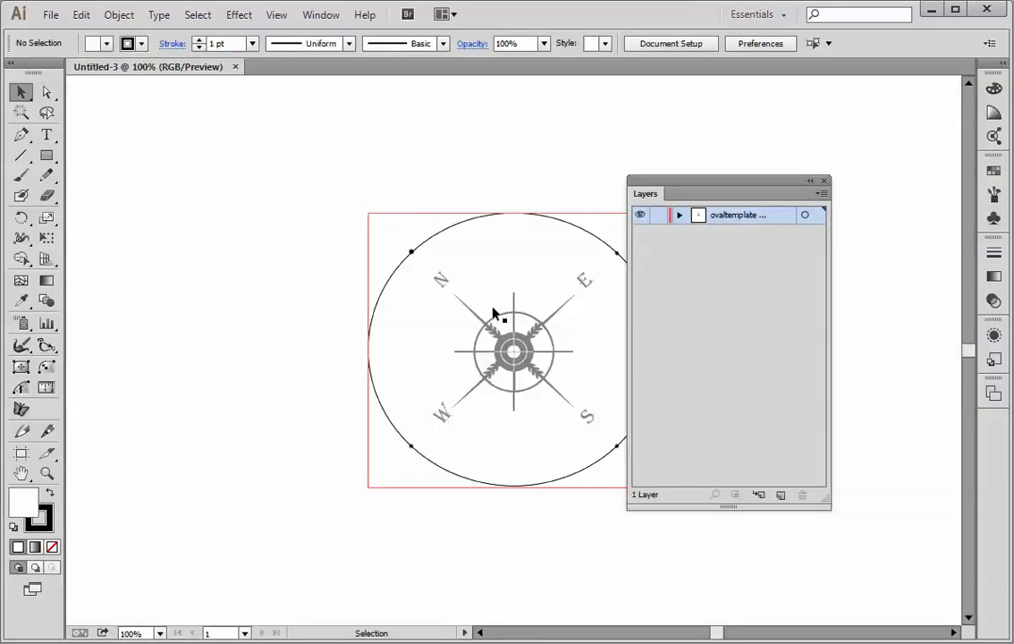
Move the compass template image toward the upper left of the artboard.
drag(515, 354, 277, 272)
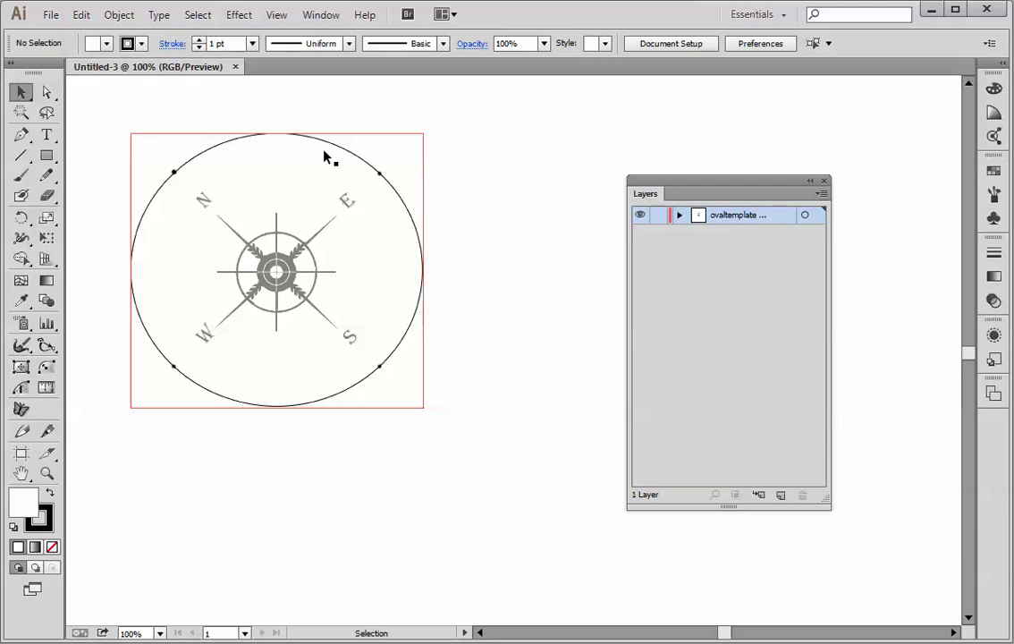
mouse_move(326, 300)
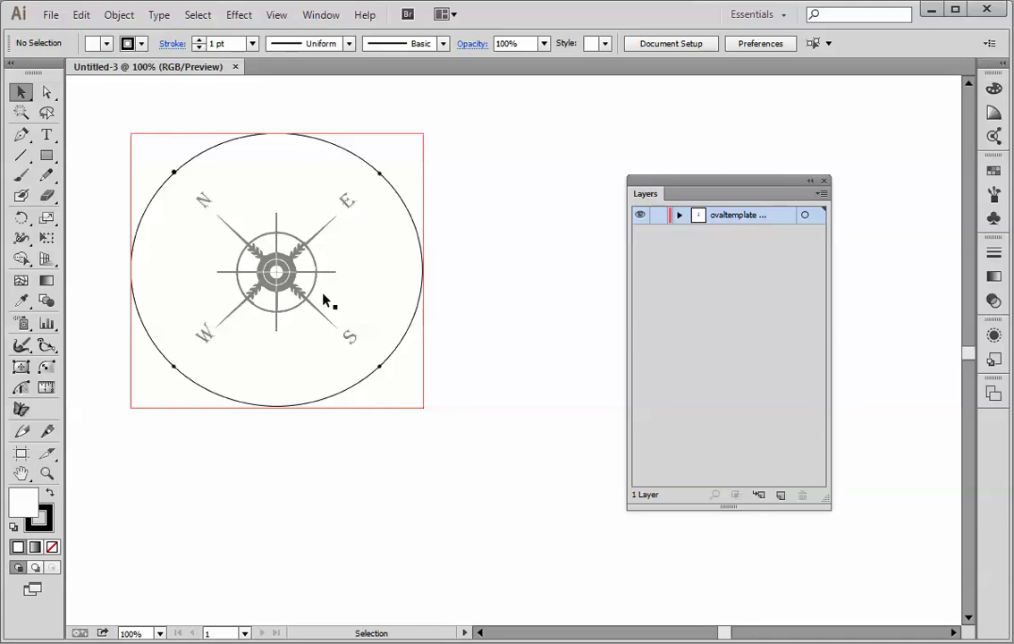
mouse_move(324, 315)
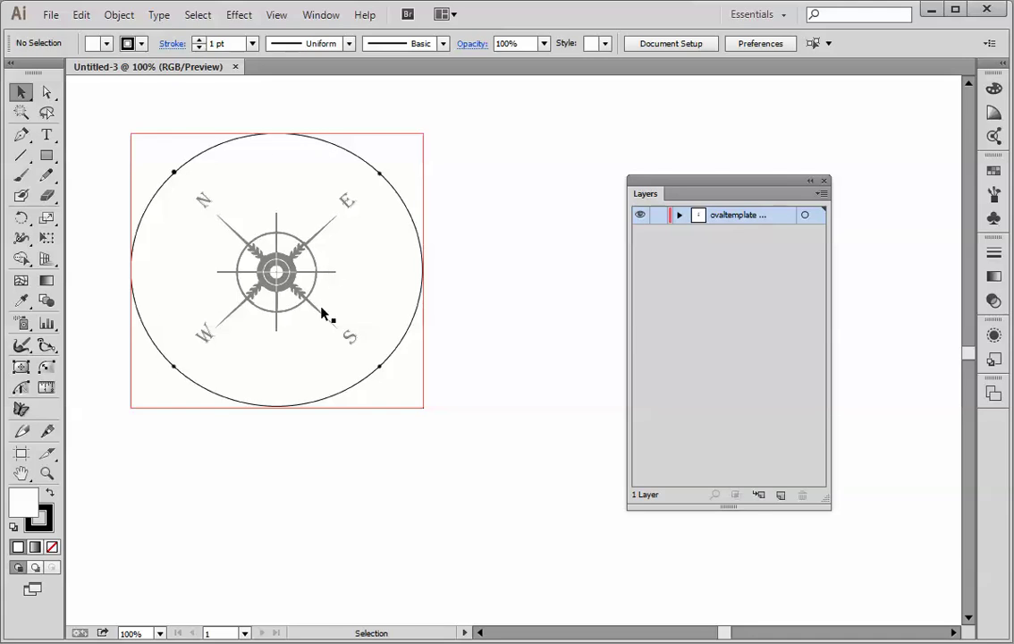
mouse_move(326, 386)
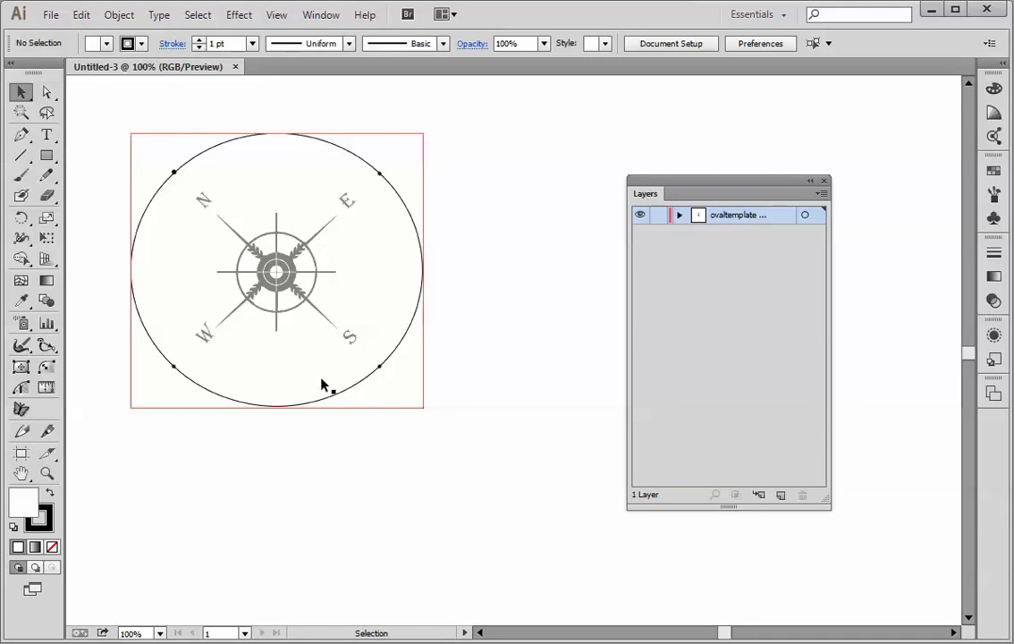
mouse_move(247, 377)
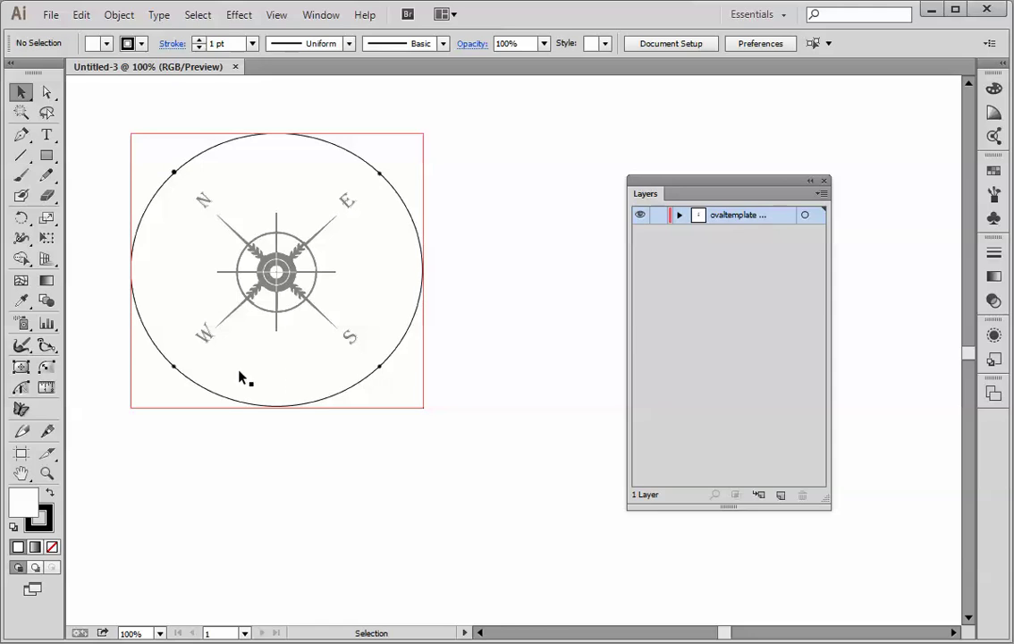
mouse_move(140, 141)
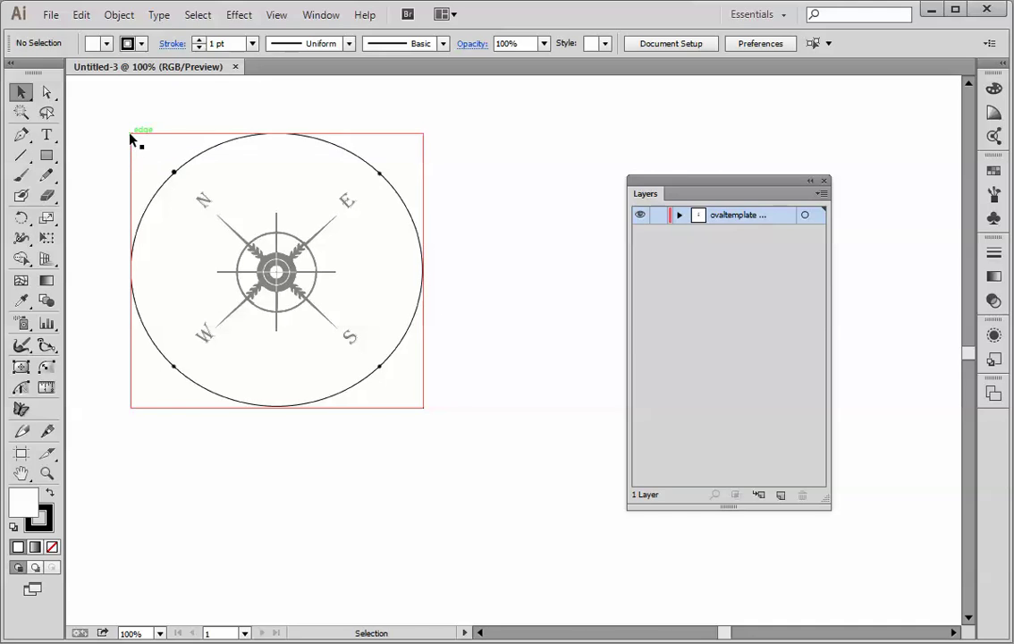
mouse_move(143, 179)
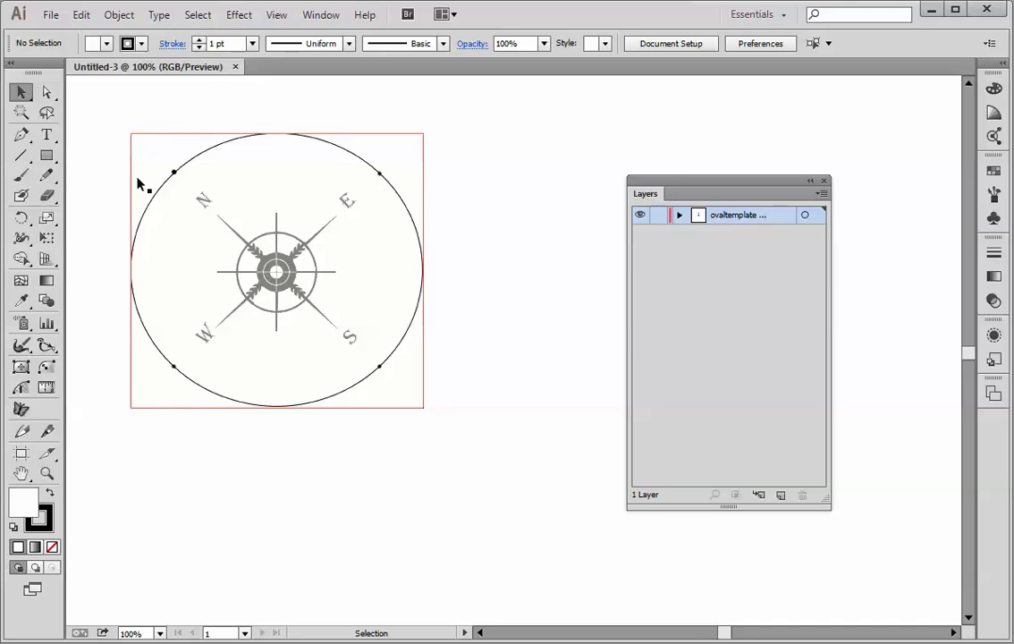
mouse_move(165, 189)
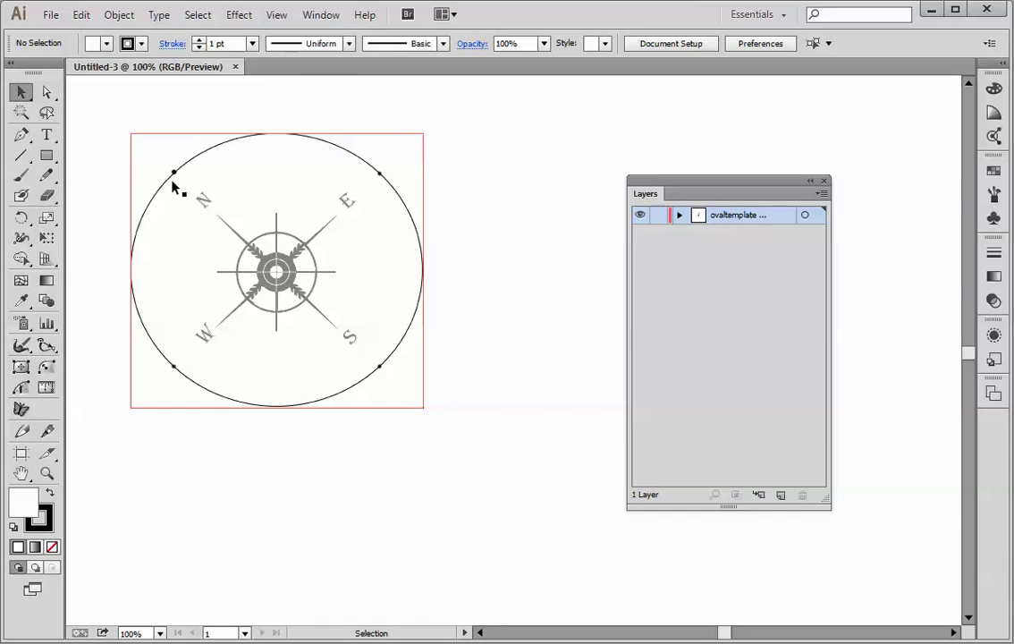
mouse_move(175, 183)
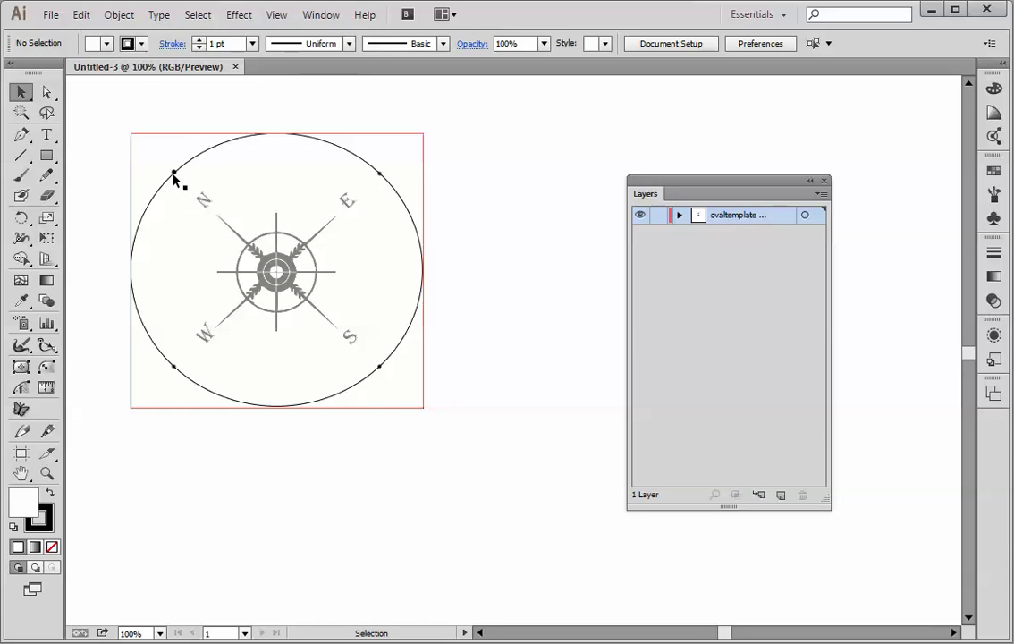
mouse_move(145, 140)
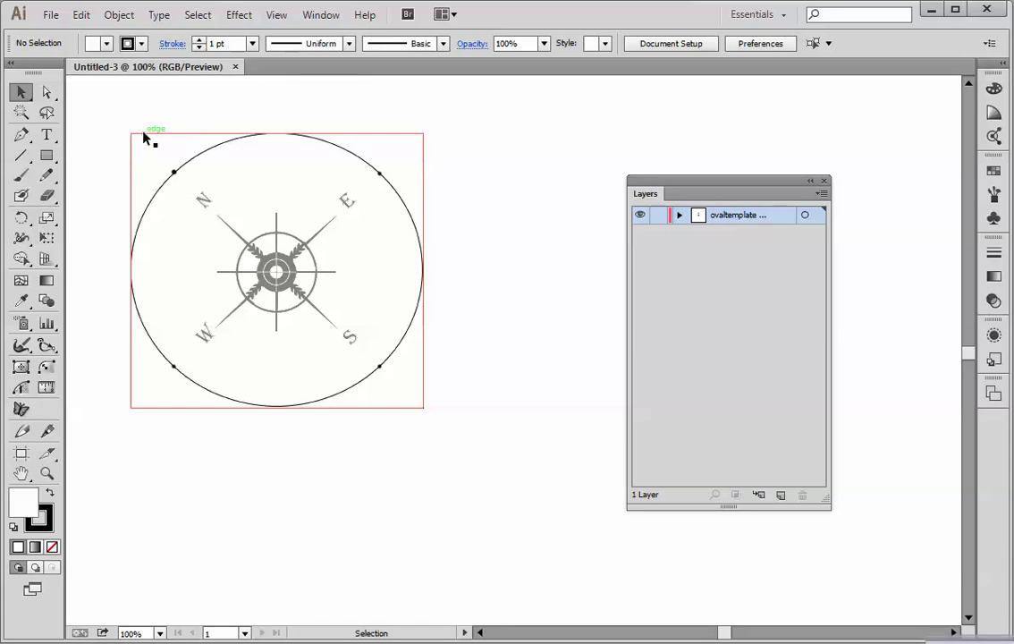
mouse_move(318, 247)
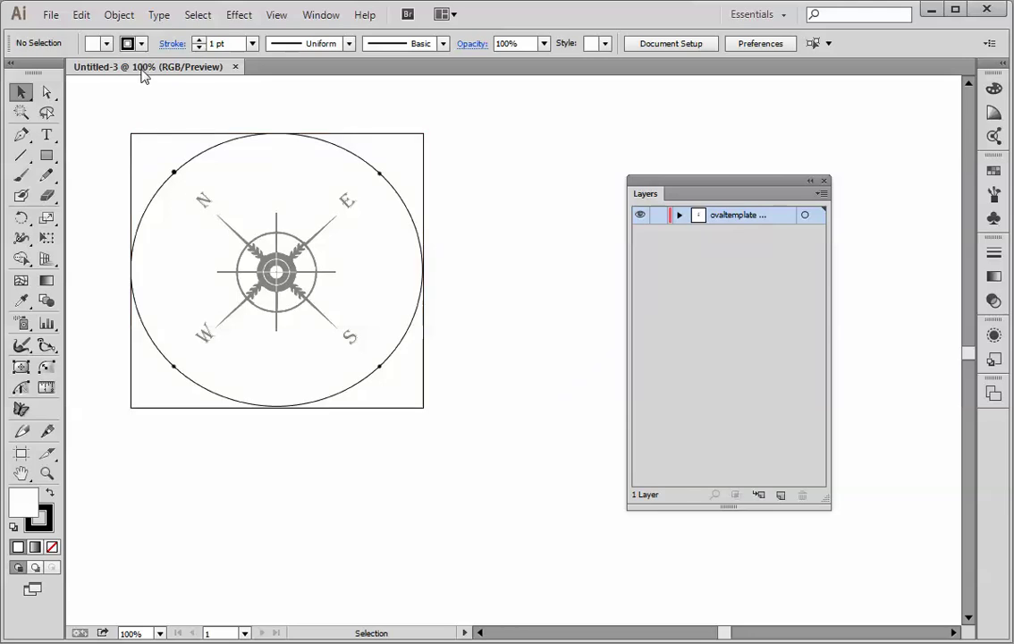
mouse_move(141, 79)
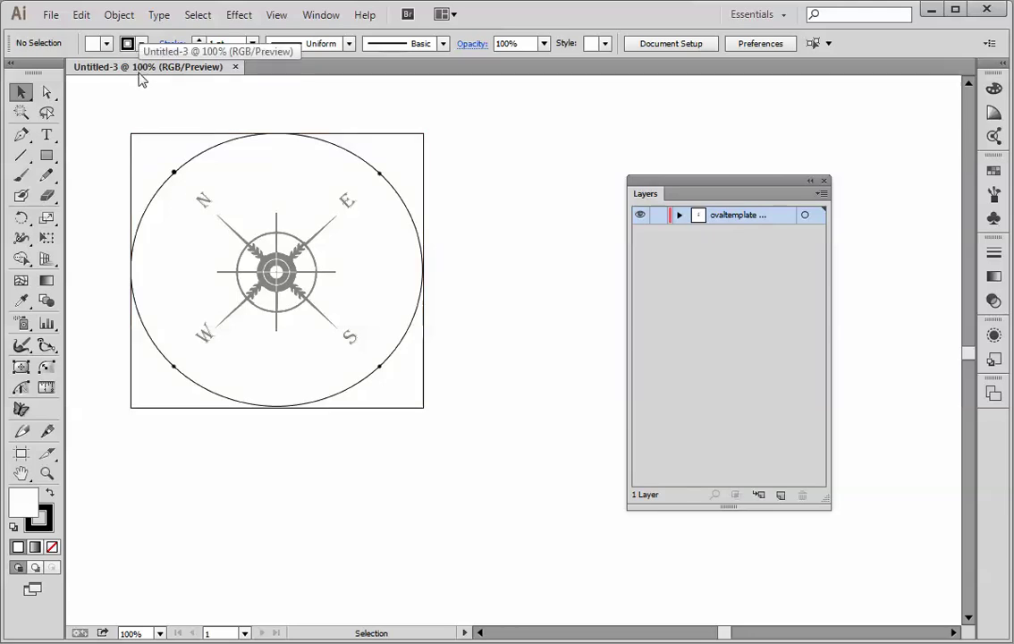
mouse_move(683, 263)
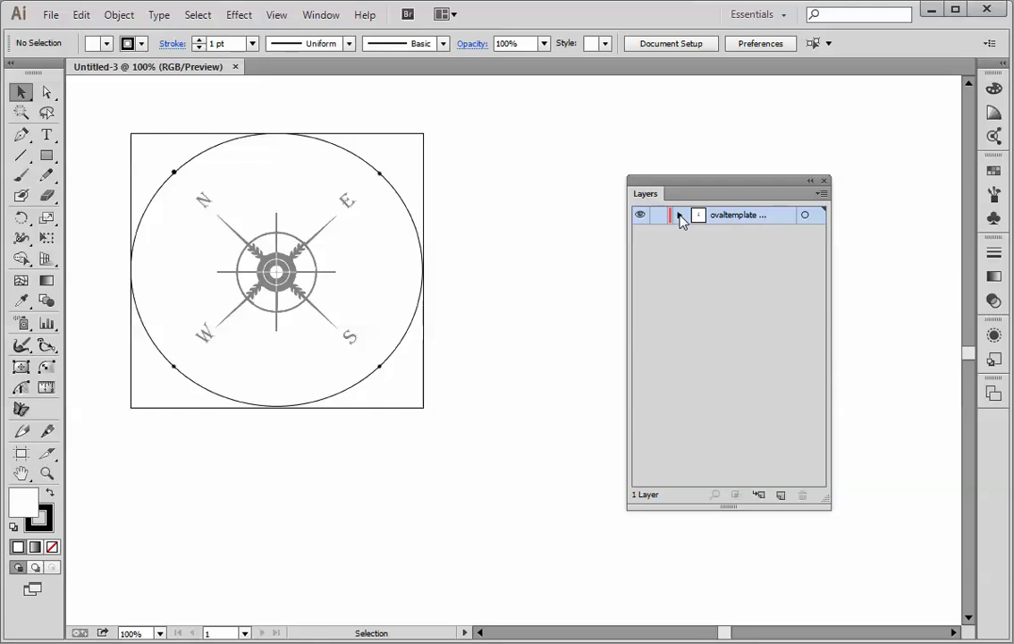
Expand the compass image layer and make it a locked, dimmed Template layer via the Layers panel menu.
click(680, 214)
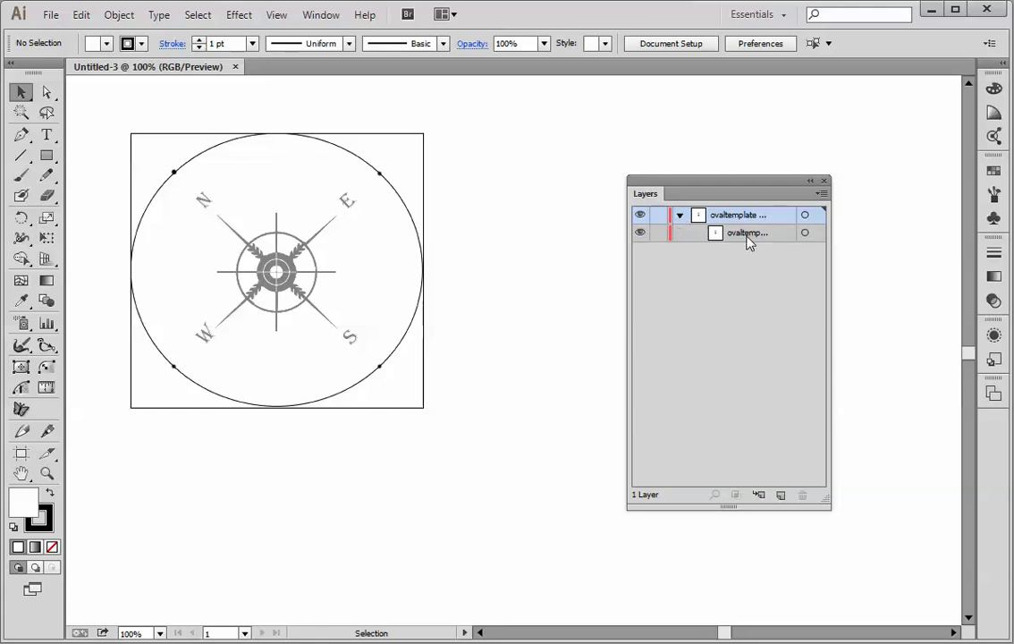
click(640, 232)
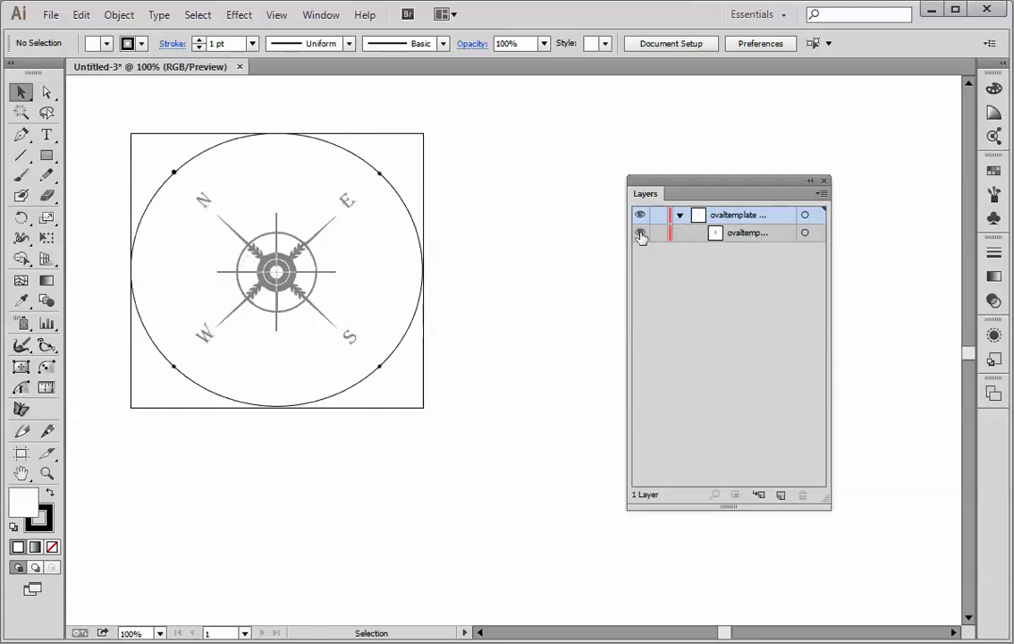
click(641, 233)
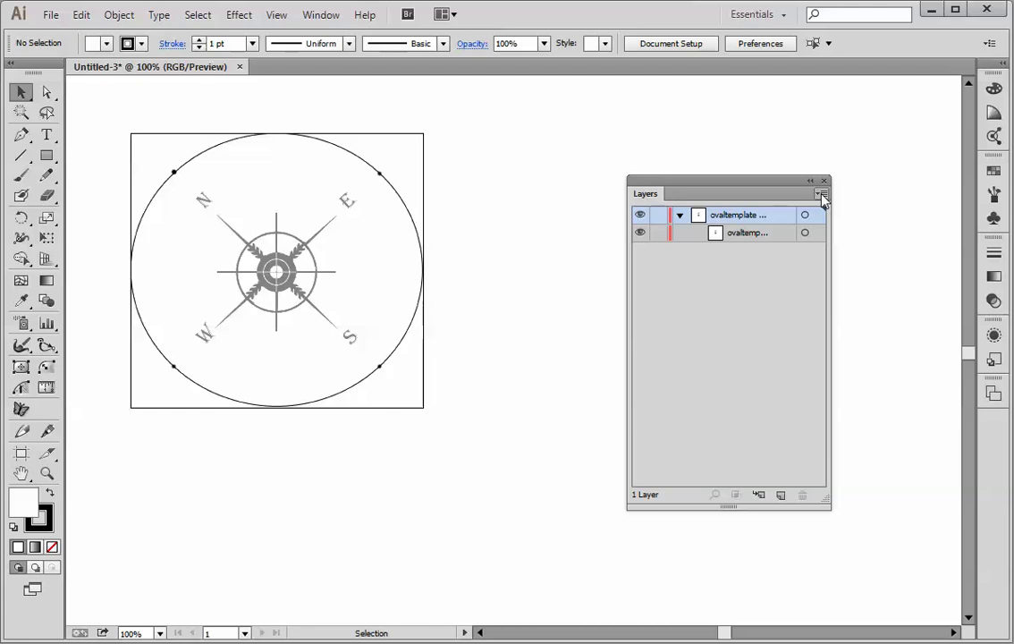
click(821, 193)
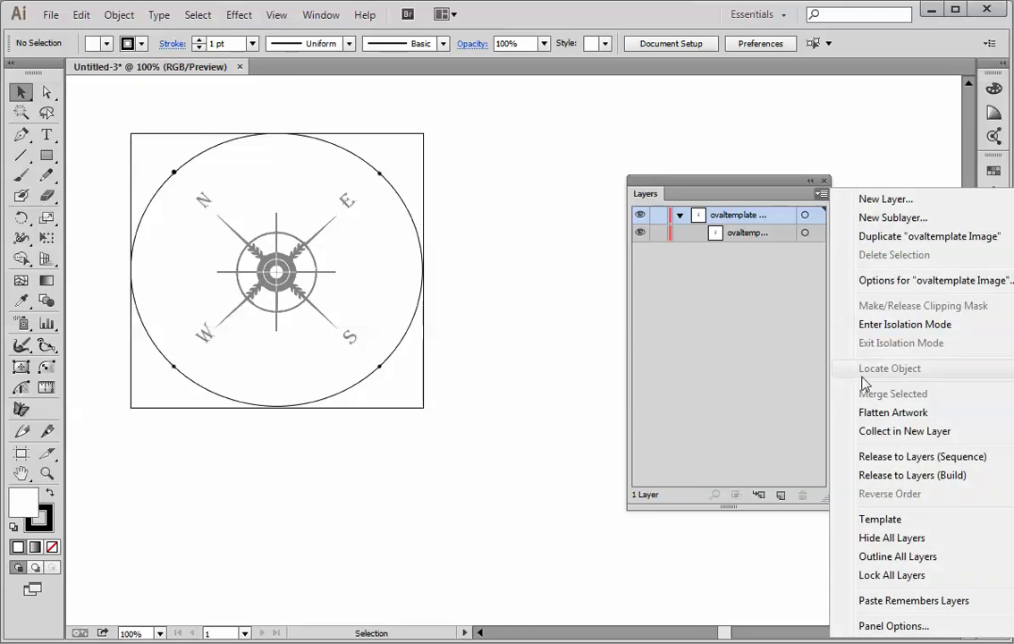
mouse_move(880, 519)
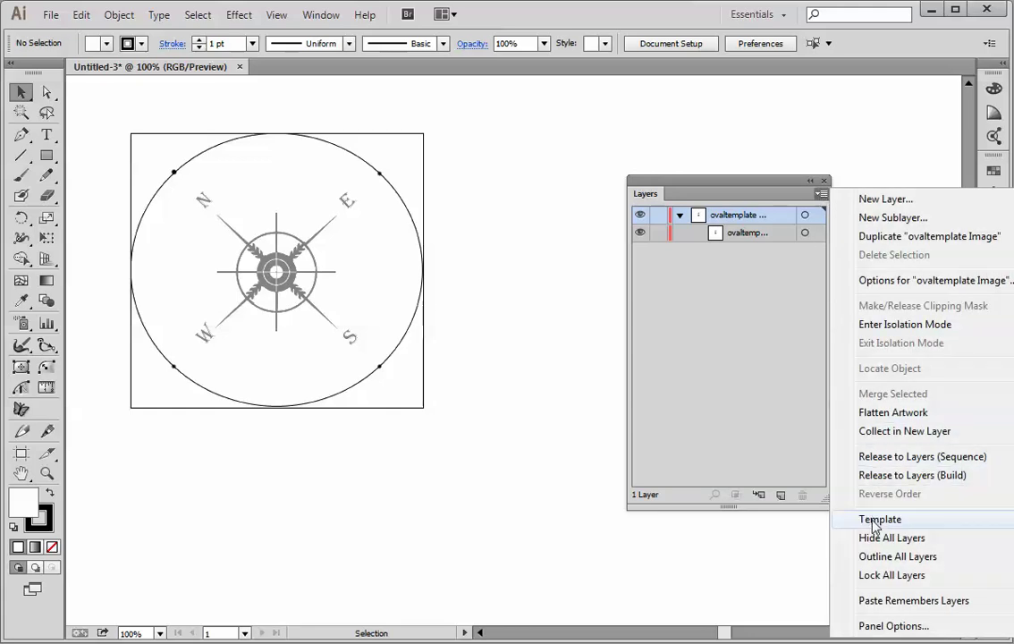
mouse_move(812, 198)
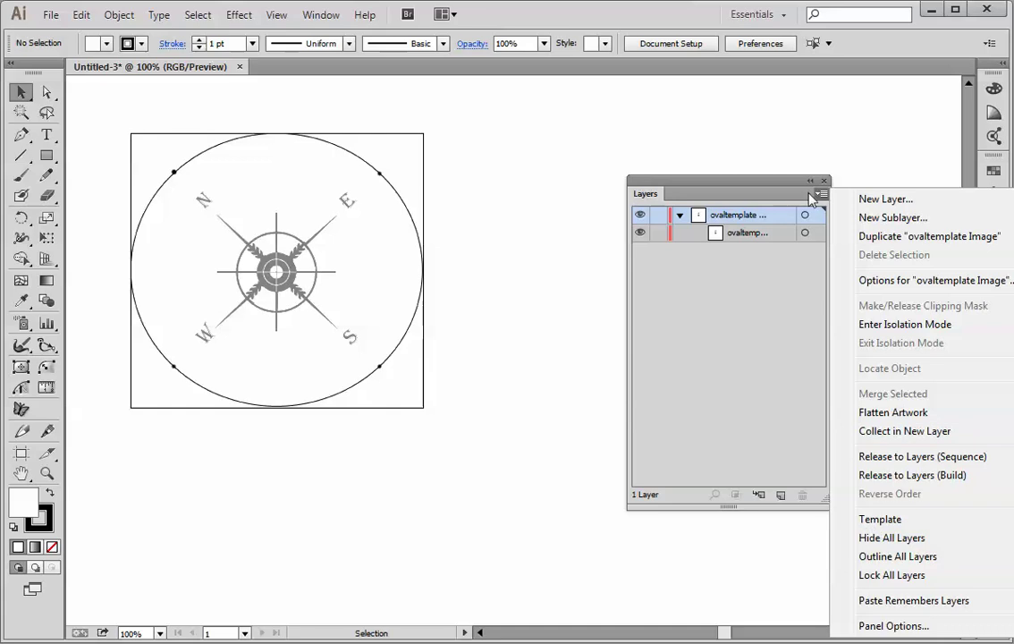
click(821, 193)
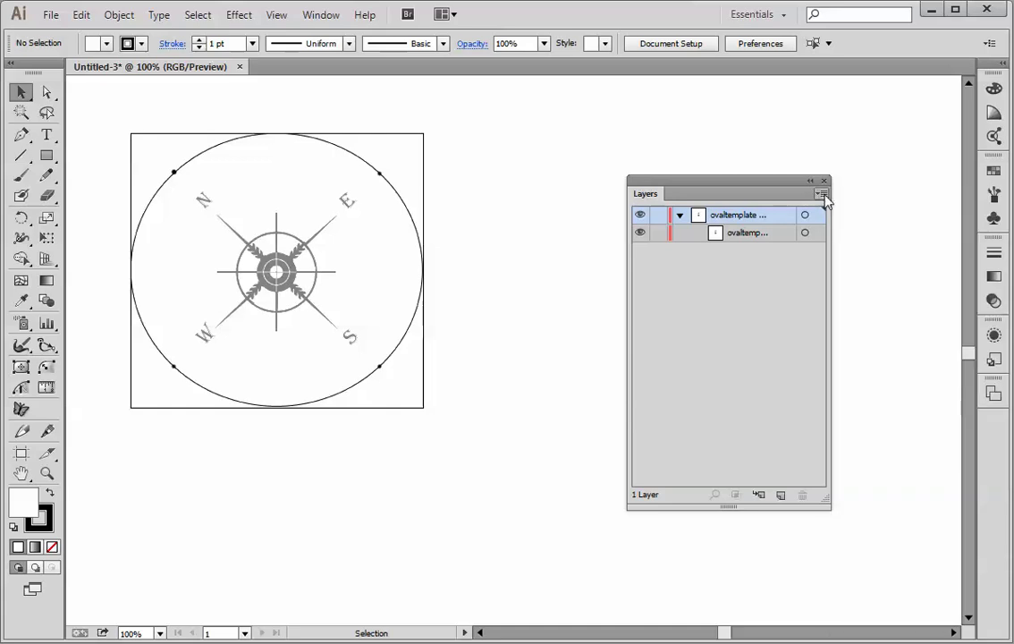
click(821, 193)
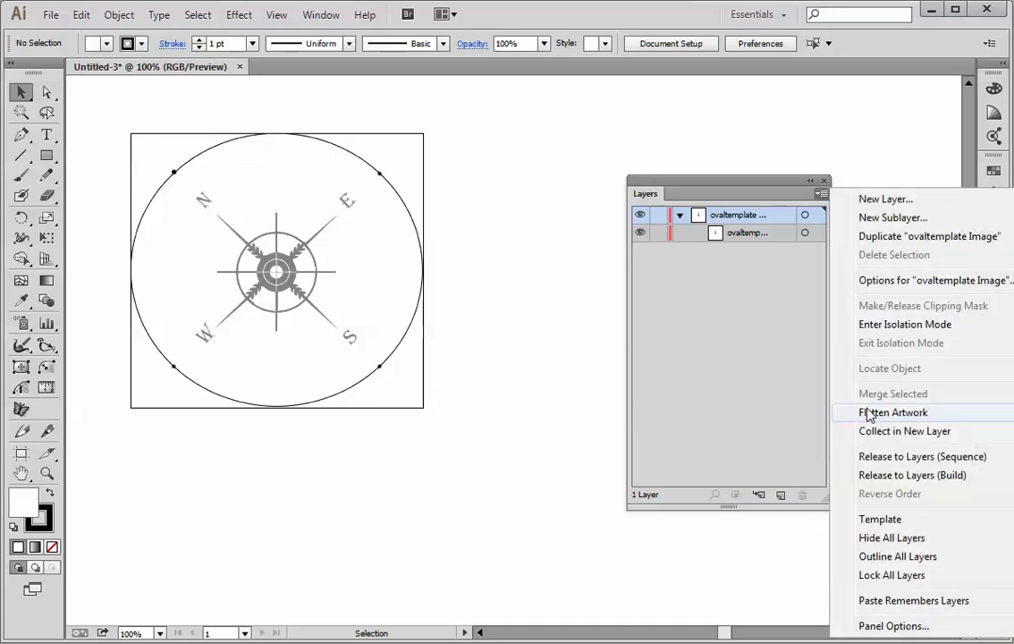
click(880, 519)
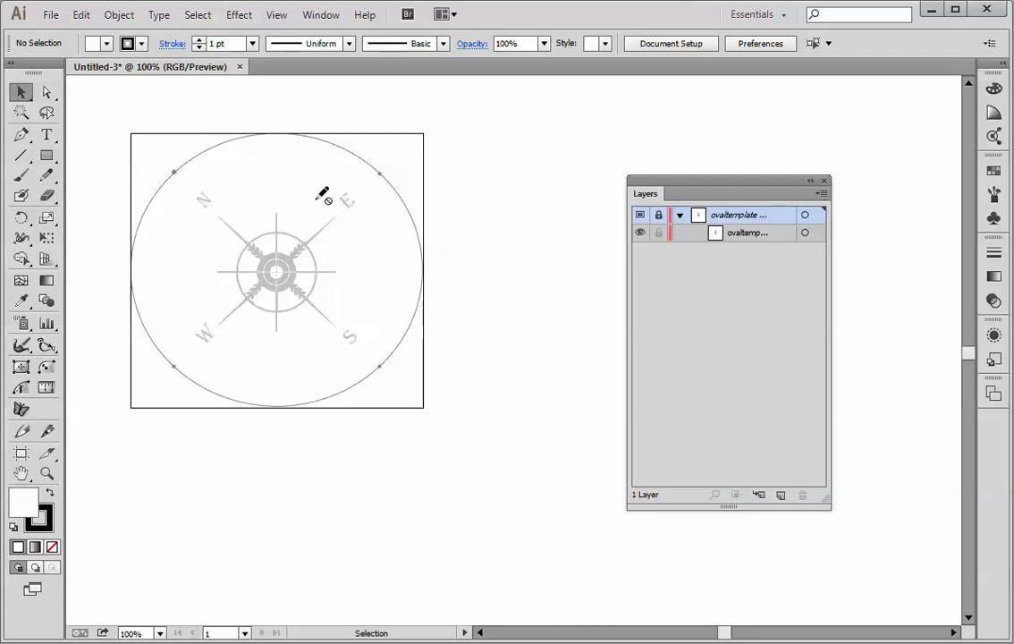
mouse_move(324, 198)
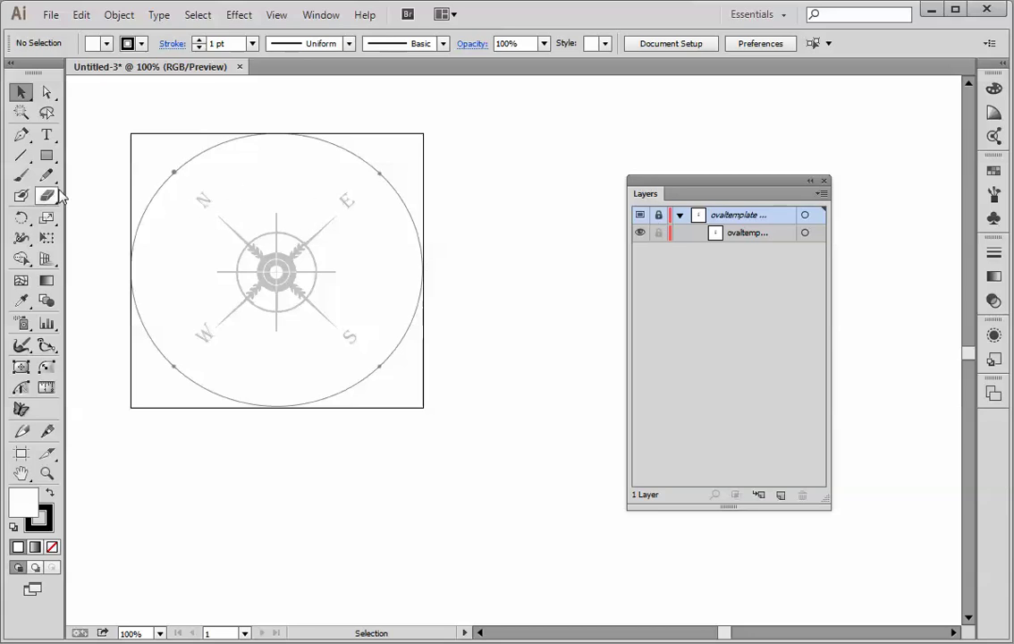
mouse_move(47, 156)
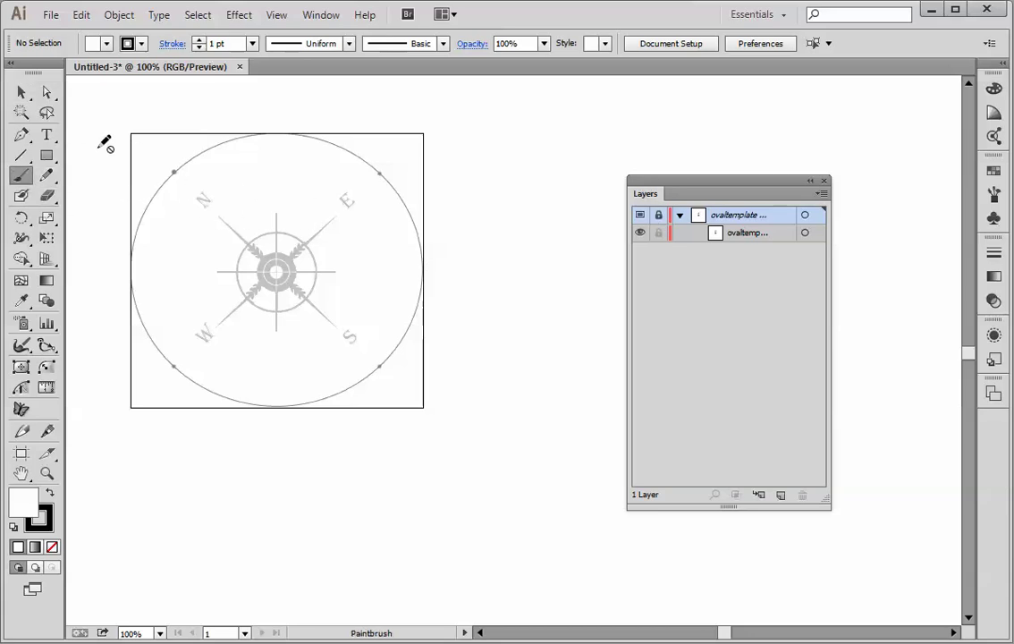
Create Layer 2 above the template and drag a rectangle covering the compass template's square border.
click(22, 93)
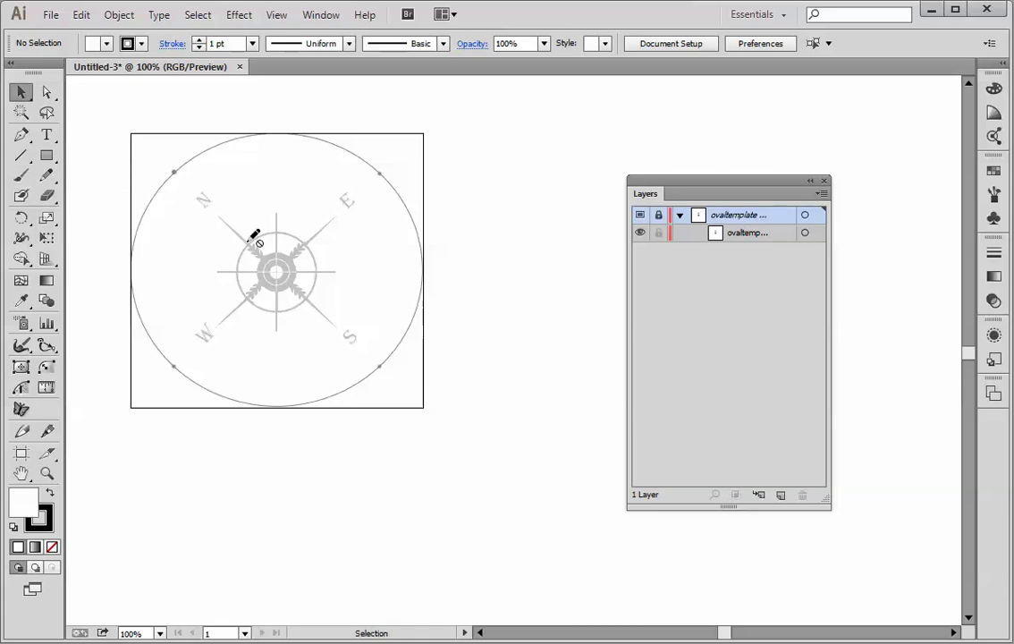
mouse_move(784, 506)
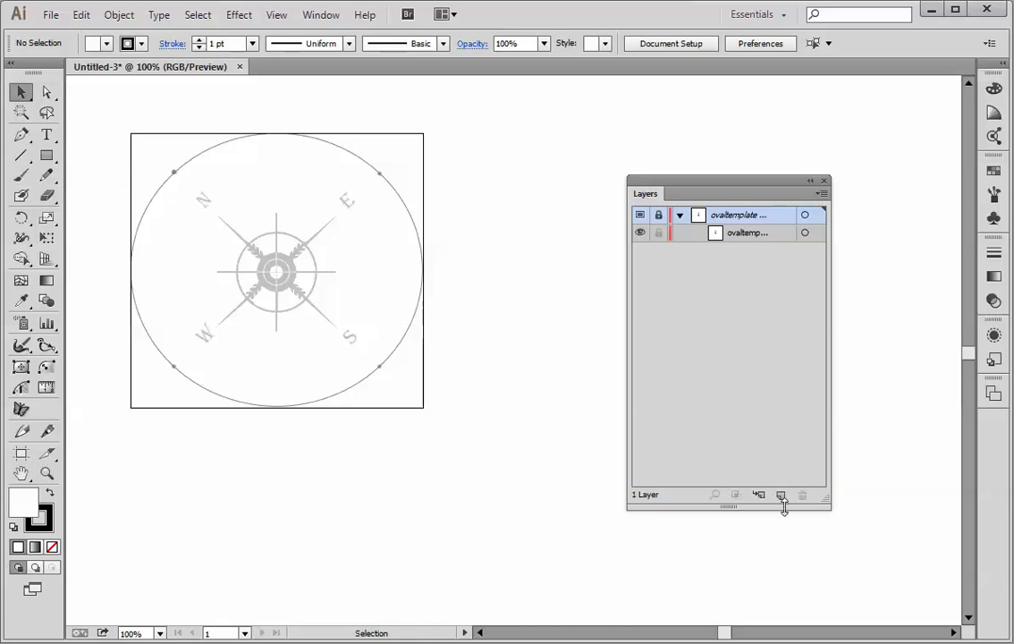
click(780, 494)
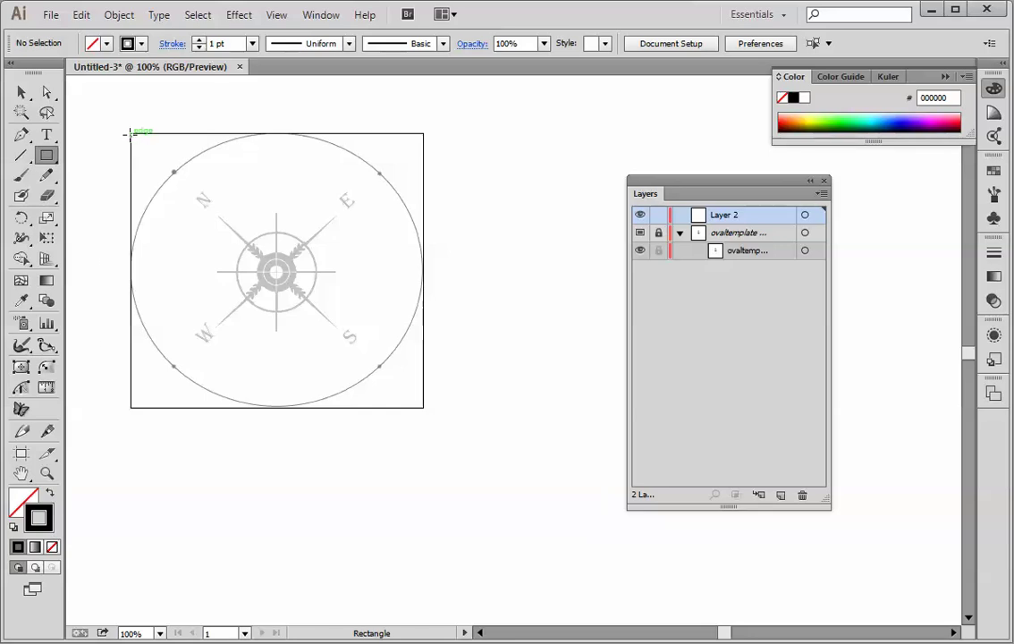
mouse_move(422, 365)
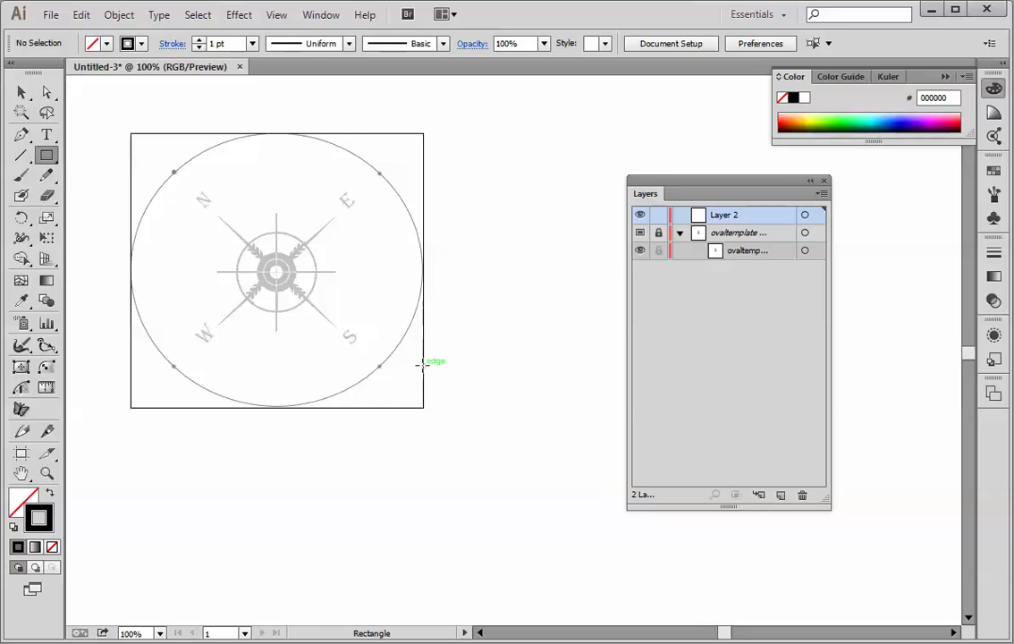
mouse_move(136, 146)
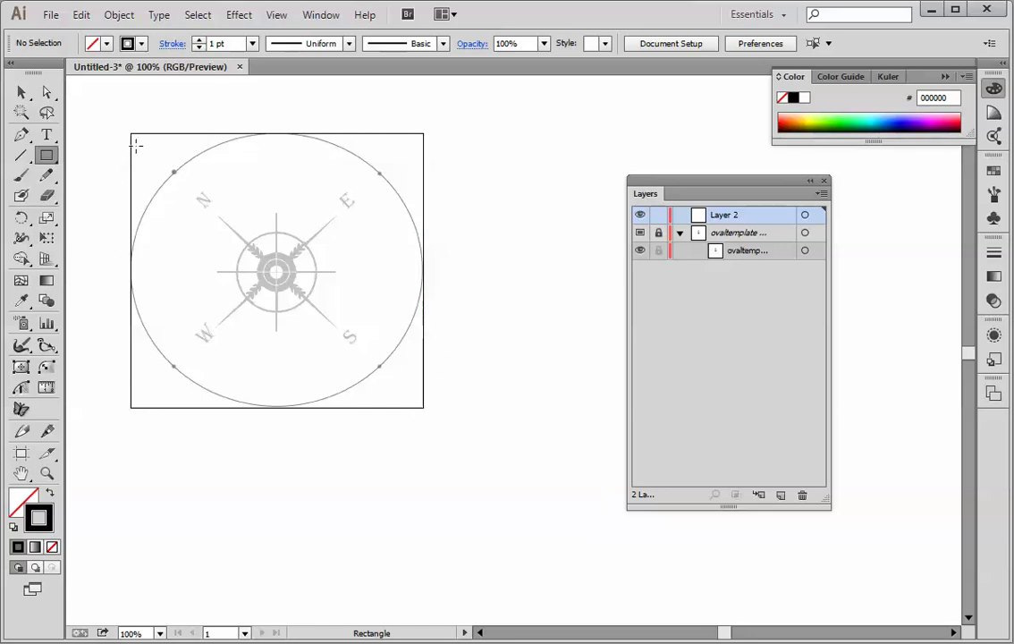
mouse_move(260, 430)
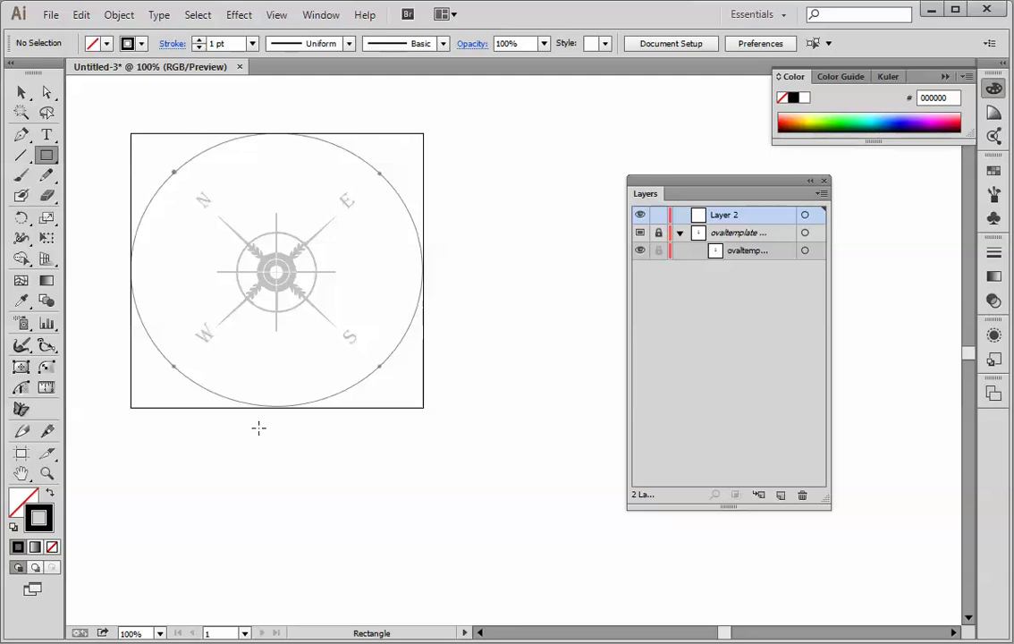
mouse_move(422, 139)
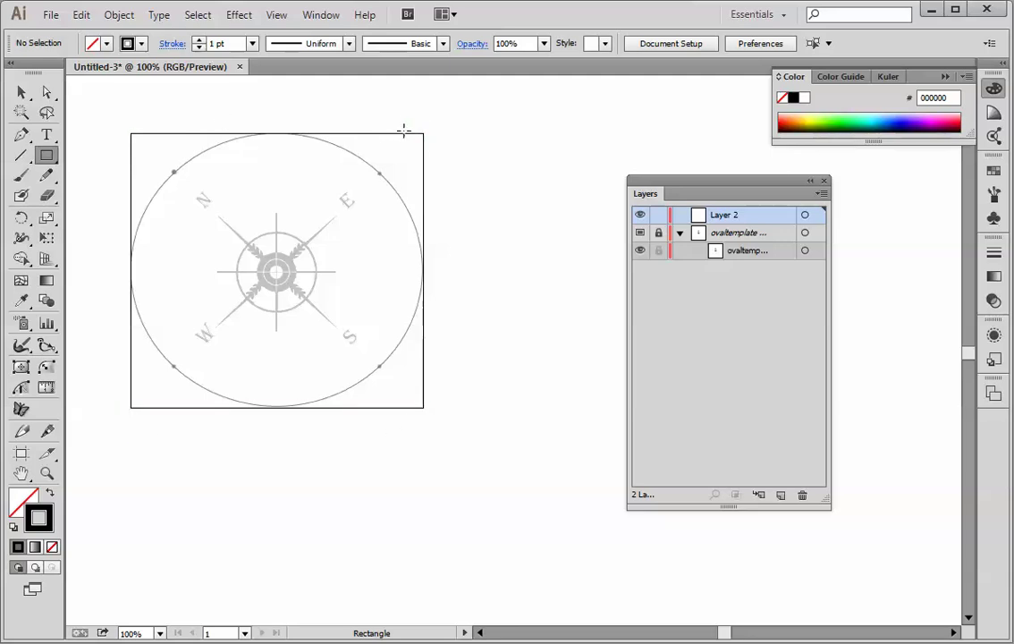
mouse_move(273, 350)
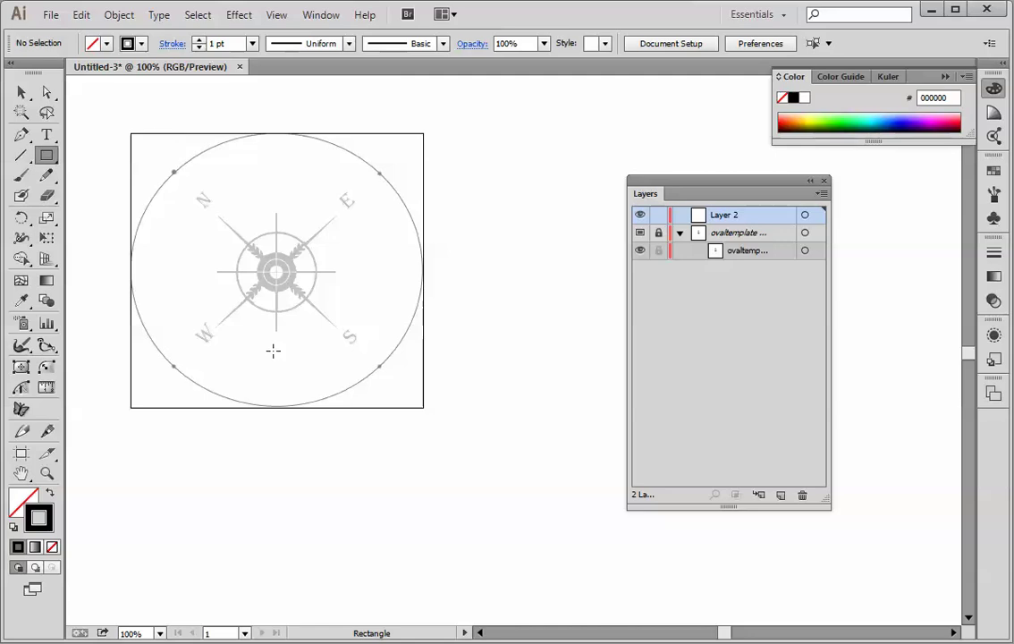
mouse_move(129, 132)
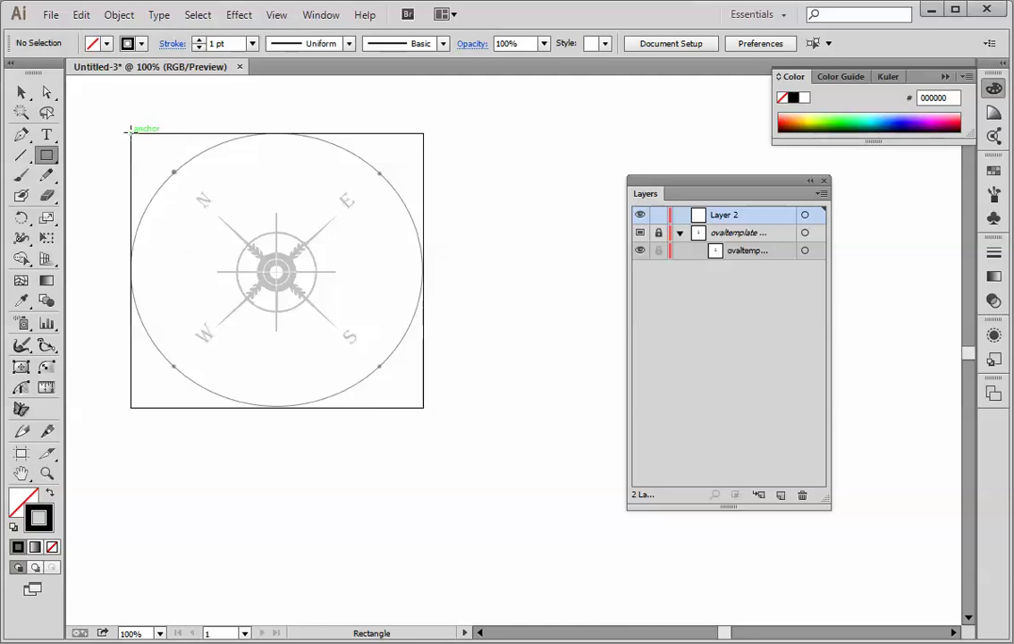
drag(130, 133, 176, 212)
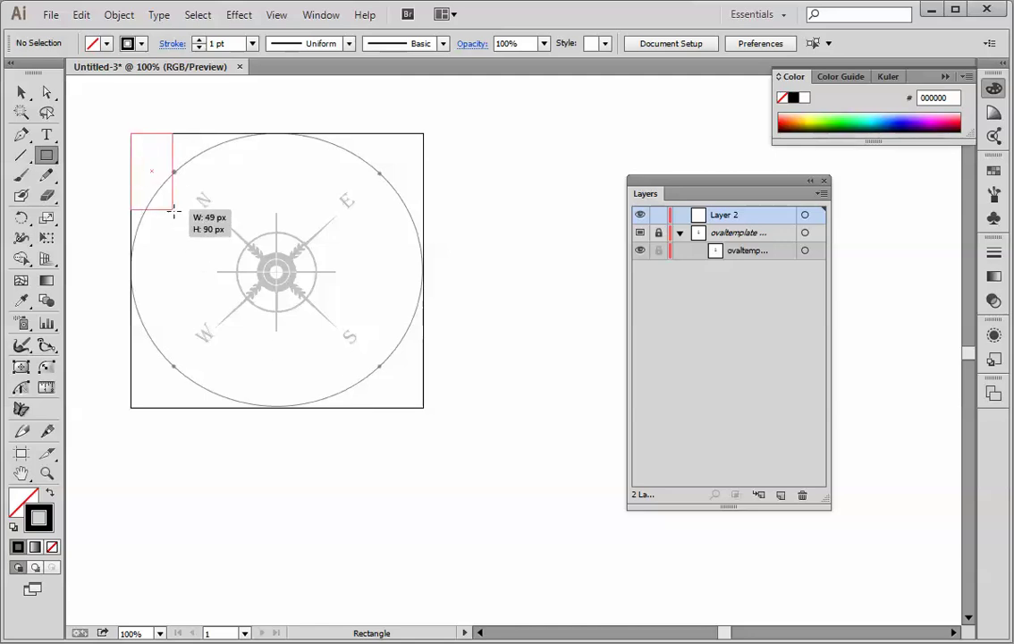
drag(129, 134, 426, 408)
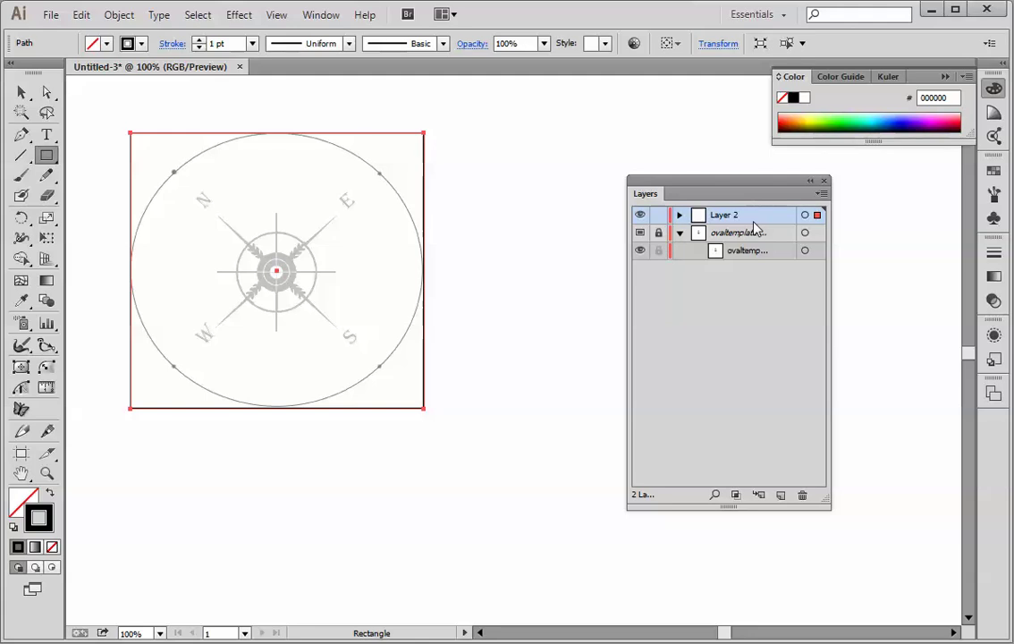
Expand Layer 2 so its rectangle Path item is listed above the locked template.
click(679, 215)
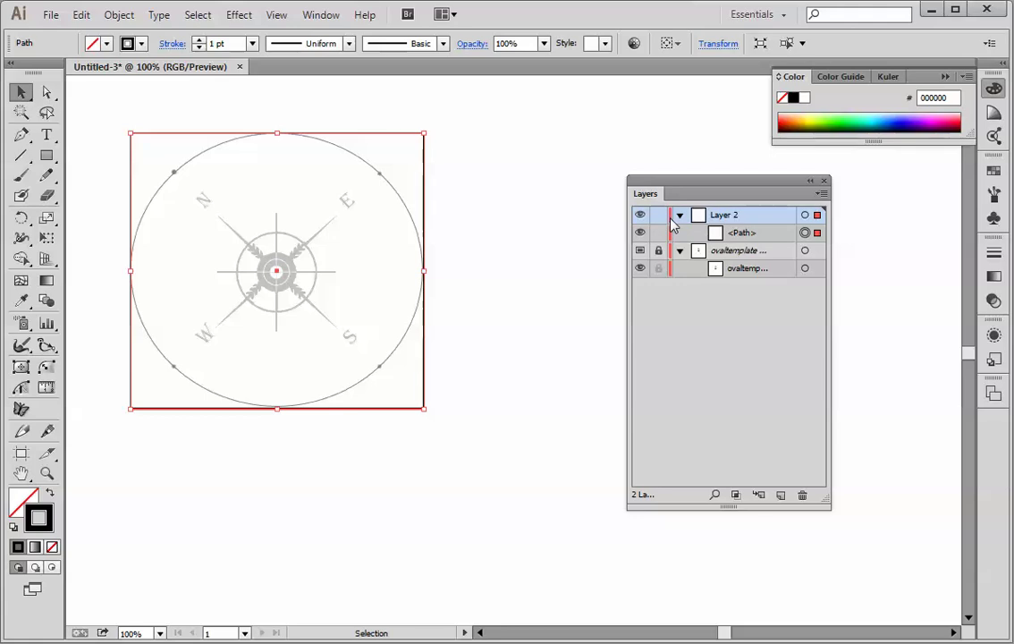
mouse_move(780, 222)
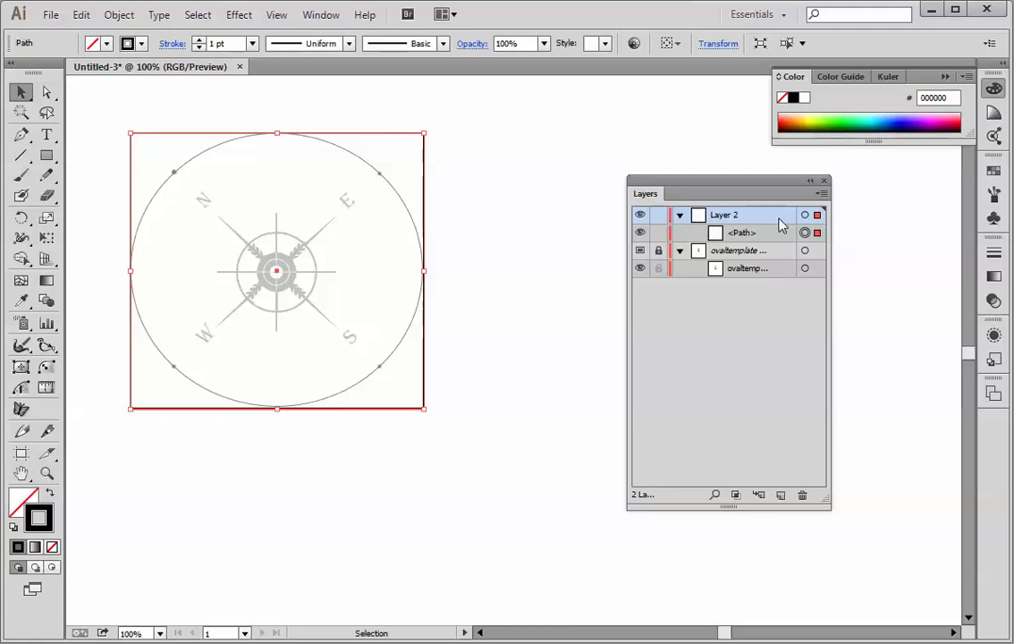
In Layer 2's Layer Options, set the colour to Teal and confirm with OK.
double_click(722, 214)
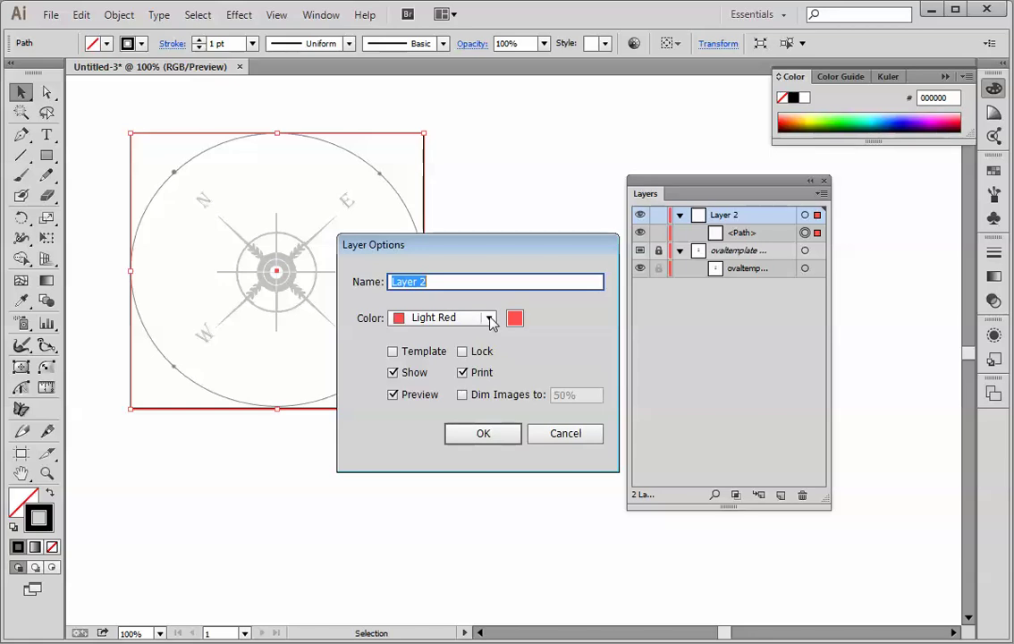
click(488, 319)
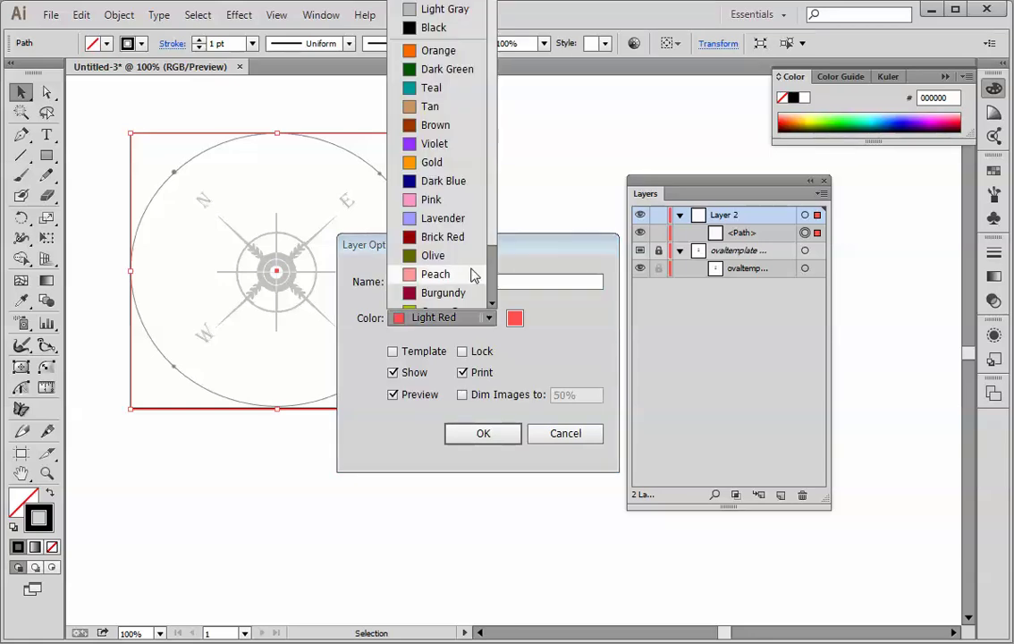
click(431, 85)
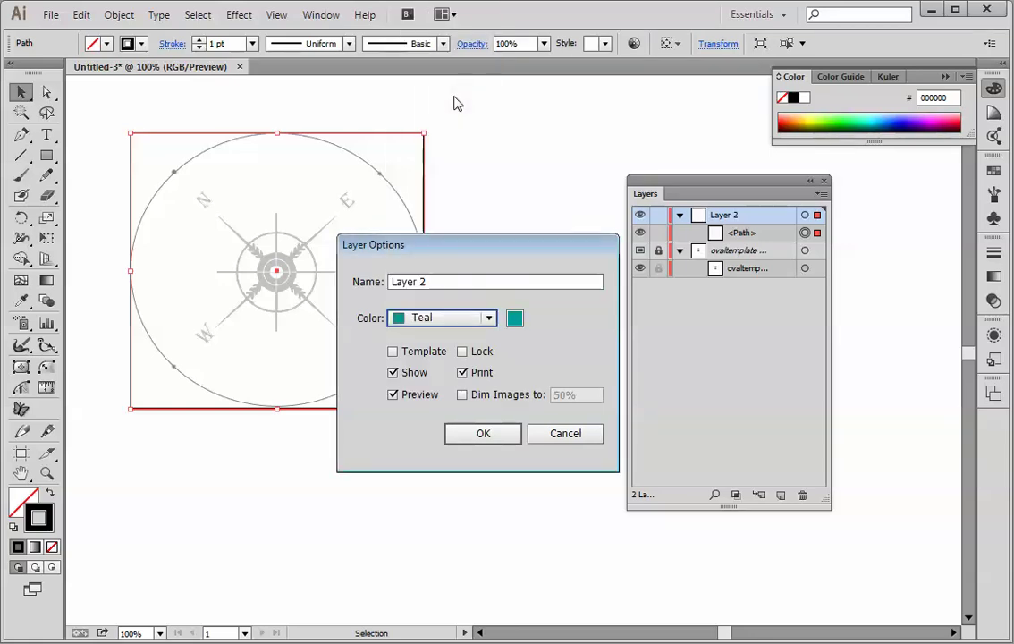
click(483, 433)
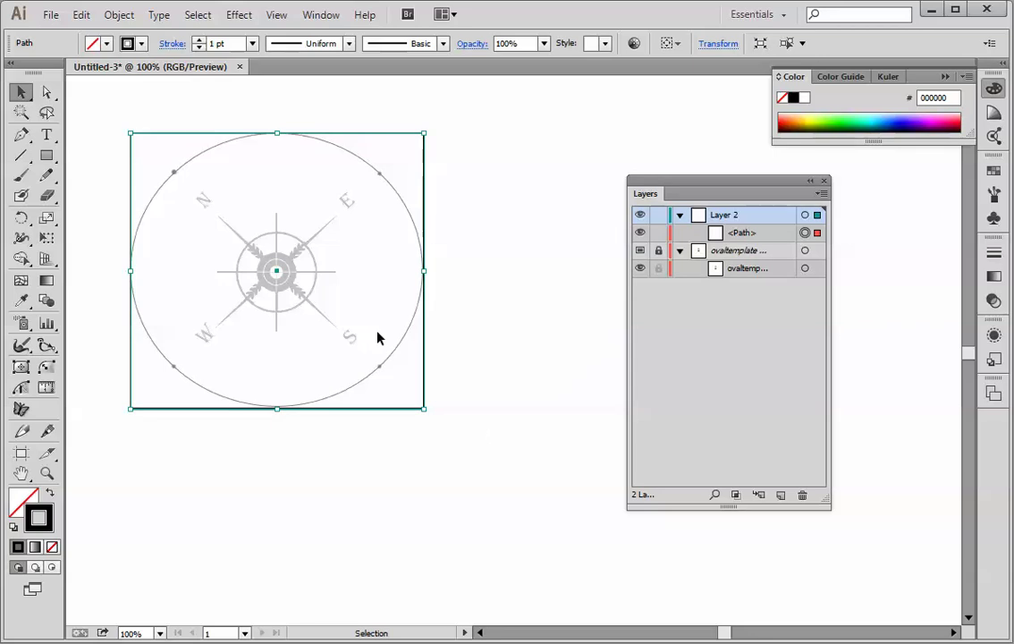
mouse_move(289, 203)
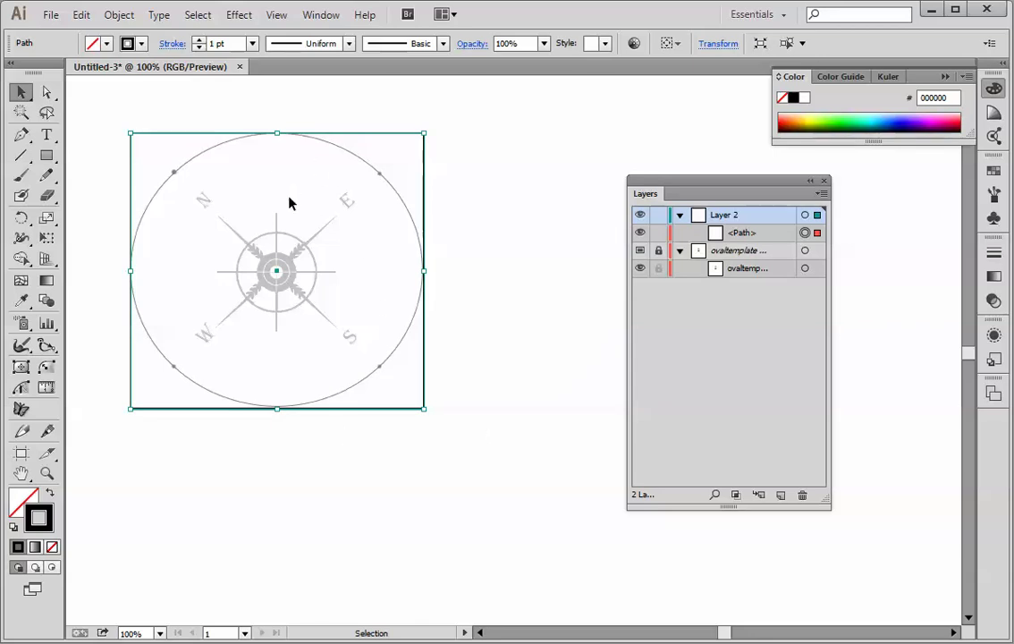
mouse_move(397, 154)
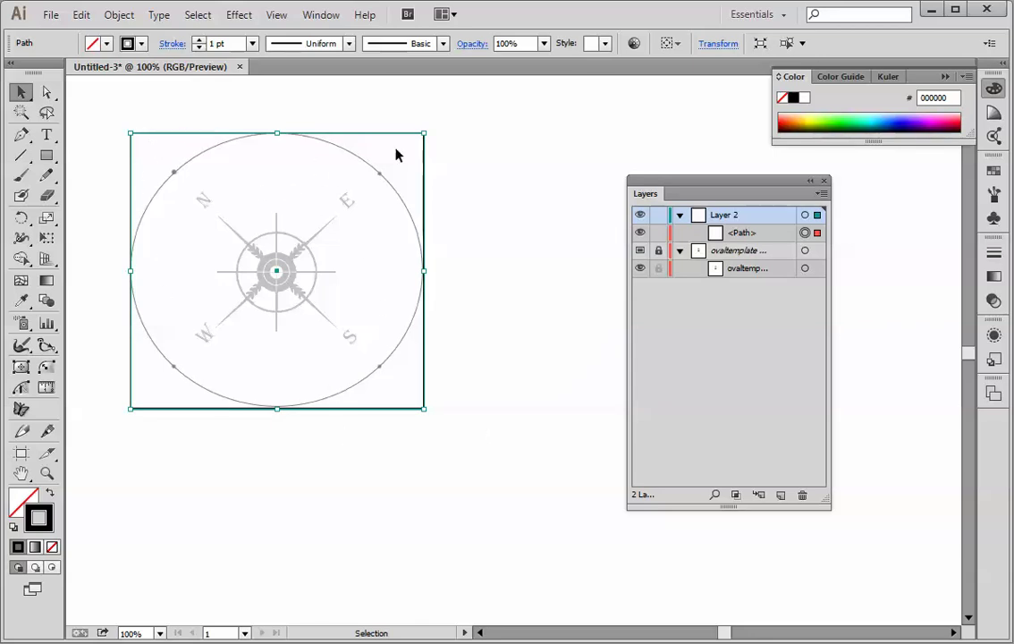
mouse_move(188, 159)
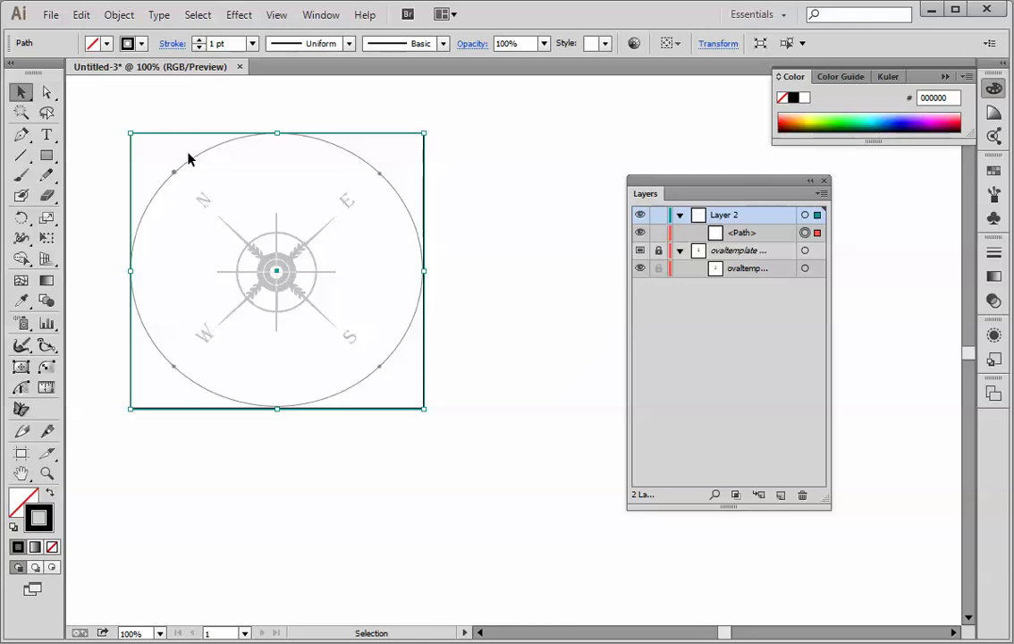
mouse_move(128, 190)
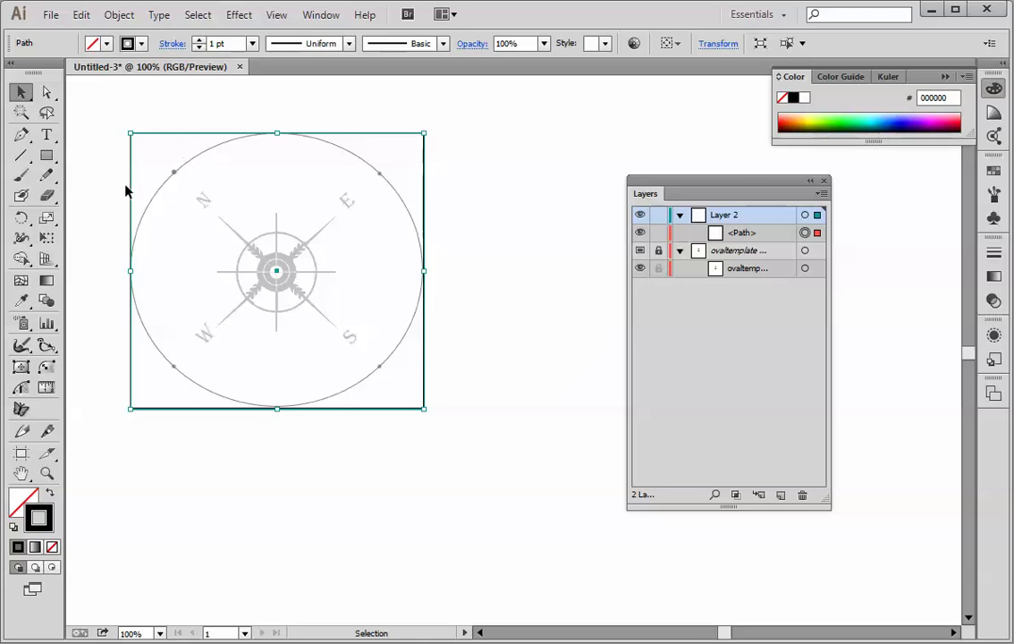
mouse_move(39, 523)
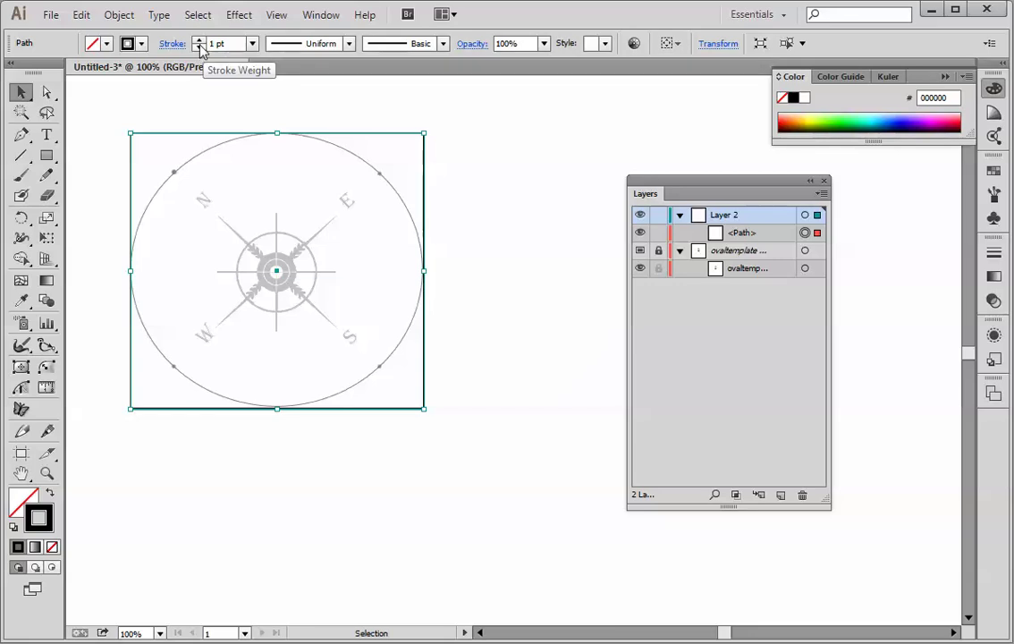
Raise the rectangle path's stroke weight to 6 pt, then deselect it.
click(200, 39)
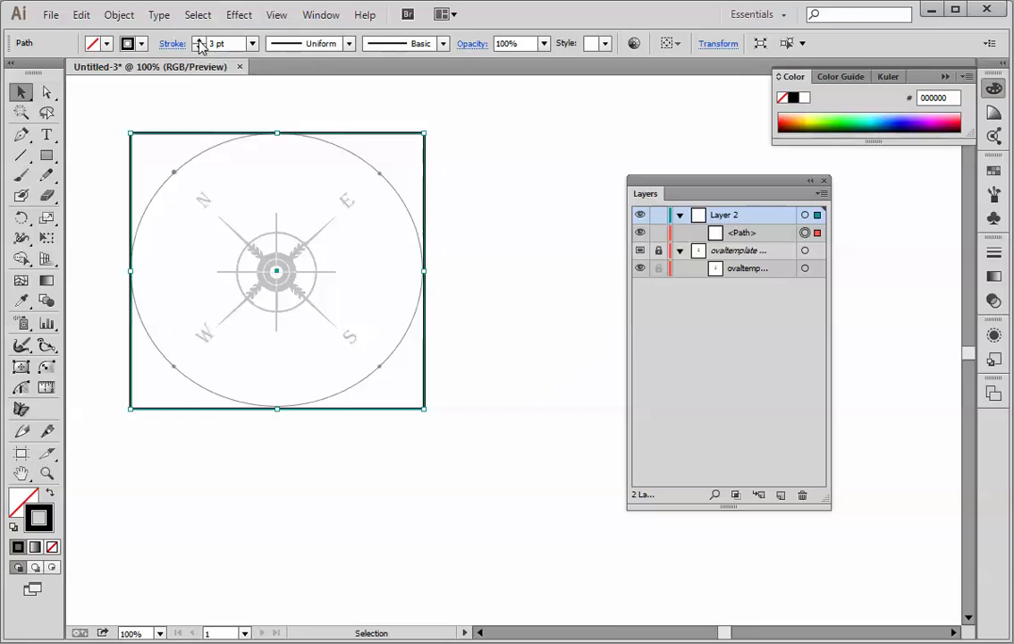
click(200, 39)
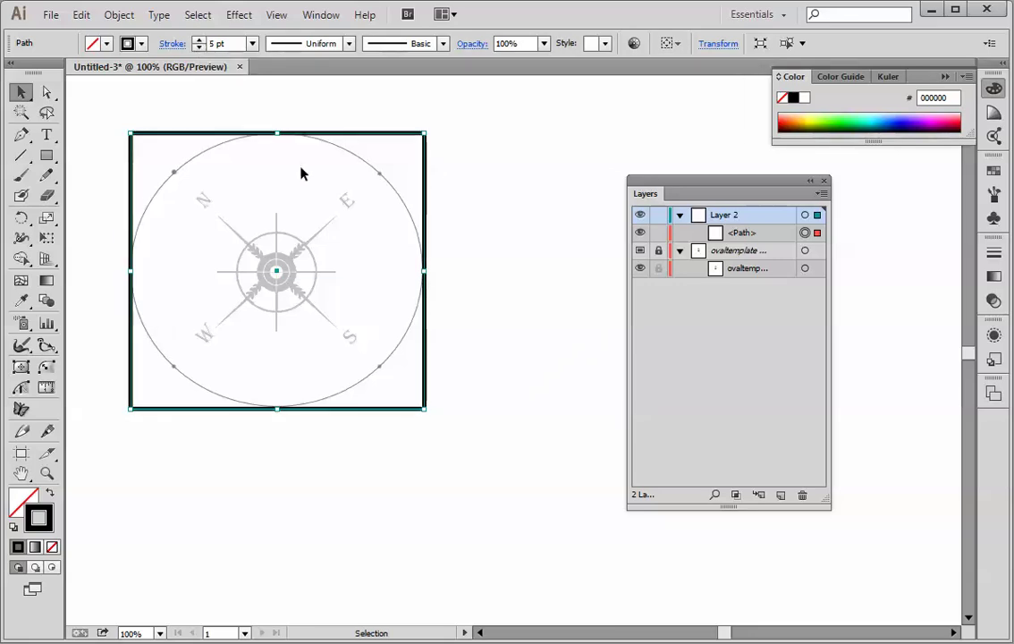
mouse_move(419, 143)
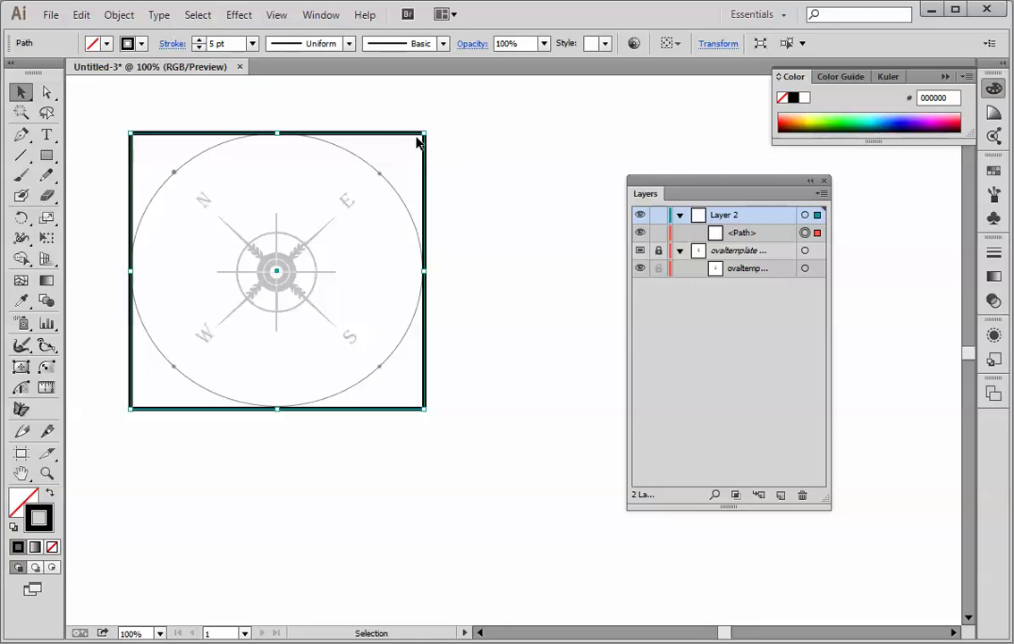
mouse_move(385, 230)
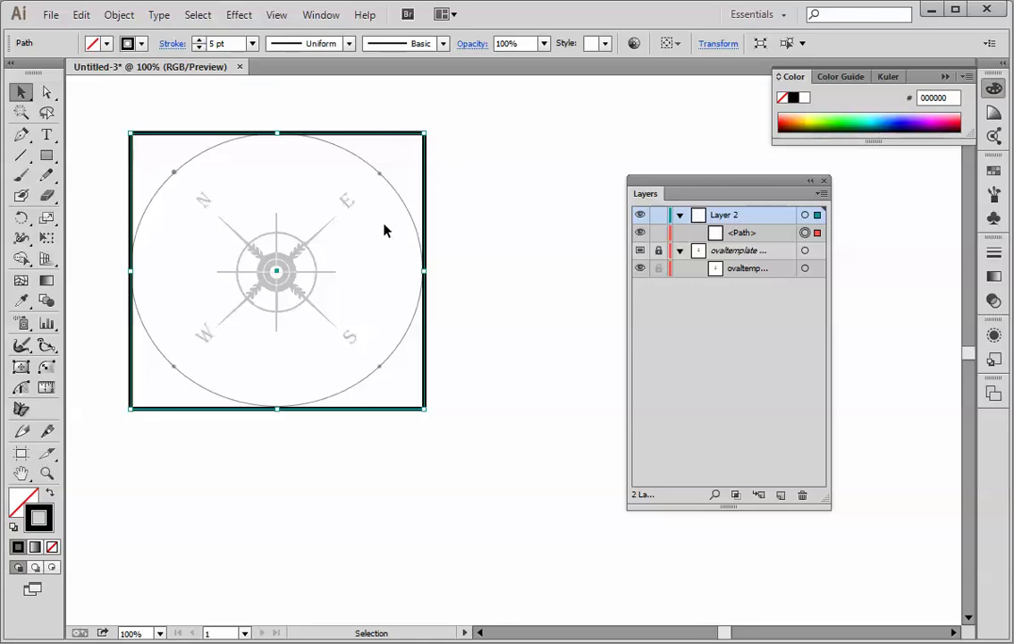
mouse_move(202, 302)
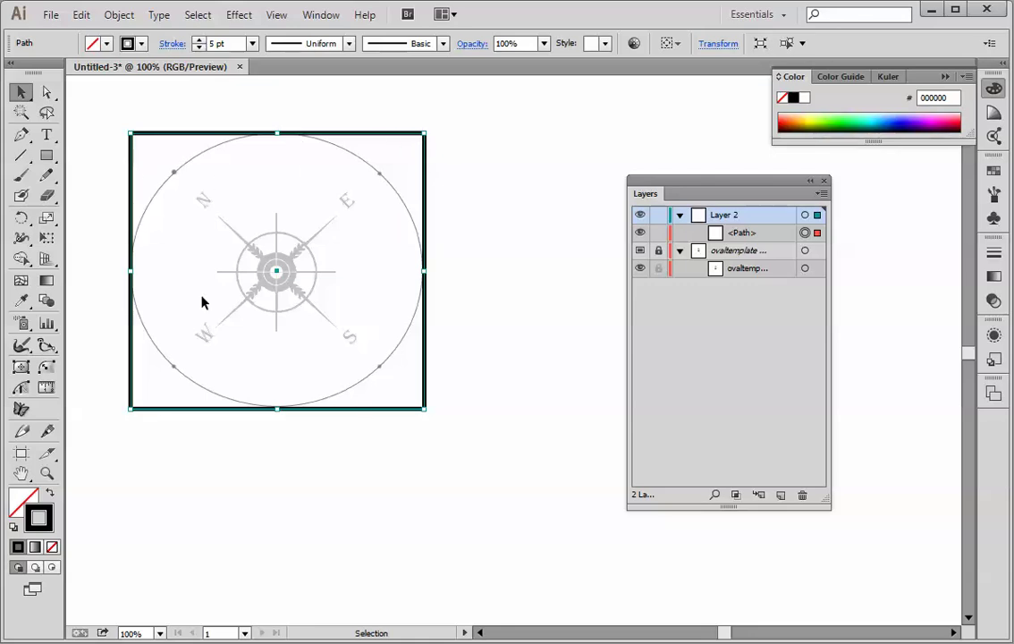
mouse_move(175, 274)
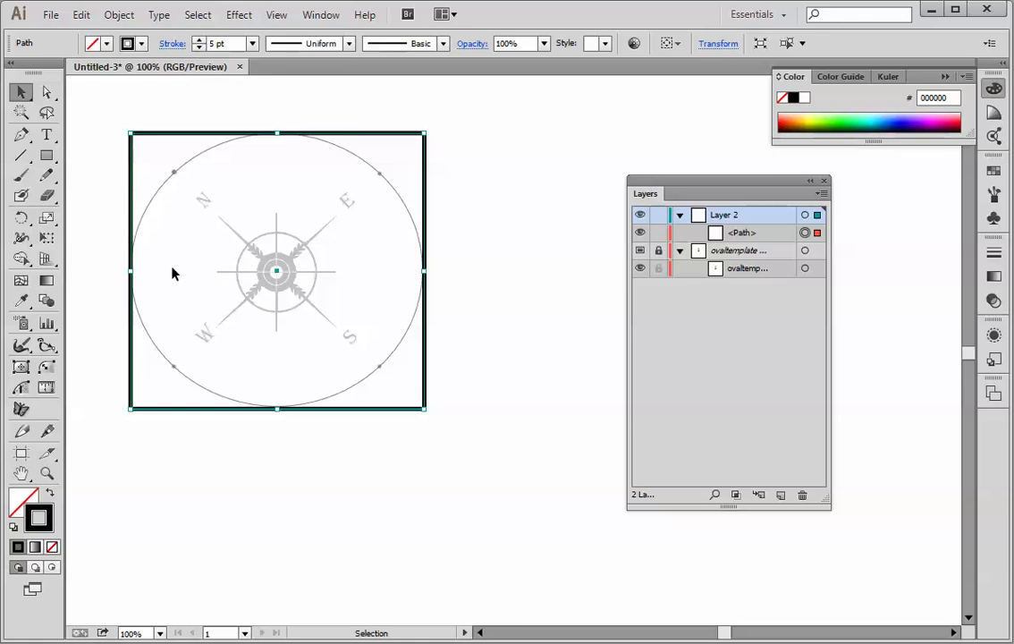
mouse_move(186, 145)
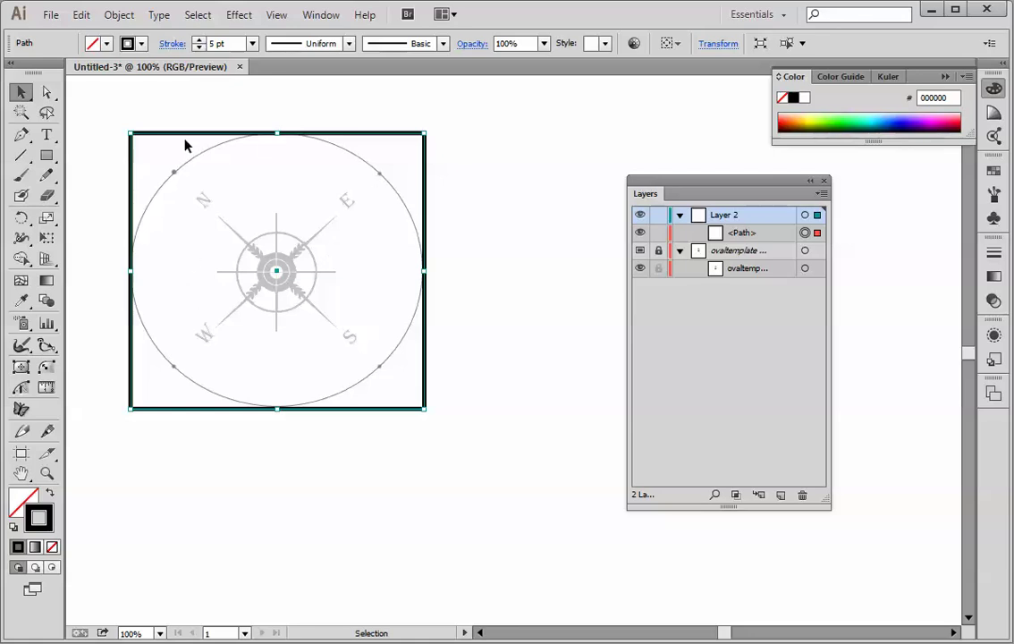
mouse_move(465, 161)
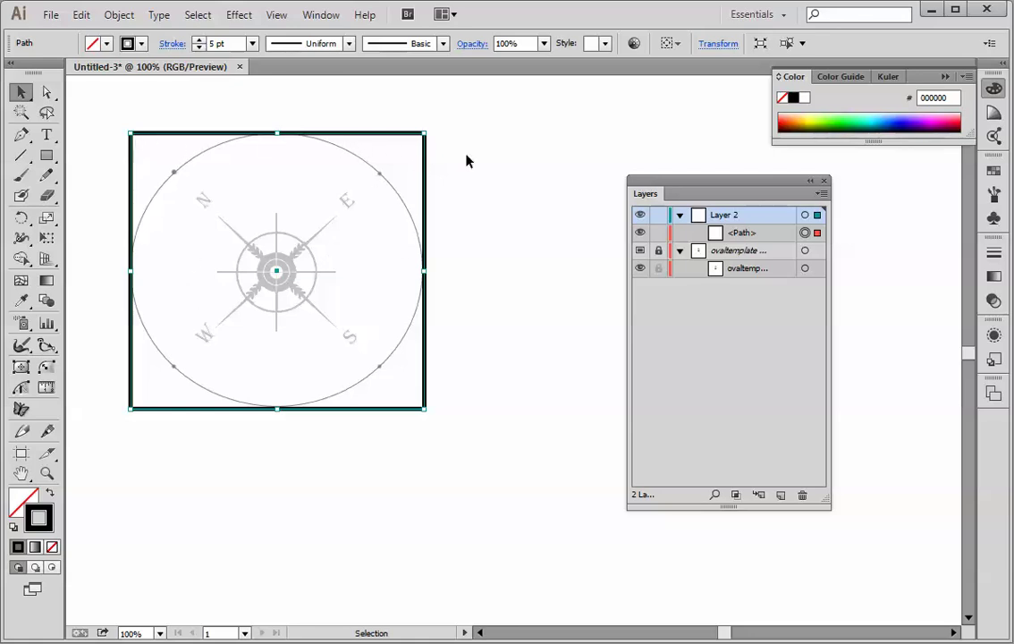
mouse_move(139, 129)
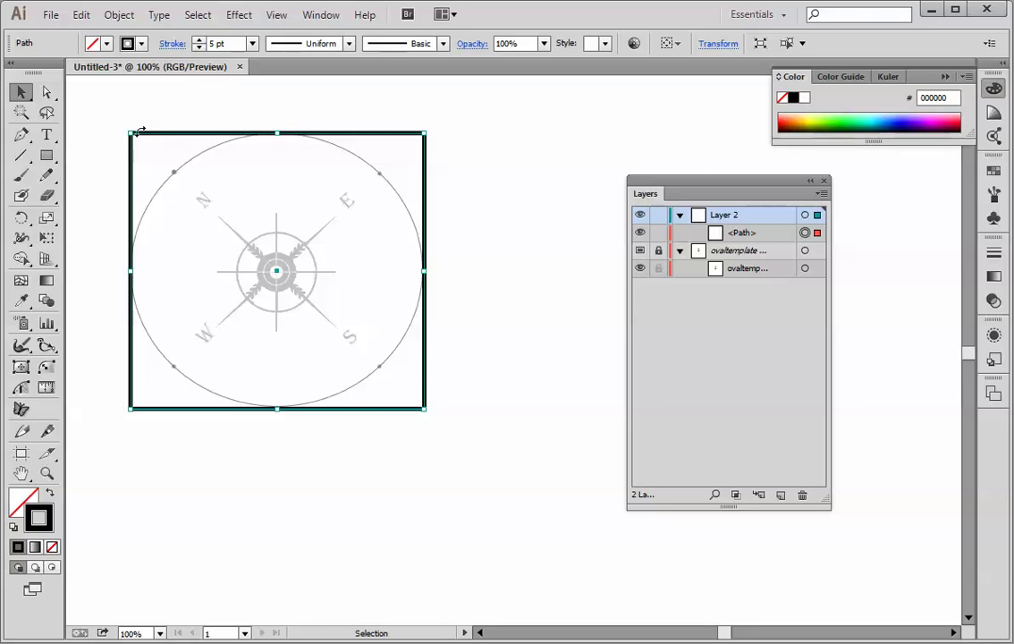
mouse_move(145, 138)
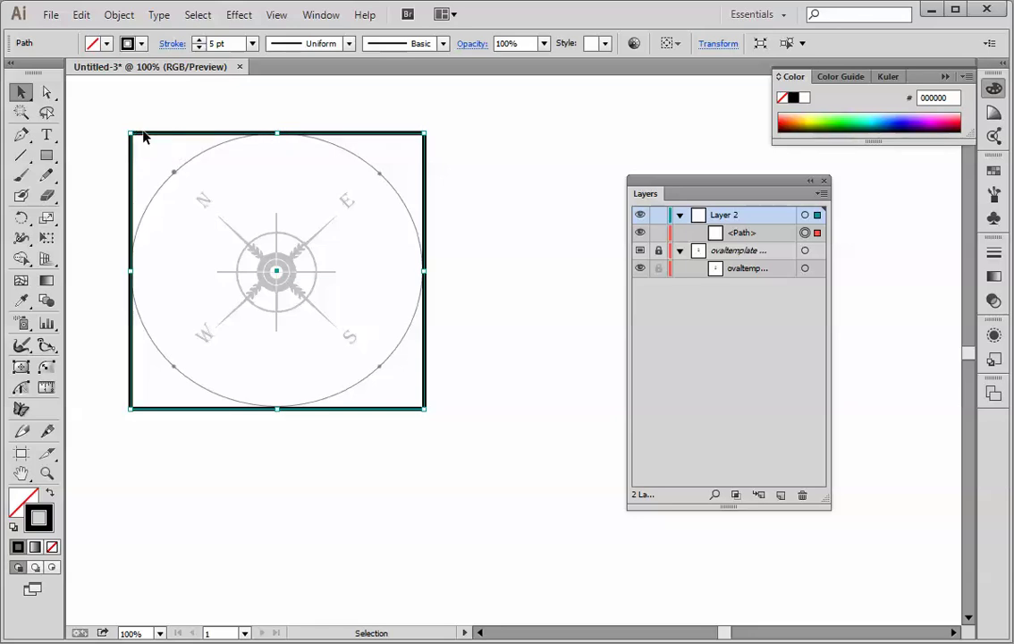
mouse_move(390, 135)
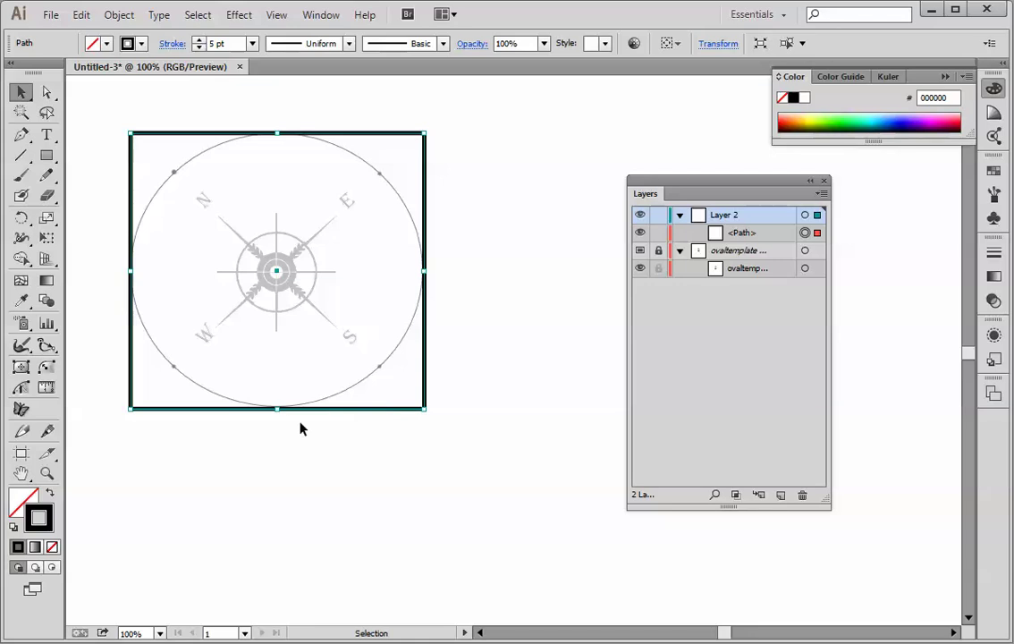
mouse_move(254, 426)
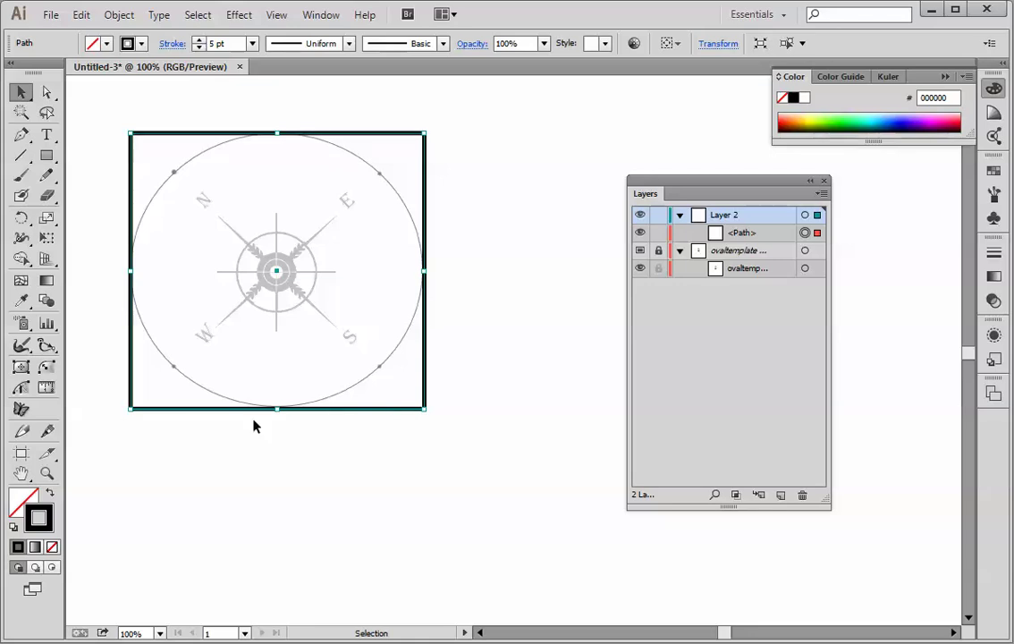
mouse_move(152, 279)
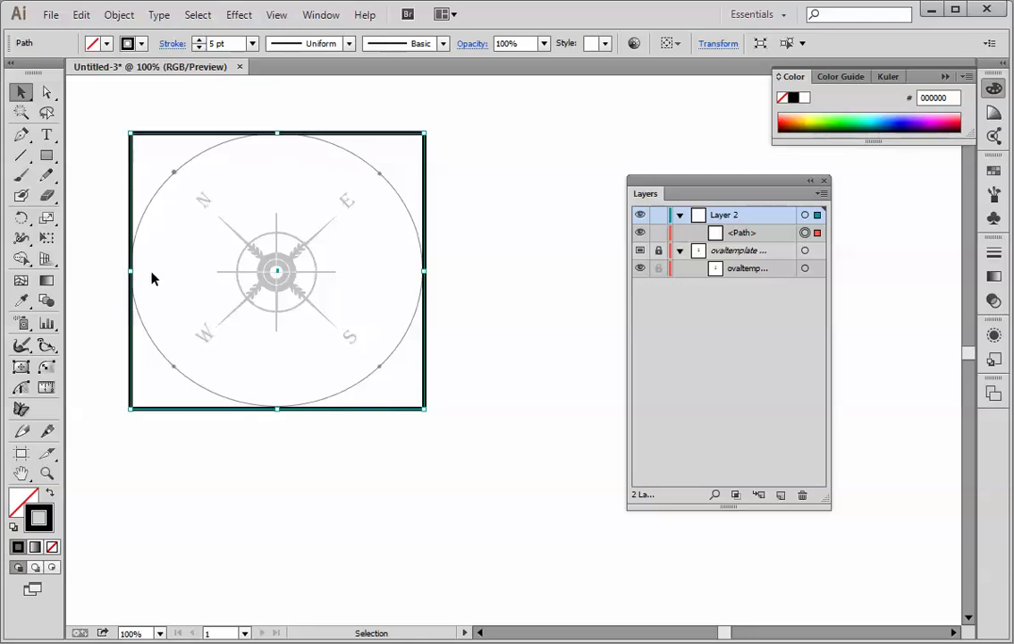
mouse_move(508, 334)
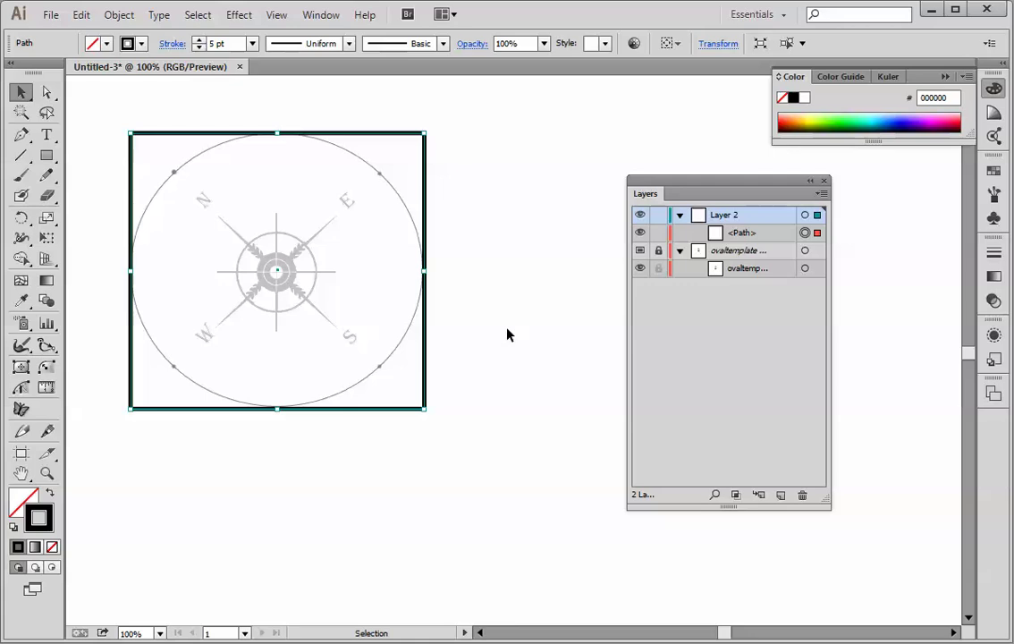
click(509, 335)
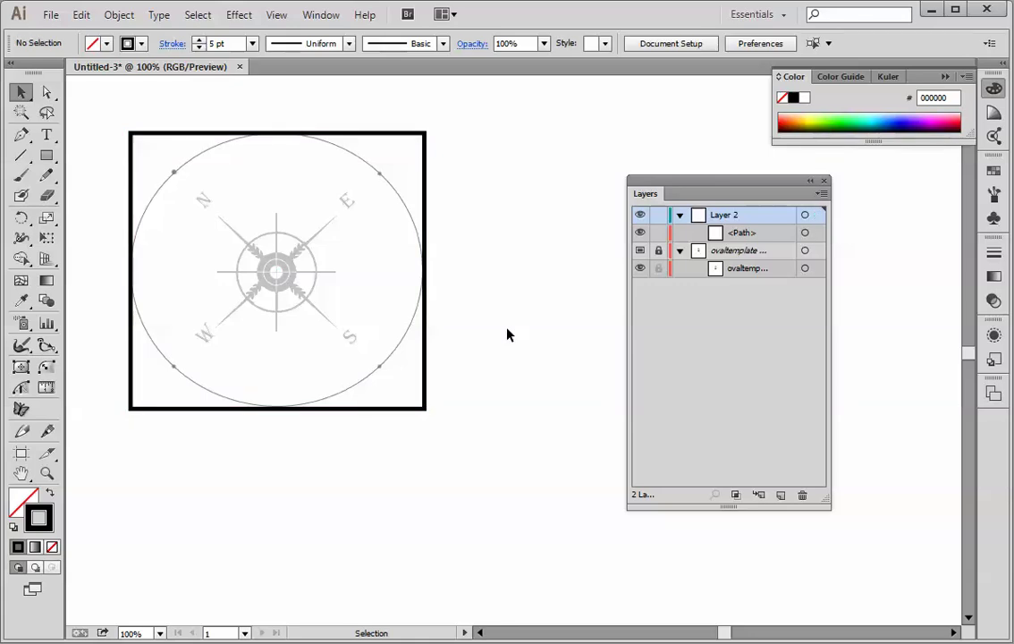
click(46, 93)
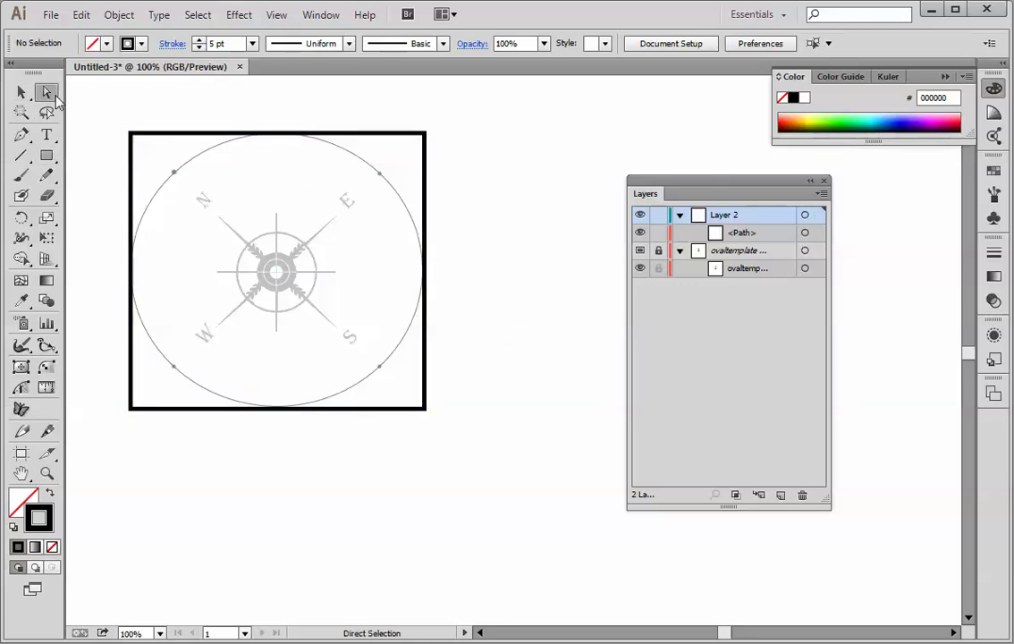
mouse_move(437, 140)
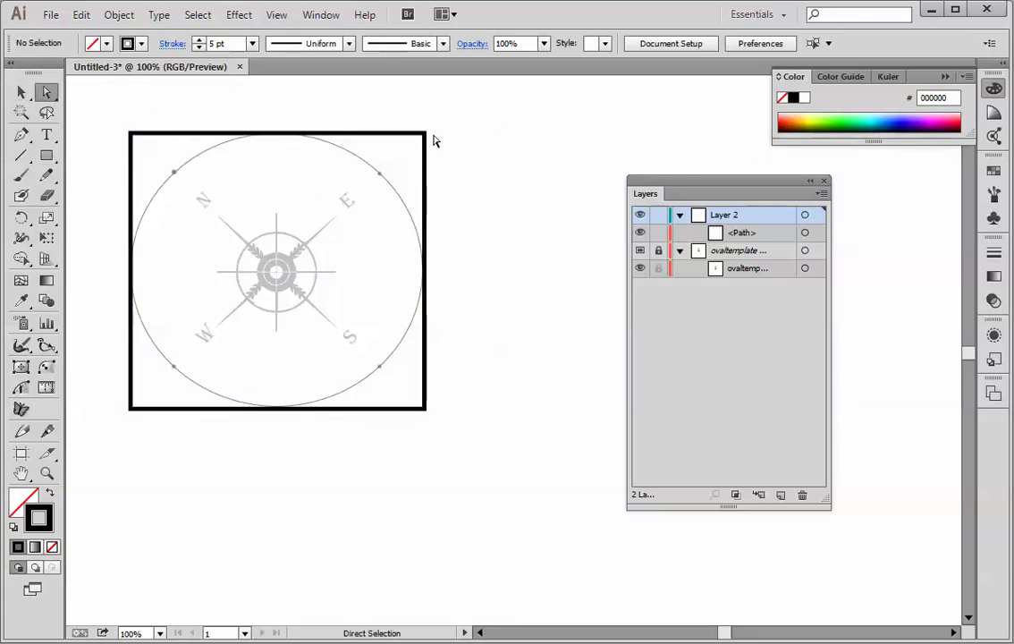
mouse_move(425, 200)
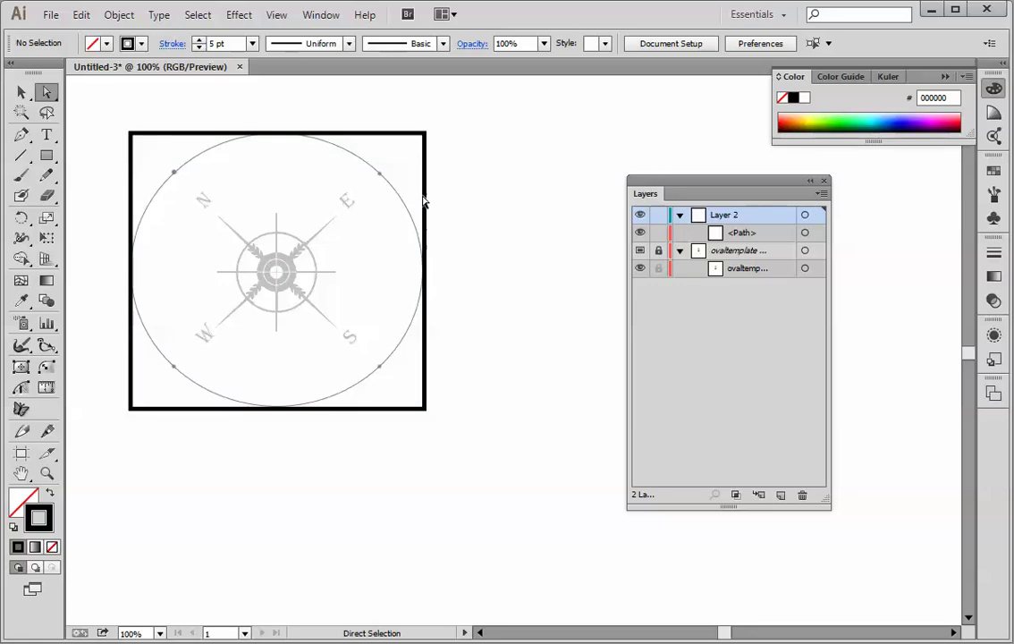
mouse_move(429, 261)
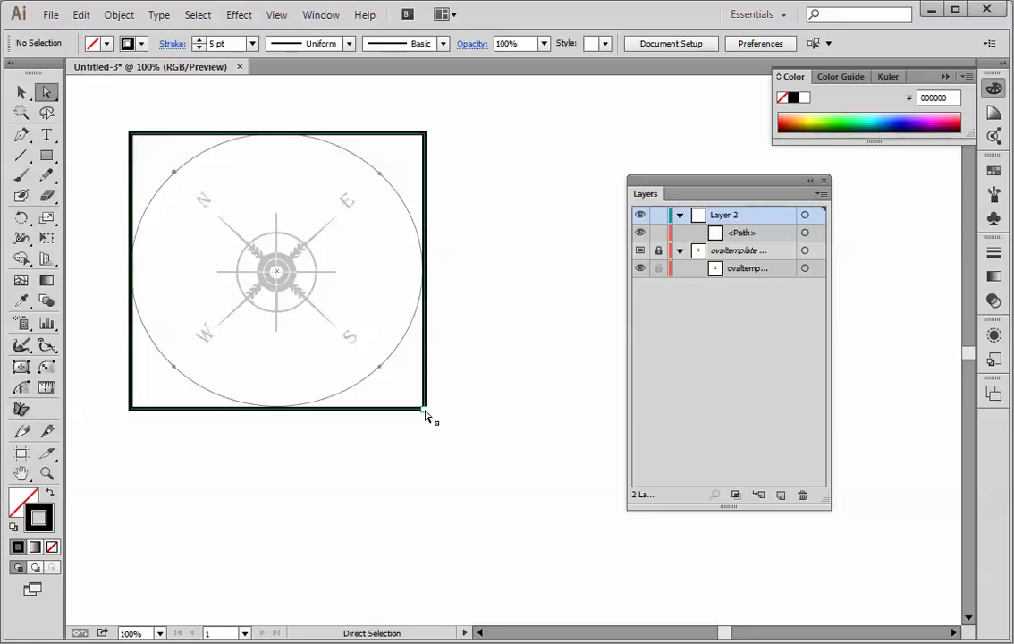
mouse_move(426, 411)
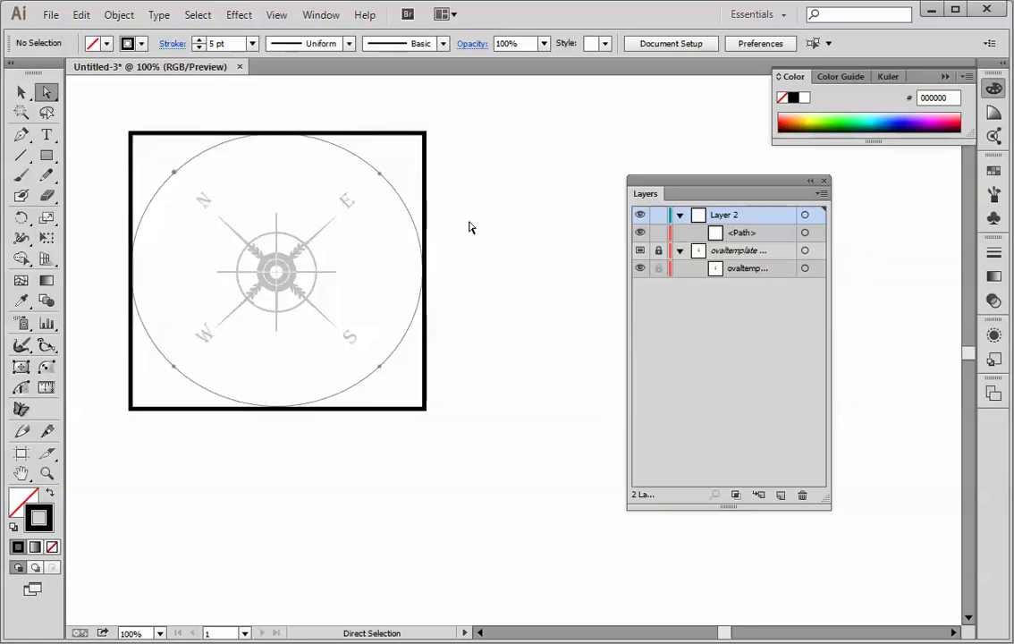
mouse_move(147, 143)
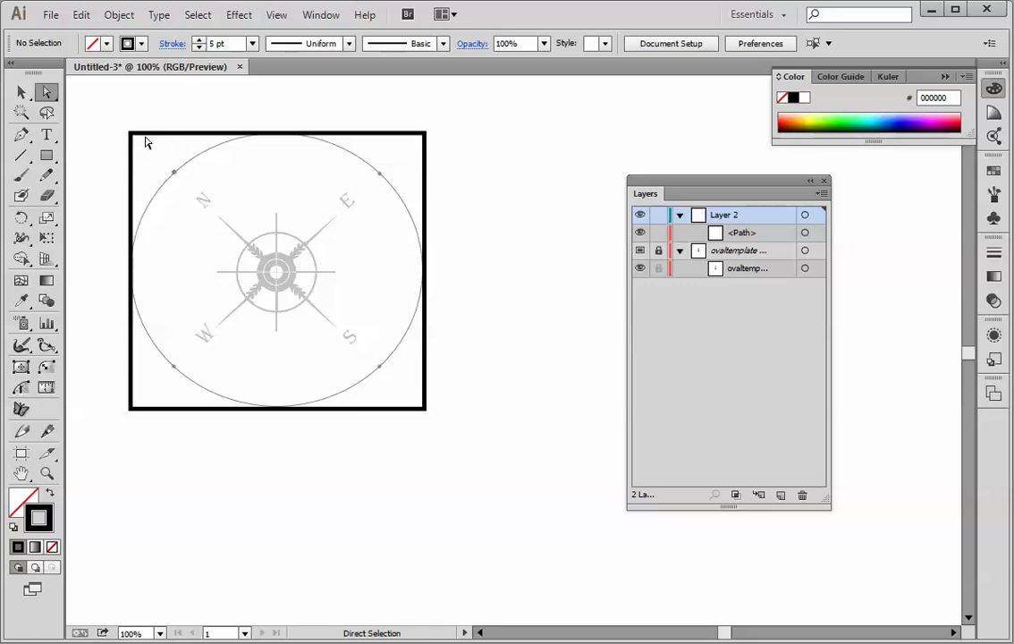
mouse_move(114, 96)
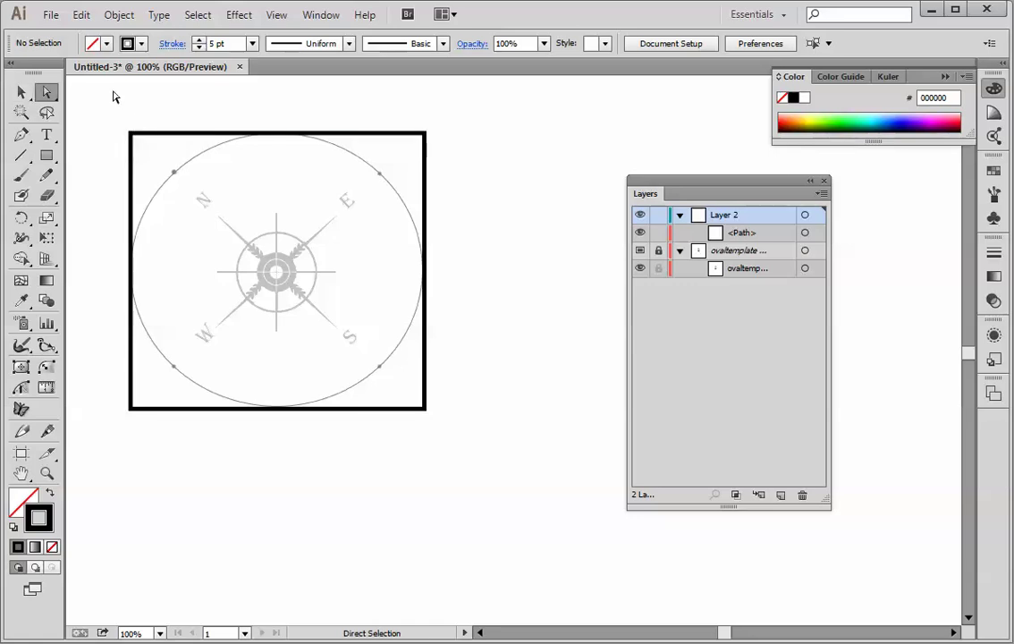
mouse_move(119, 104)
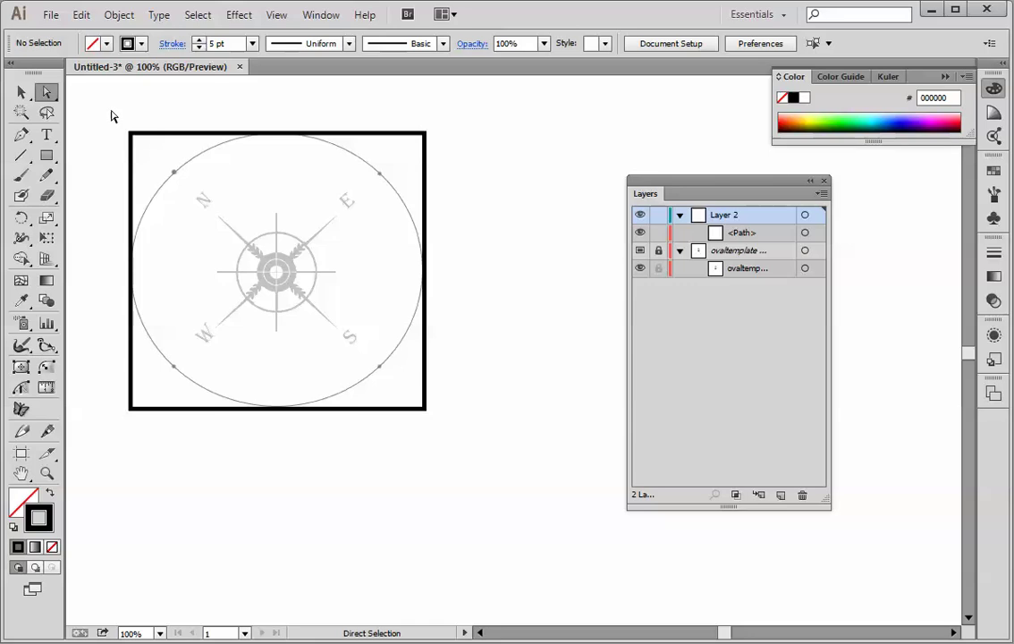
drag(113, 115, 154, 159)
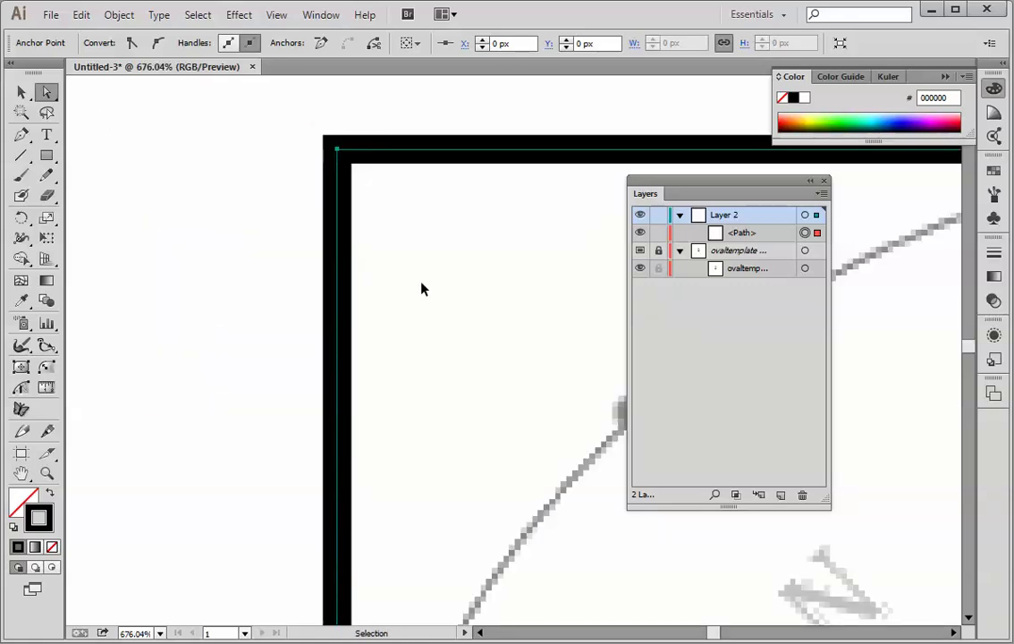
Pan to the square's top-left corner and select its corner anchor with Direct Selection.
drag(426, 289, 238, 270)
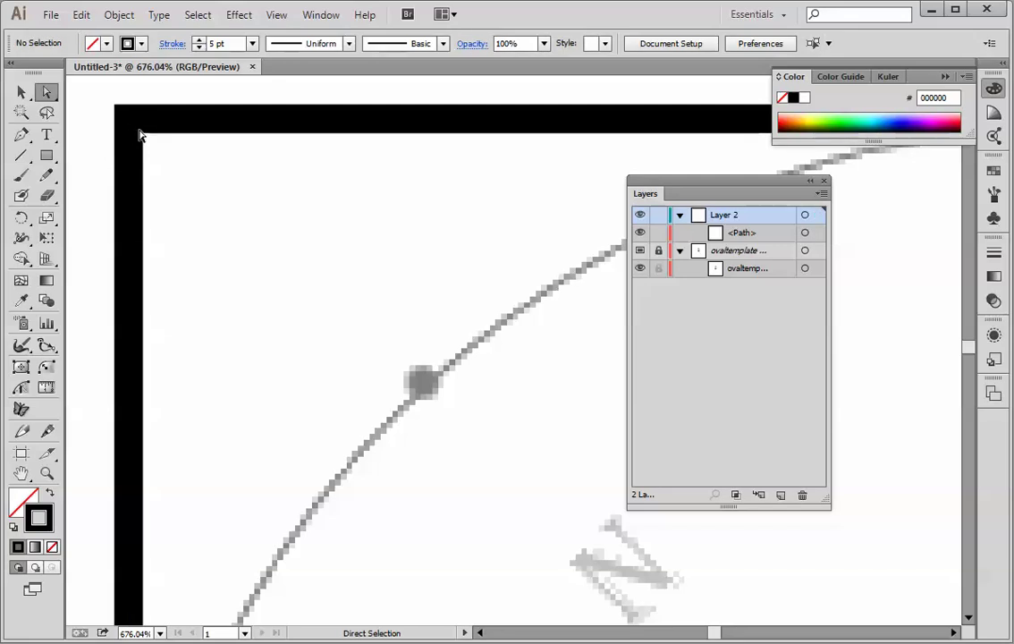
click(139, 134)
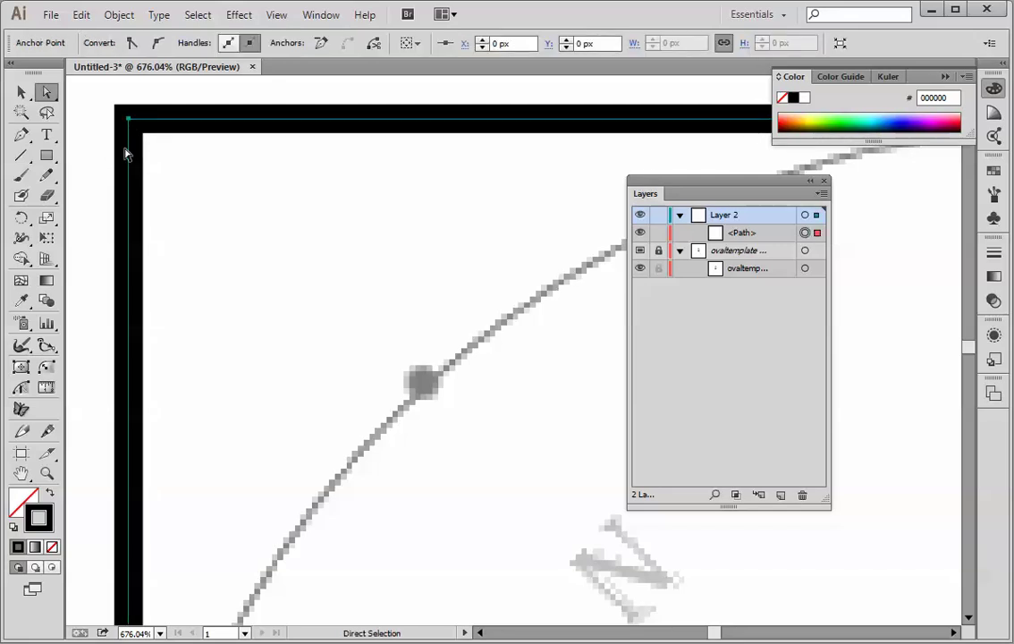
mouse_move(159, 43)
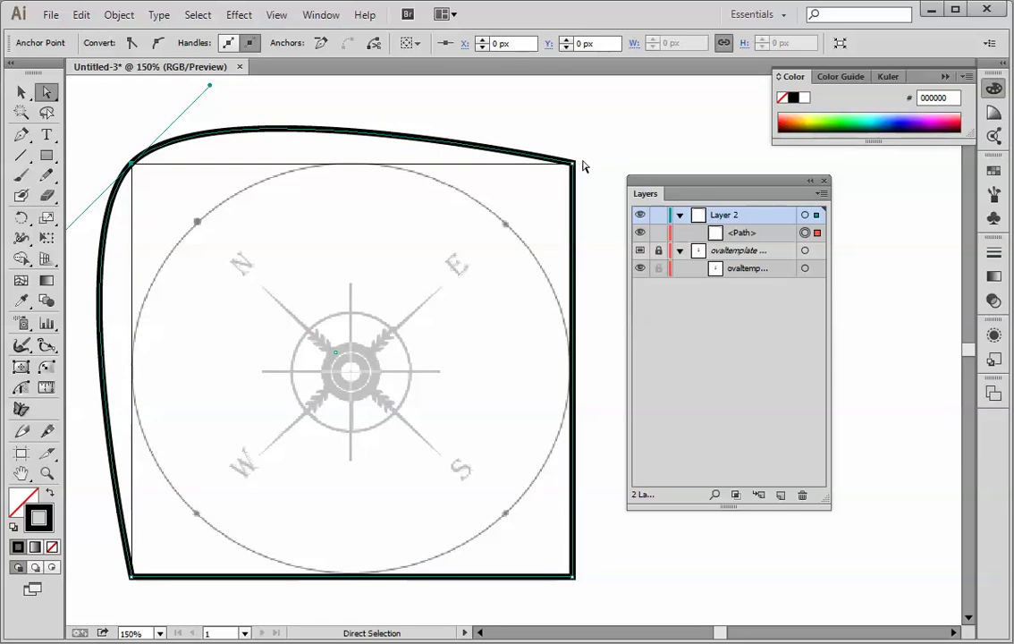
mouse_move(574, 168)
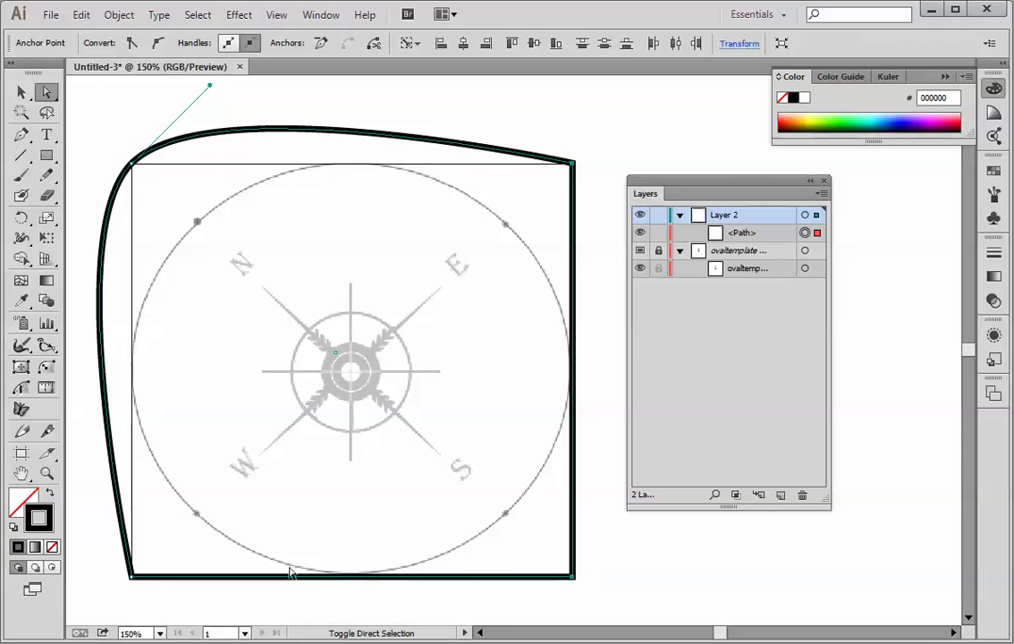
mouse_move(133, 581)
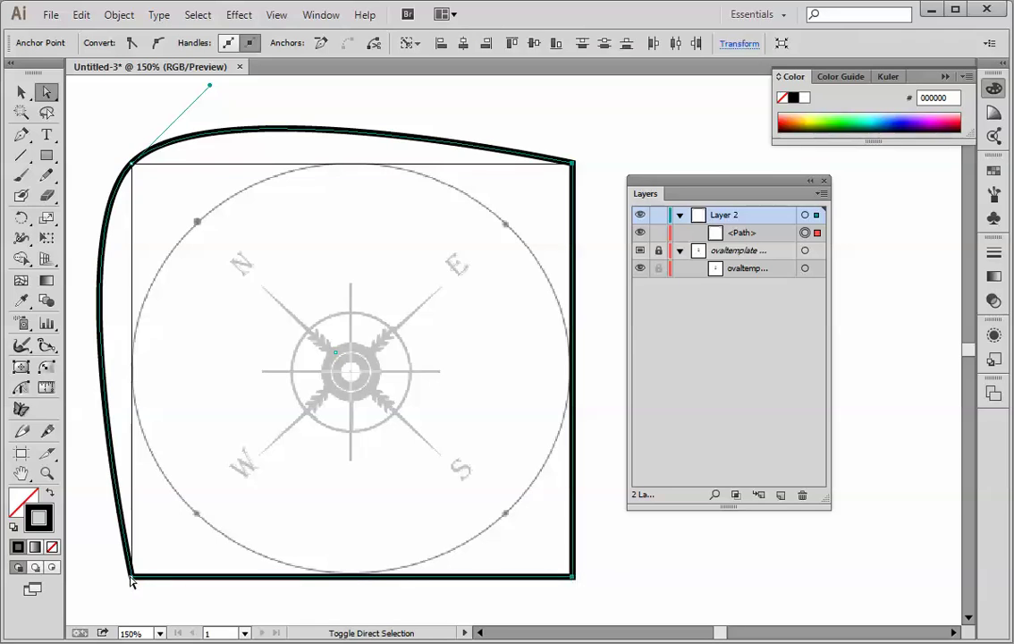
mouse_move(168, 576)
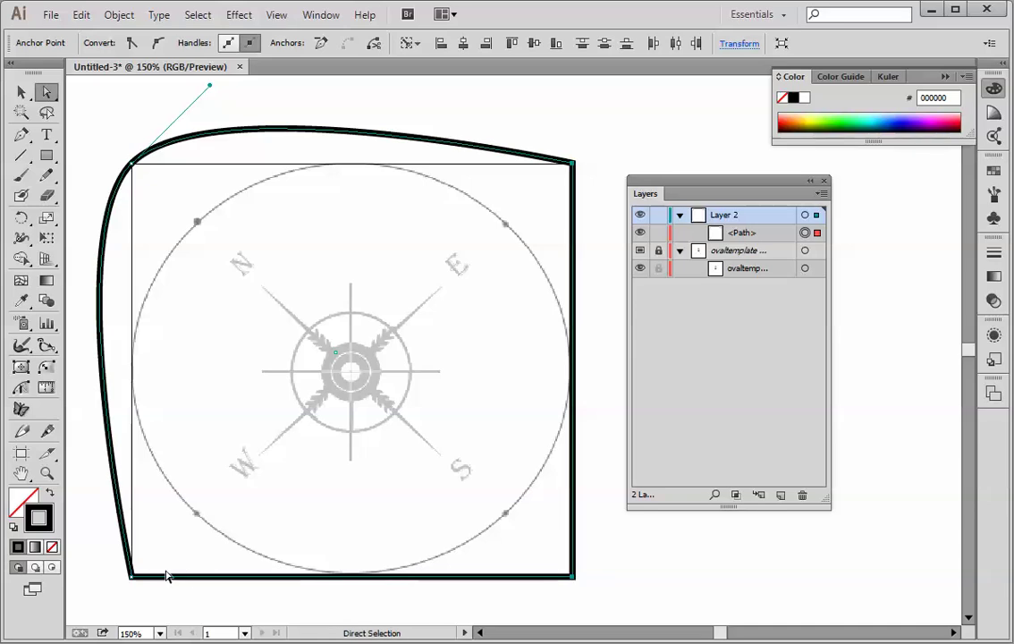
mouse_move(125, 581)
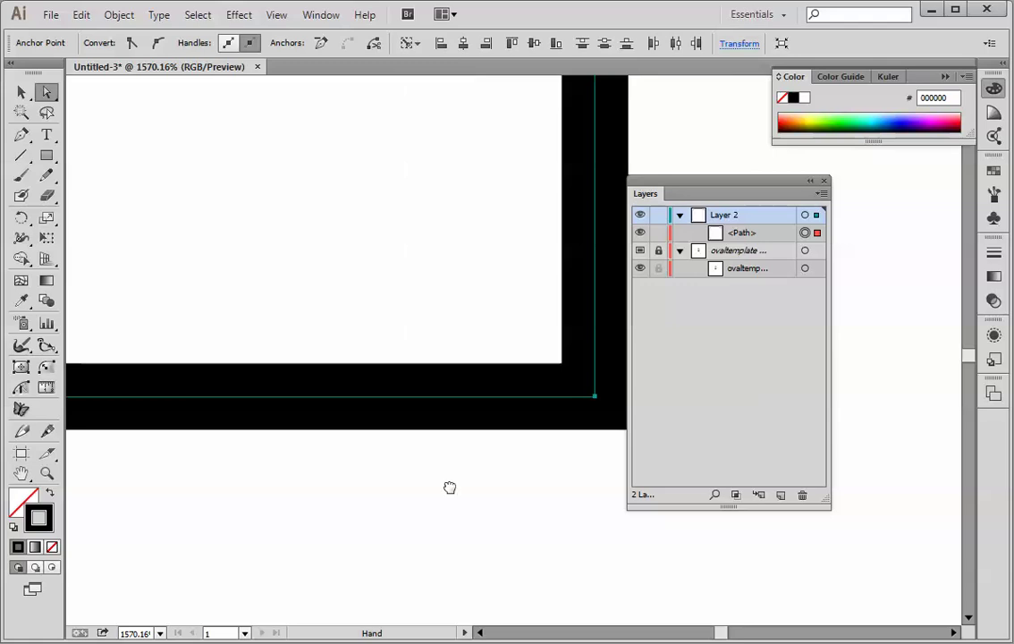
Bring the bottom-left corner into view and convert its anchor to a smooth curve.
drag(451, 486, 588, 487)
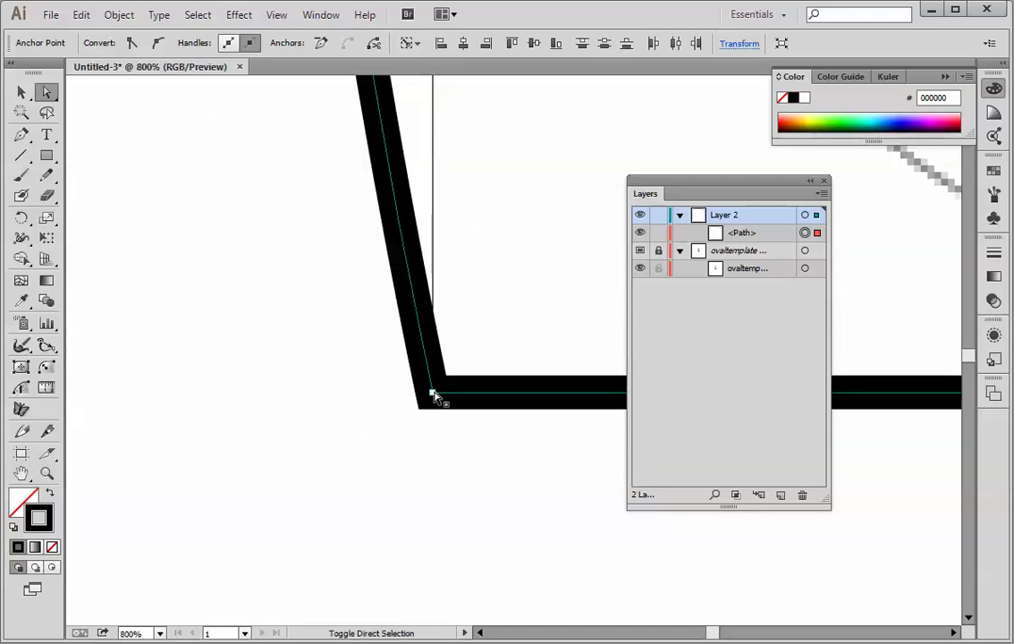
mouse_move(439, 435)
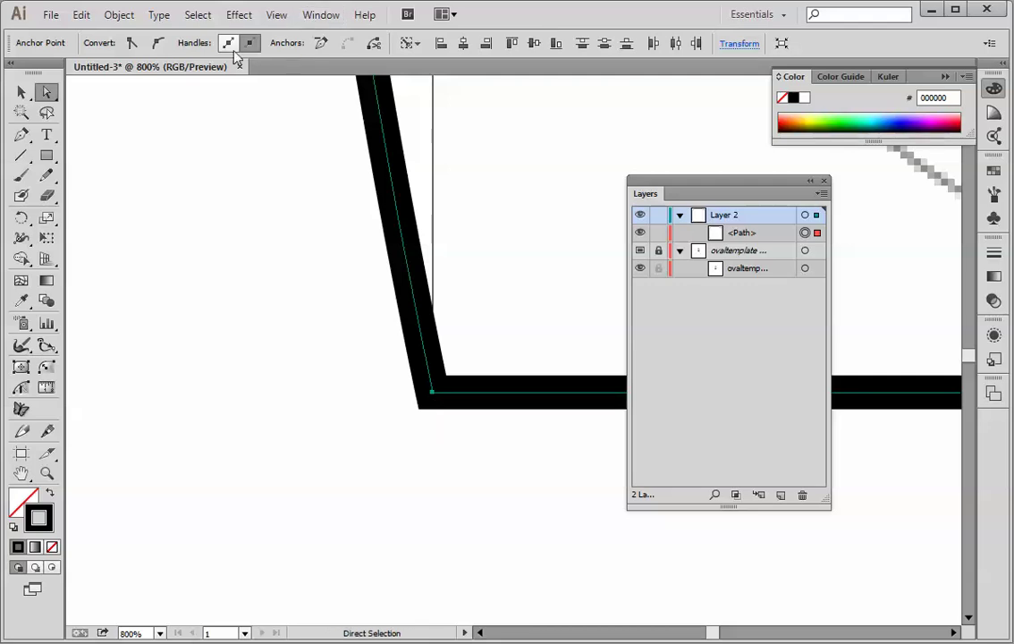
mouse_move(158, 43)
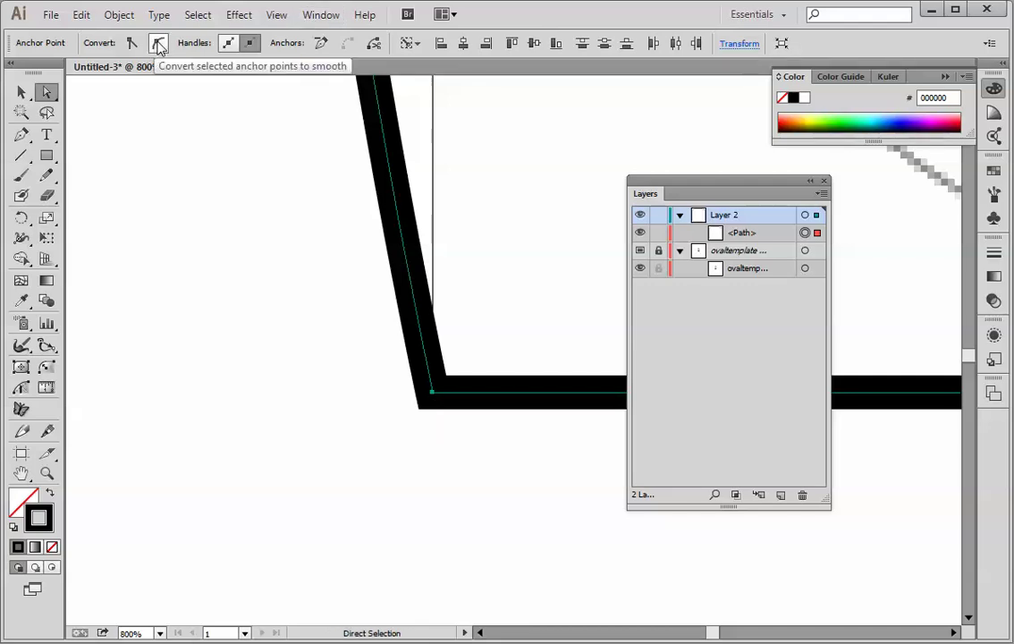
click(157, 43)
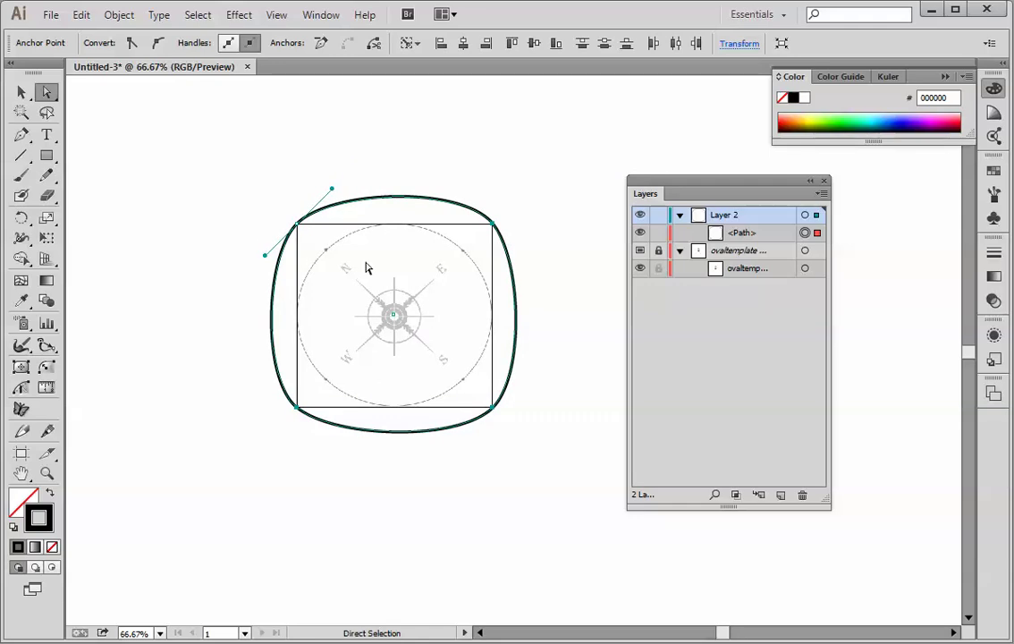
Pan the view to show the whole rounded path around the compass.
drag(393, 315, 351, 283)
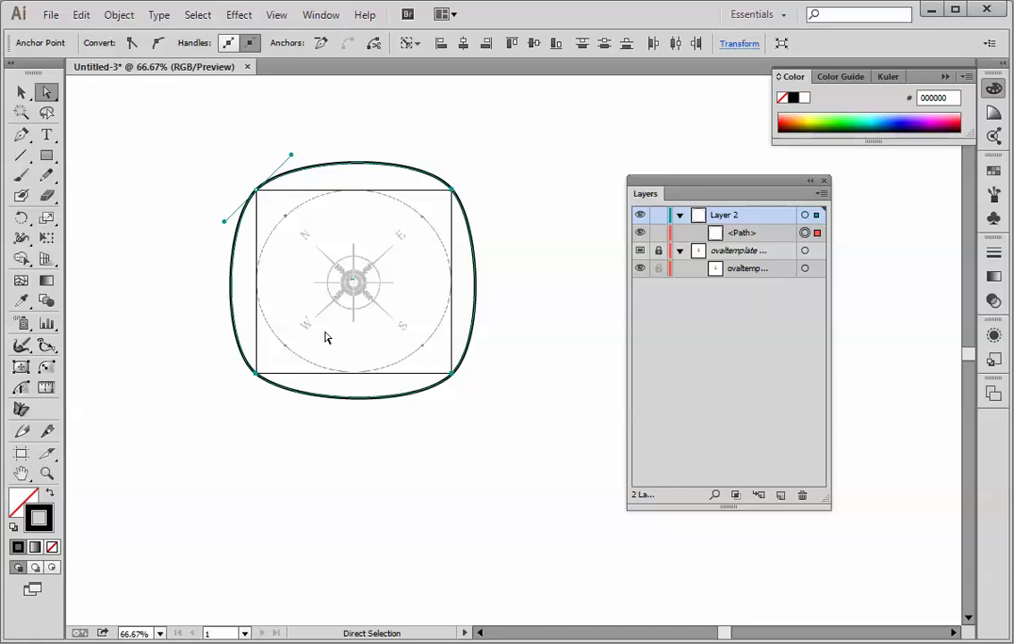
mouse_move(433, 354)
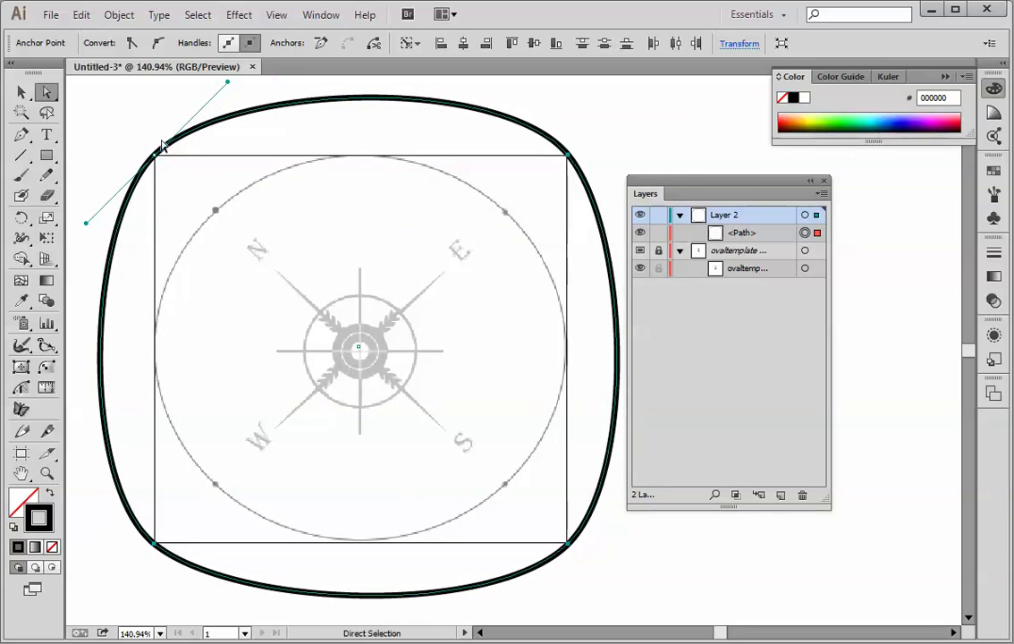
mouse_move(46, 93)
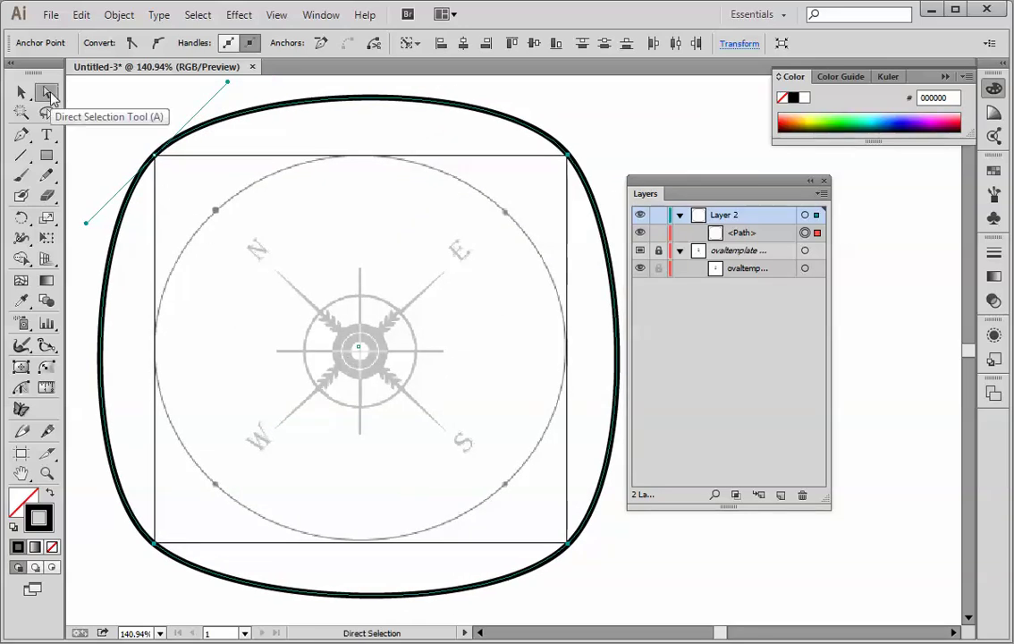
mouse_move(154, 161)
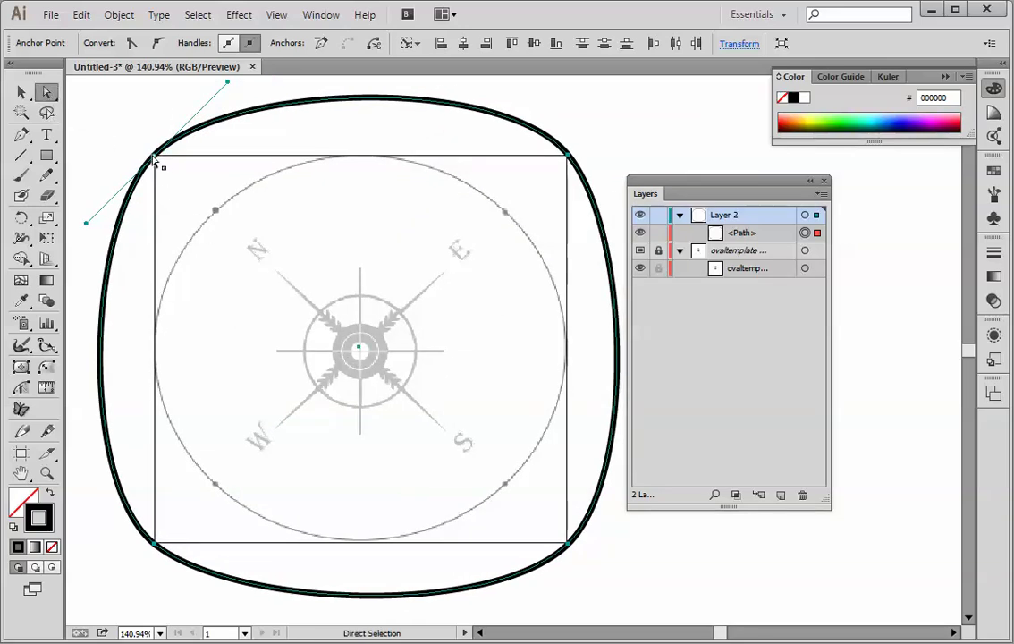
mouse_move(157, 159)
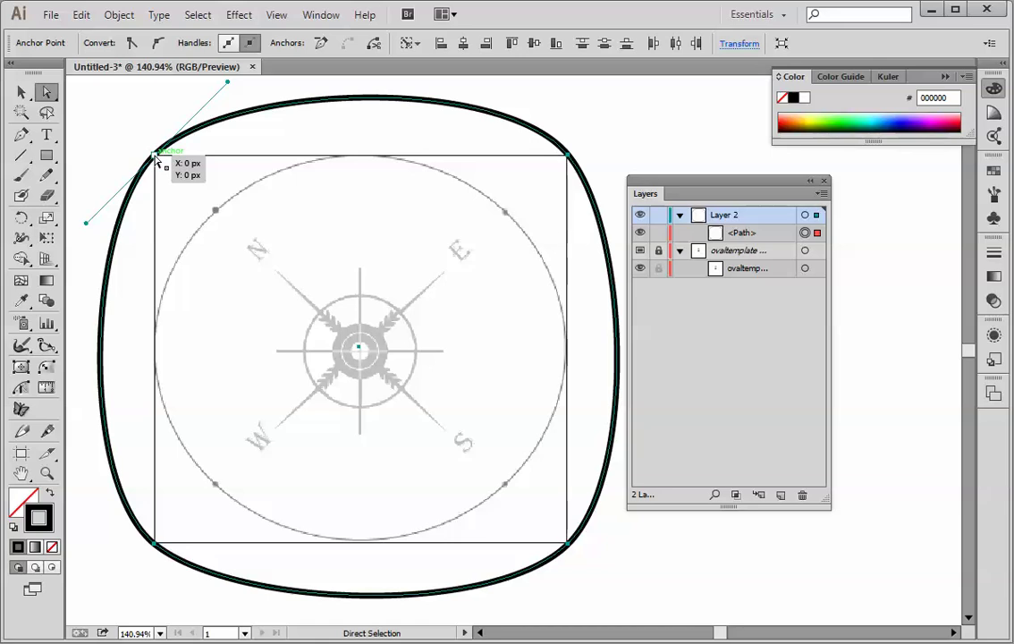
Pull the top-left anchor point inward so the outline hugs the compass circle.
drag(157, 161, 186, 188)
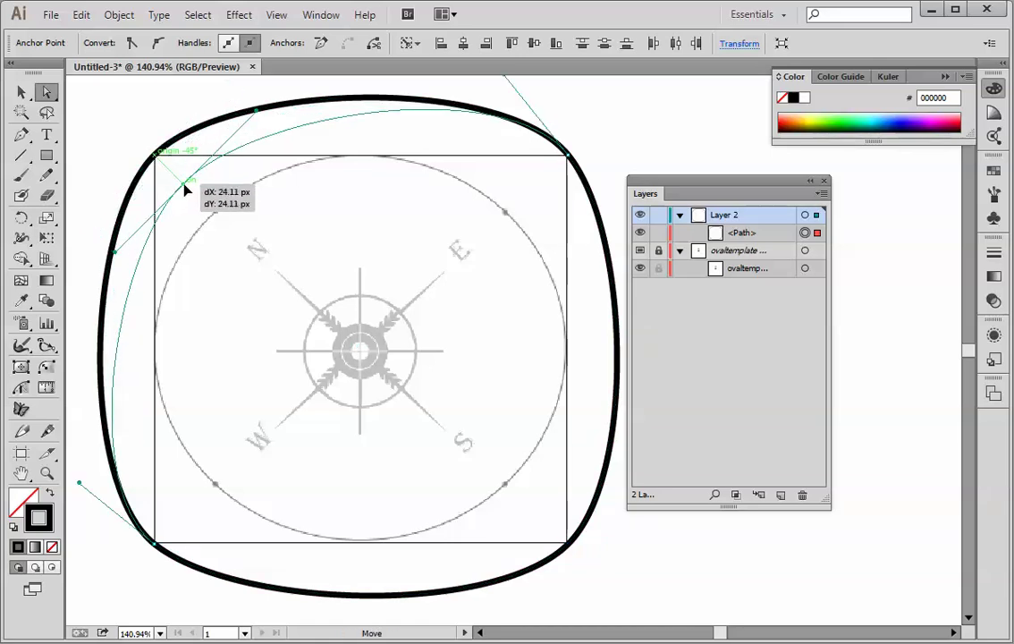
drag(182, 188, 218, 213)
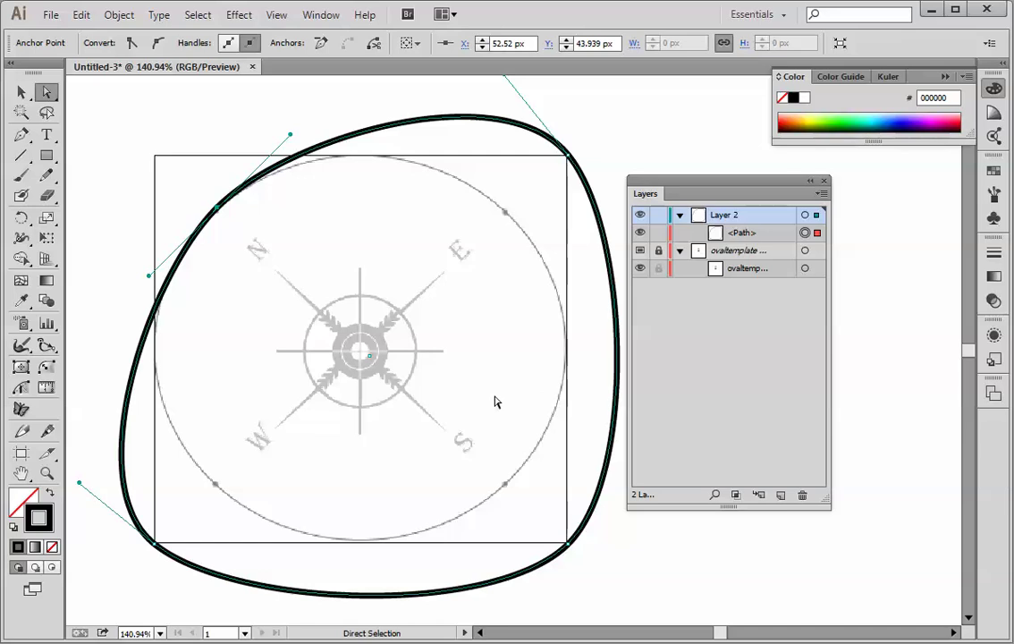
mouse_move(159, 547)
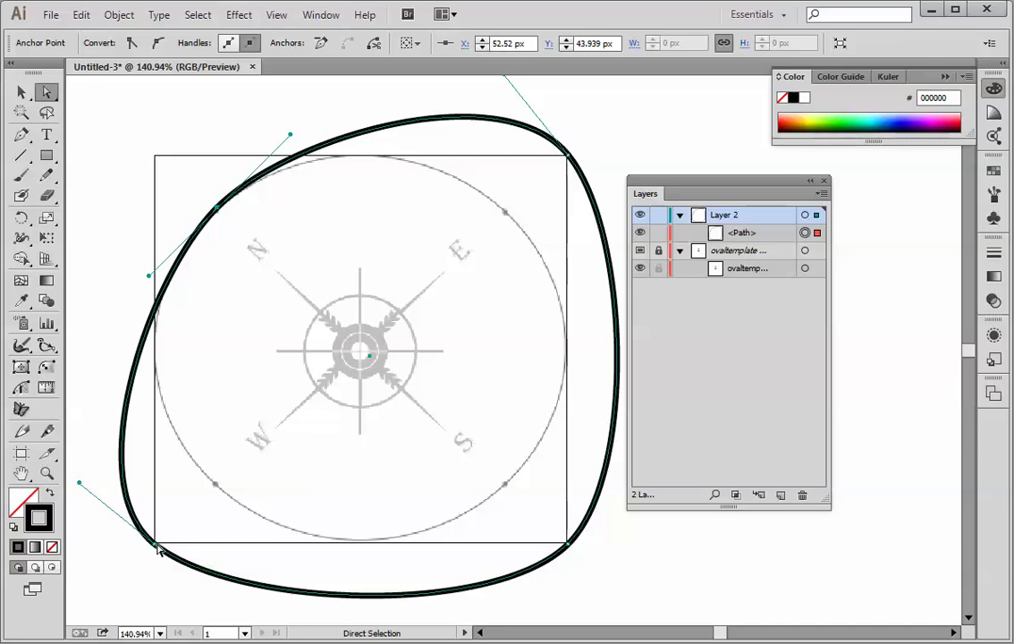
Pull the bottom-left and top-right points and handles inward onto the template circle.
drag(158, 551, 199, 499)
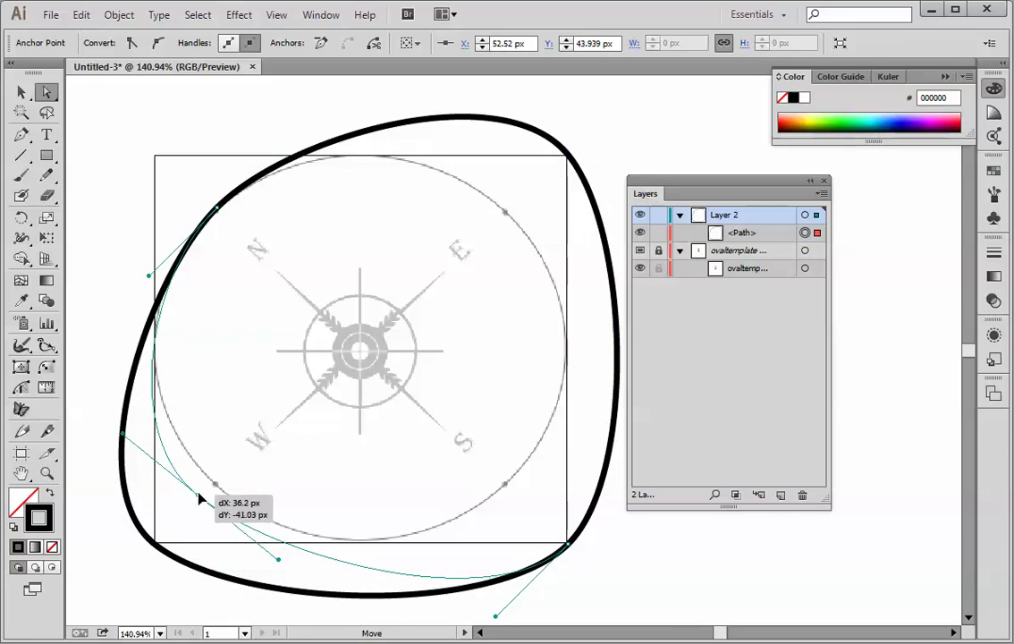
drag(201, 499, 215, 490)
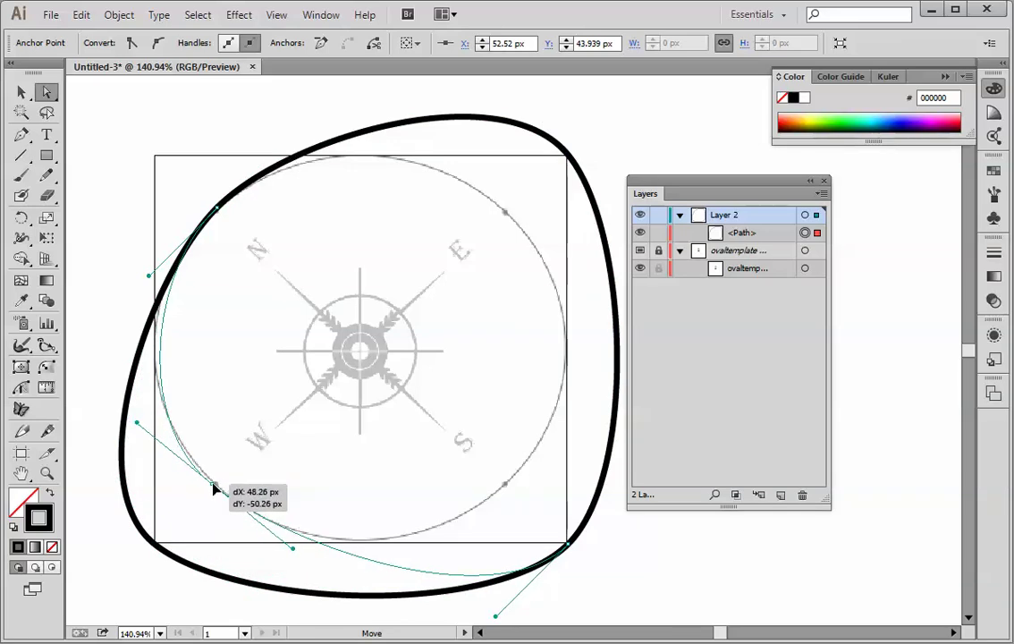
drag(215, 490, 365, 587)
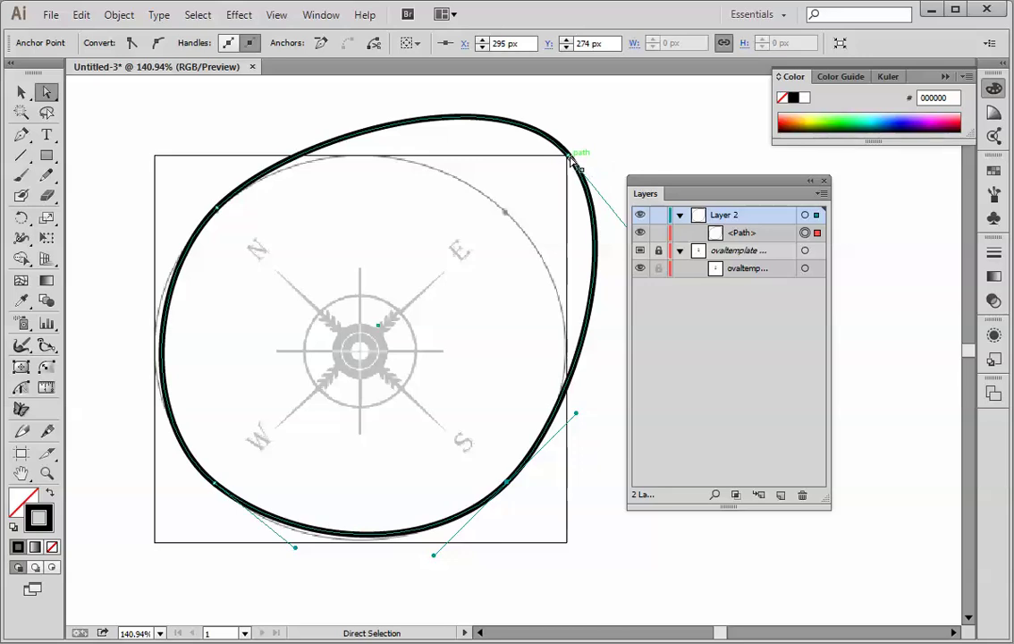
drag(572, 164, 512, 213)
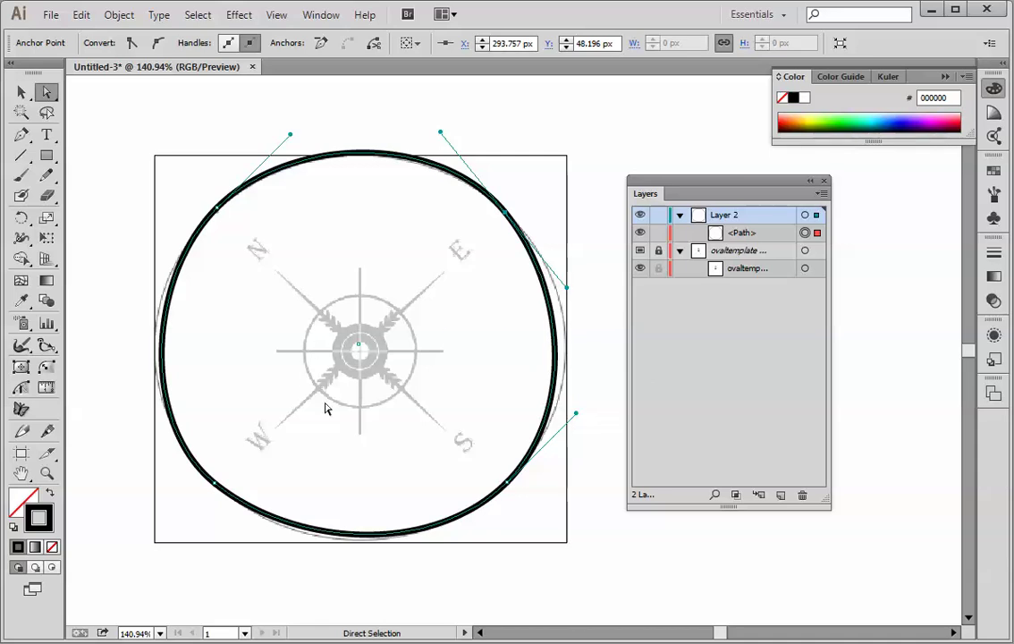
mouse_move(554, 293)
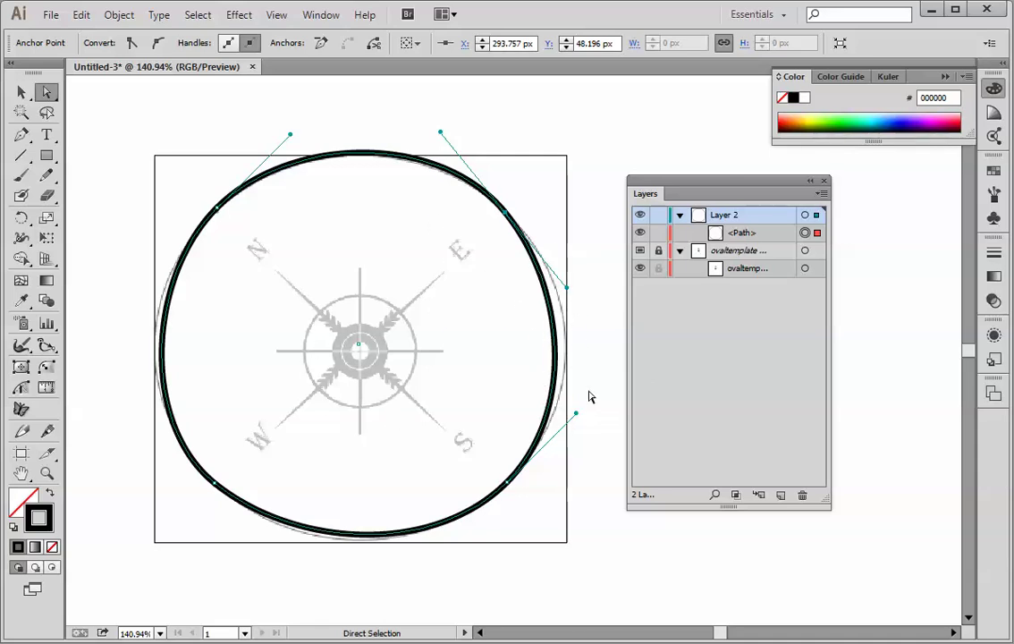
mouse_move(337, 426)
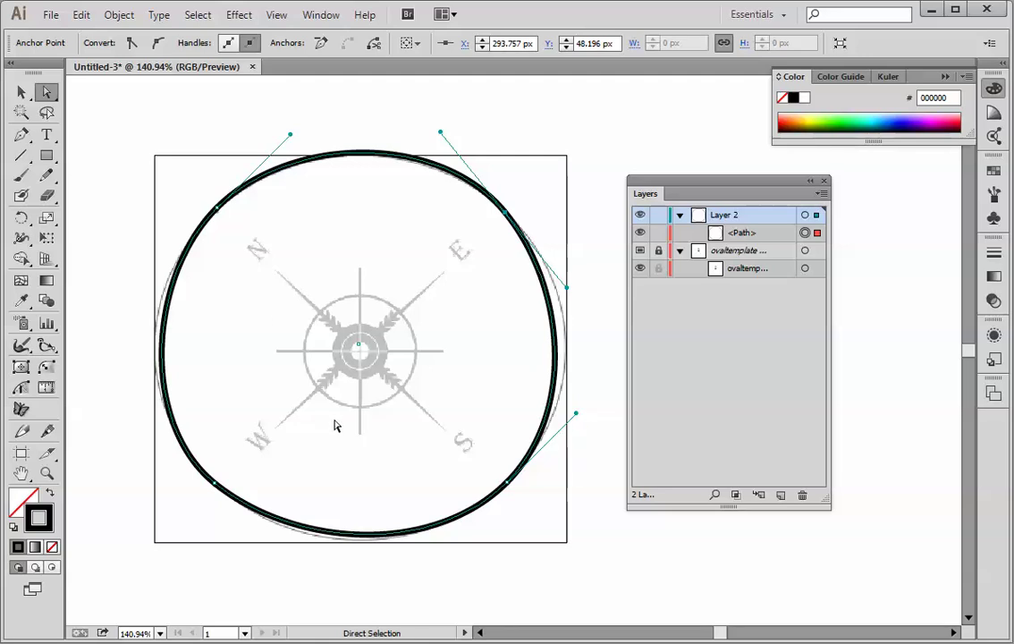
mouse_move(510, 488)
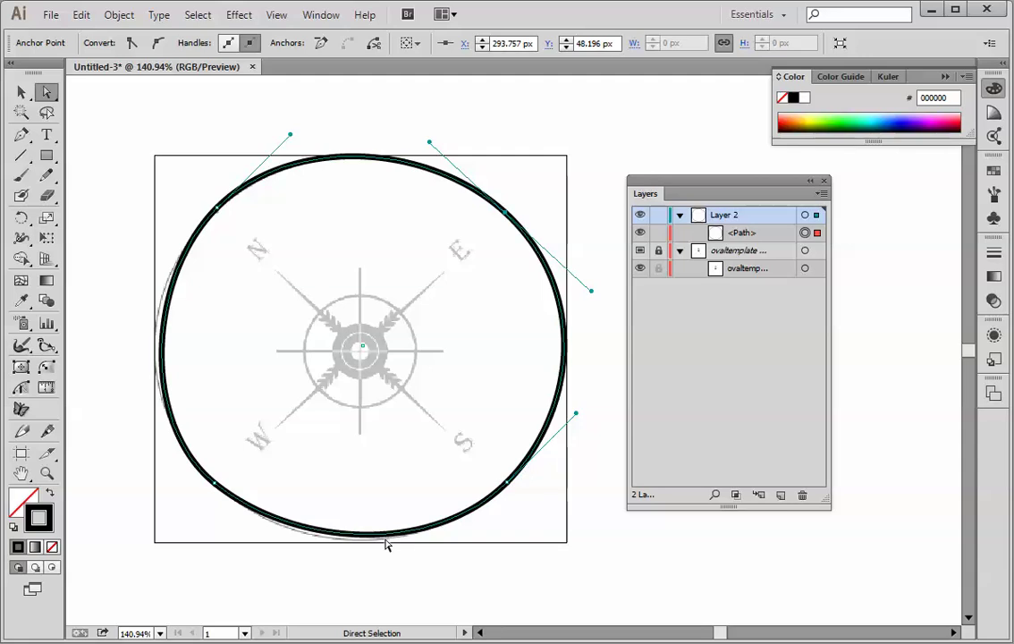
mouse_move(490, 490)
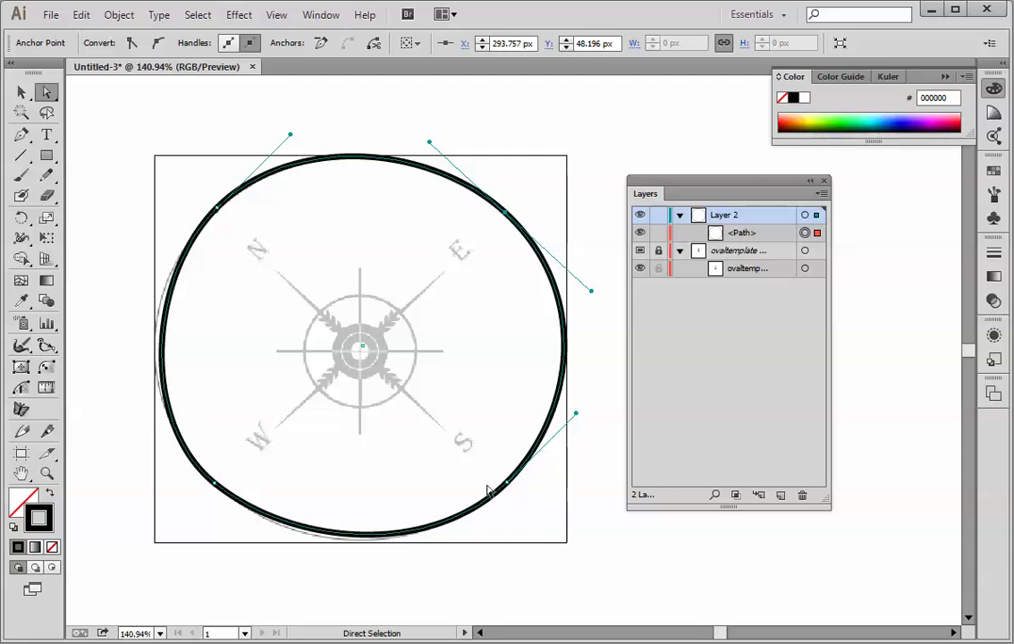
mouse_move(508, 490)
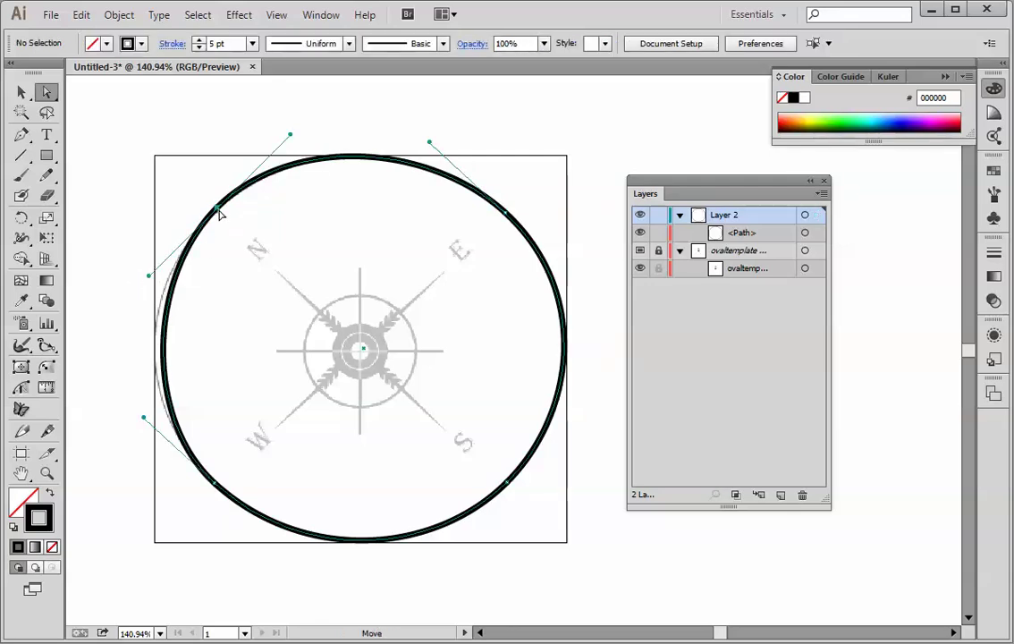
Reshape the oval's left and top curves by dragging their anchors toward the circle.
click(218, 207)
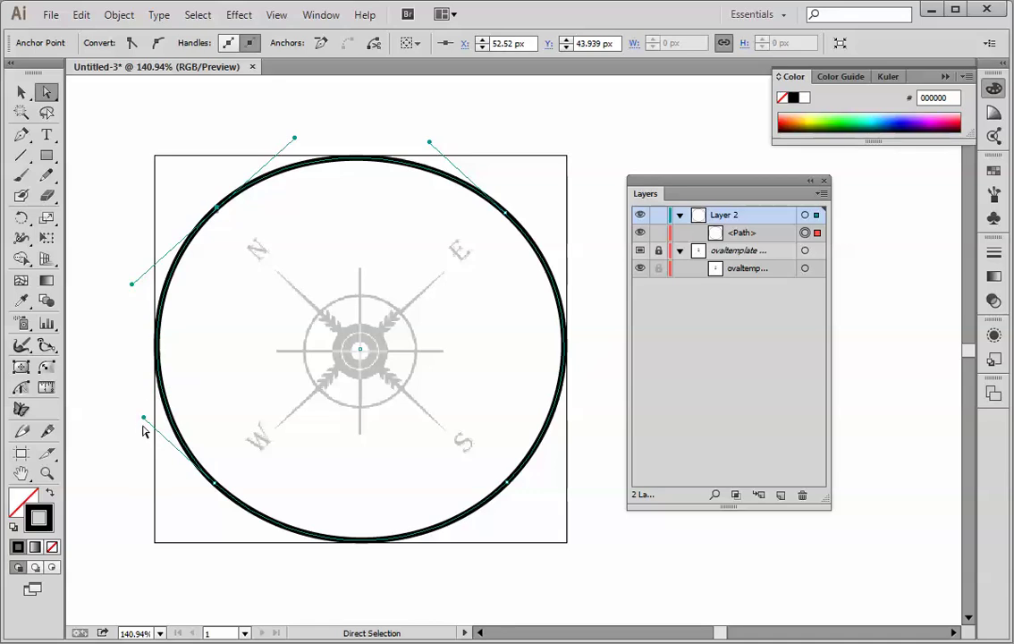
mouse_move(535, 222)
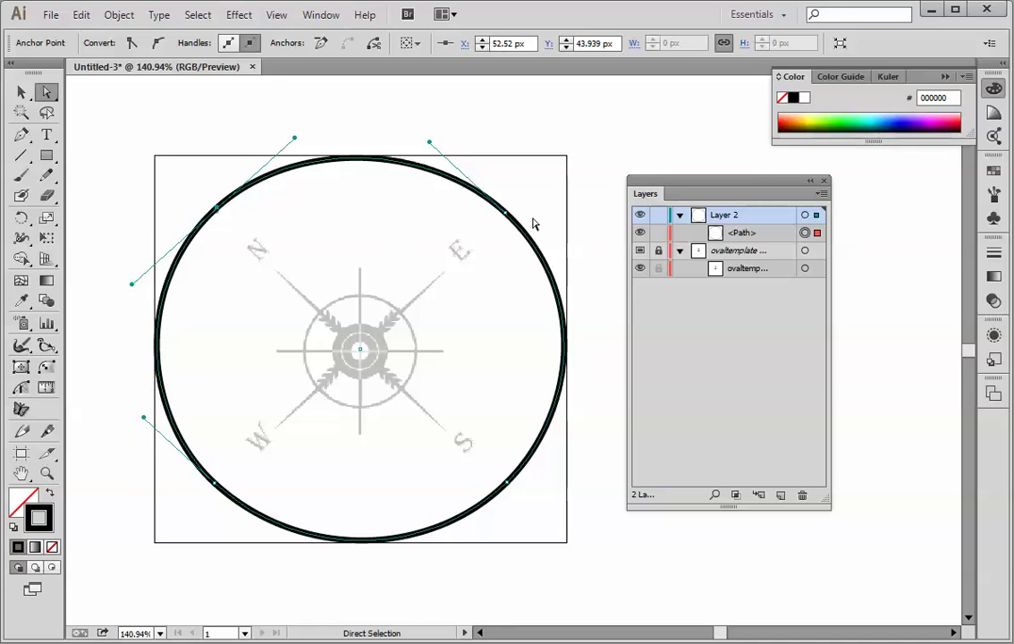
mouse_move(526, 246)
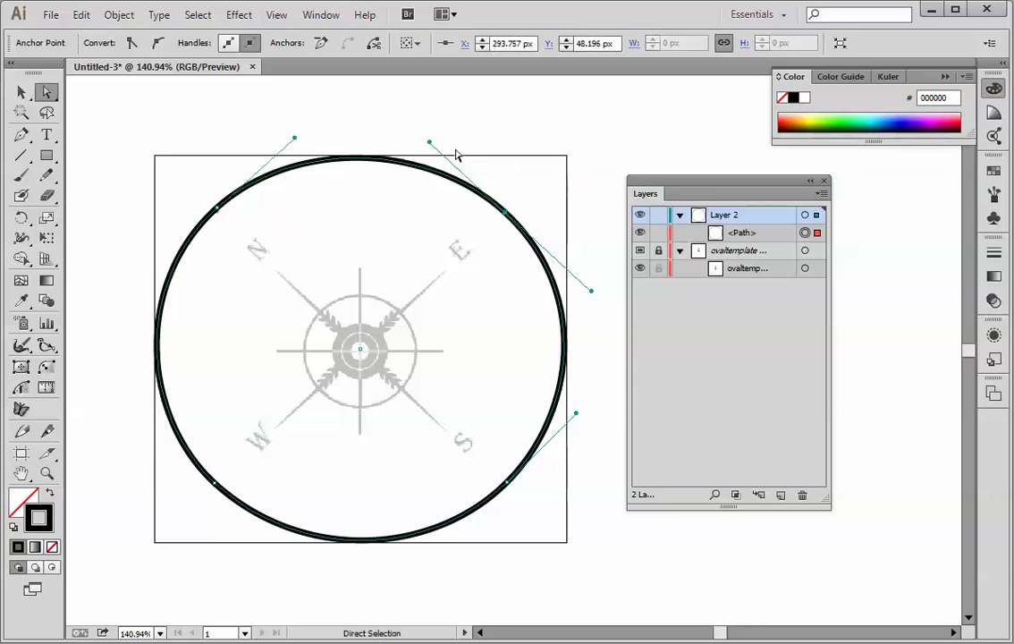
drag(458, 147, 404, 136)
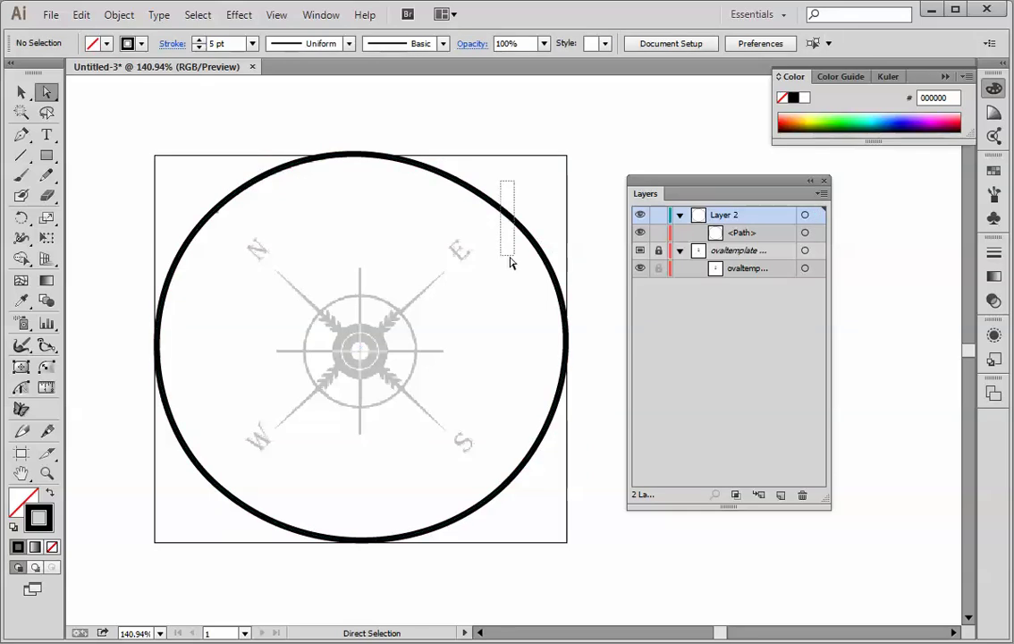
click(506, 214)
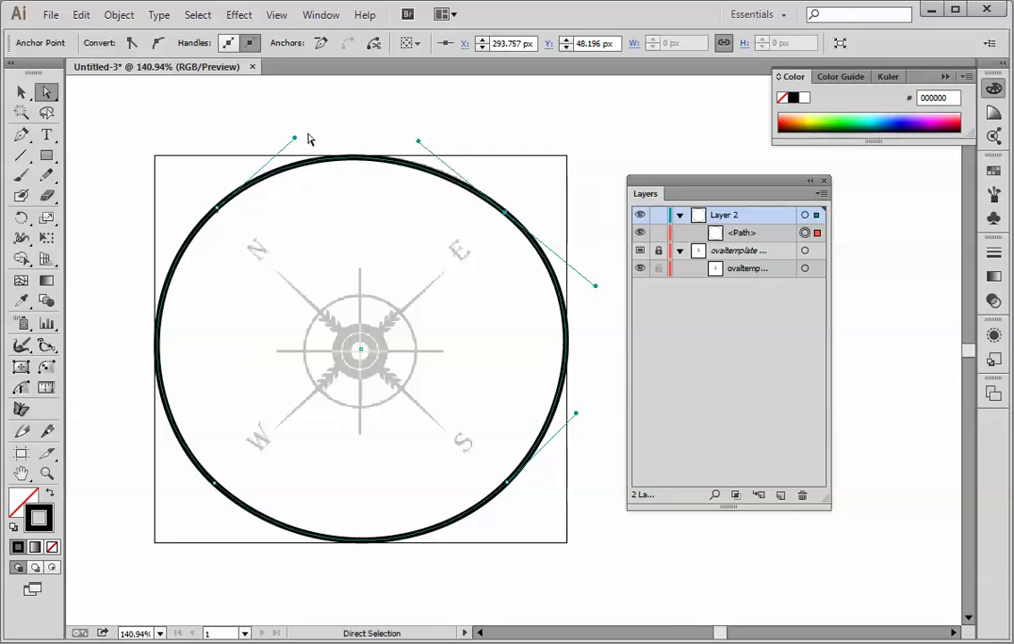
drag(295, 139, 267, 154)
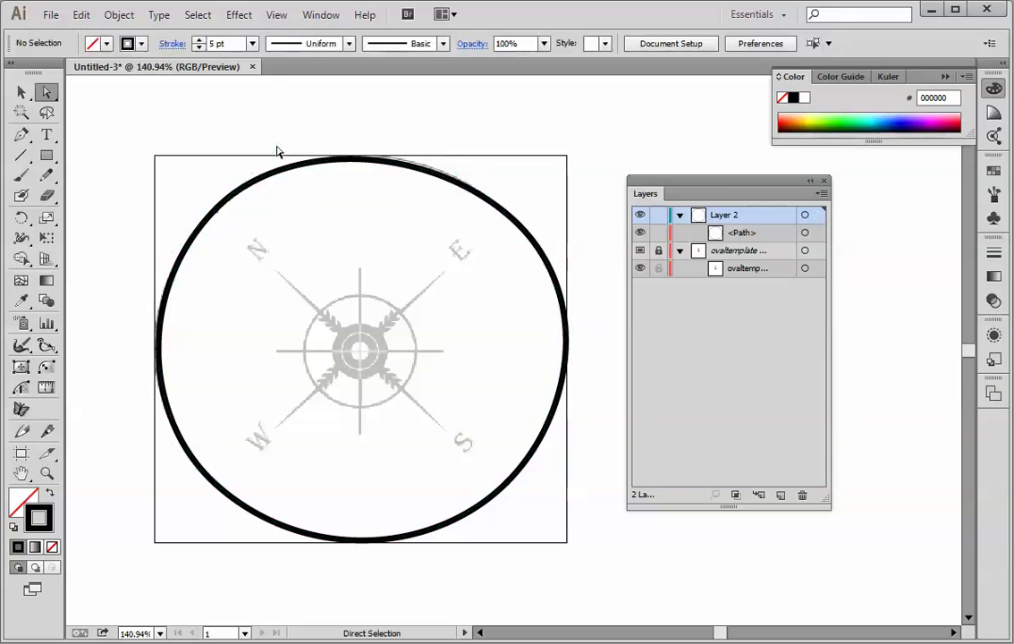
mouse_move(605, 322)
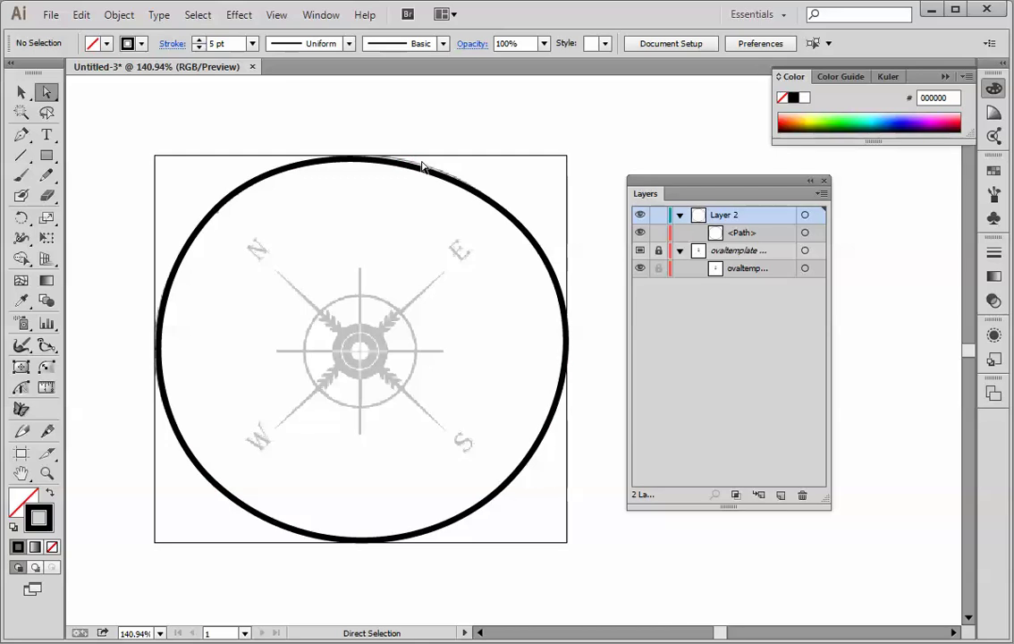
mouse_move(354, 157)
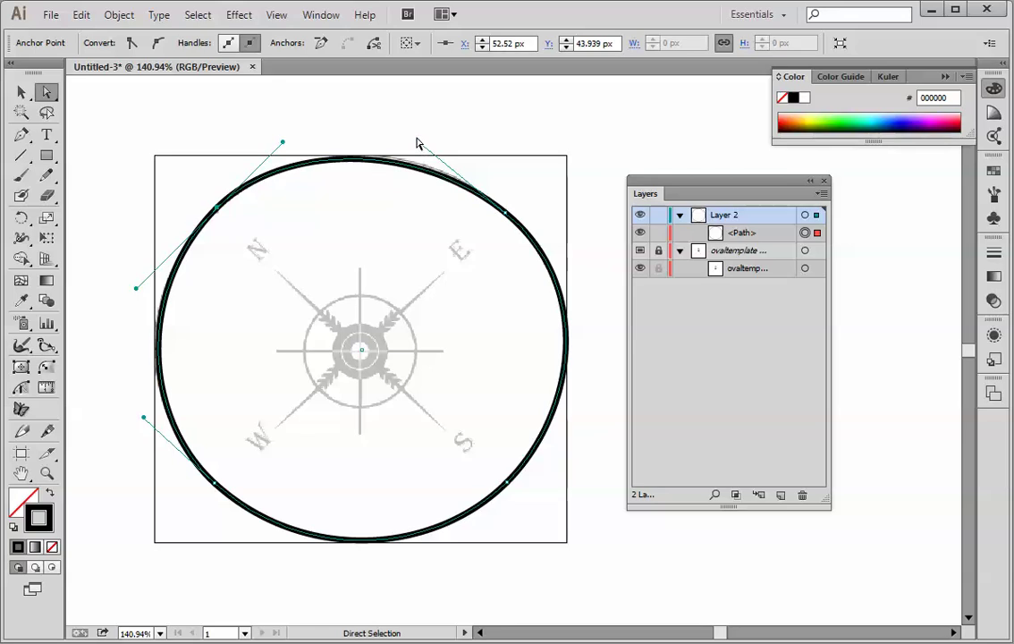
Deselect to check the shape, then fine-tune the top-left curve along the circle.
click(420, 150)
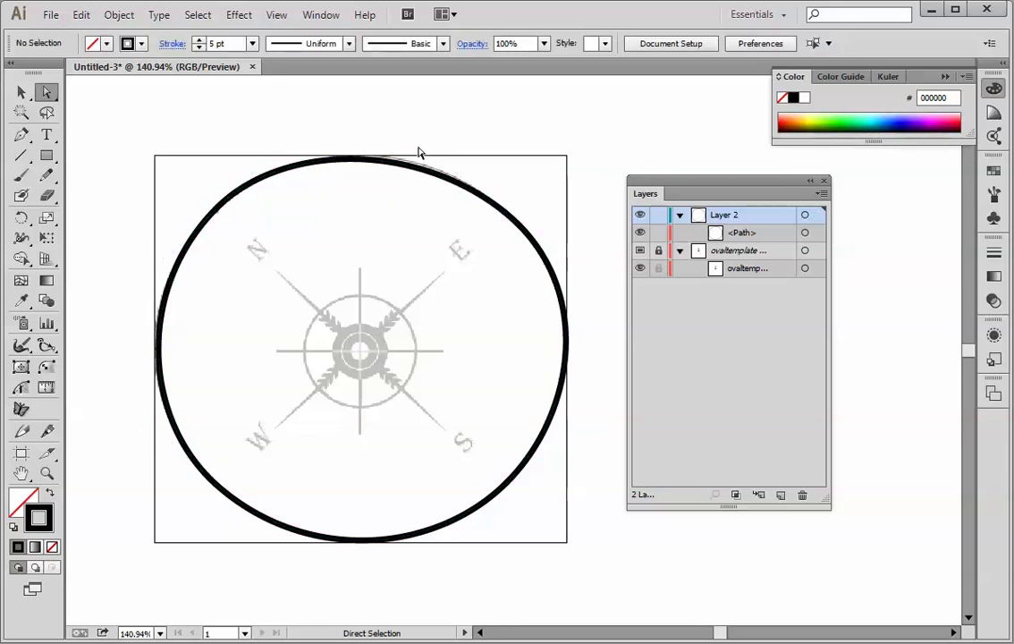
click(418, 147)
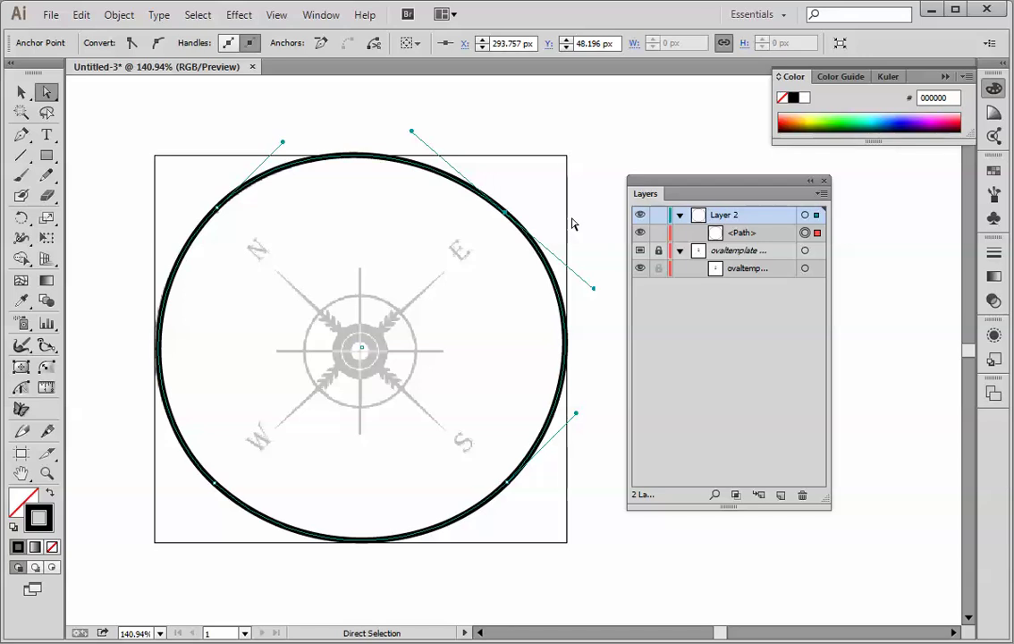
mouse_move(271, 177)
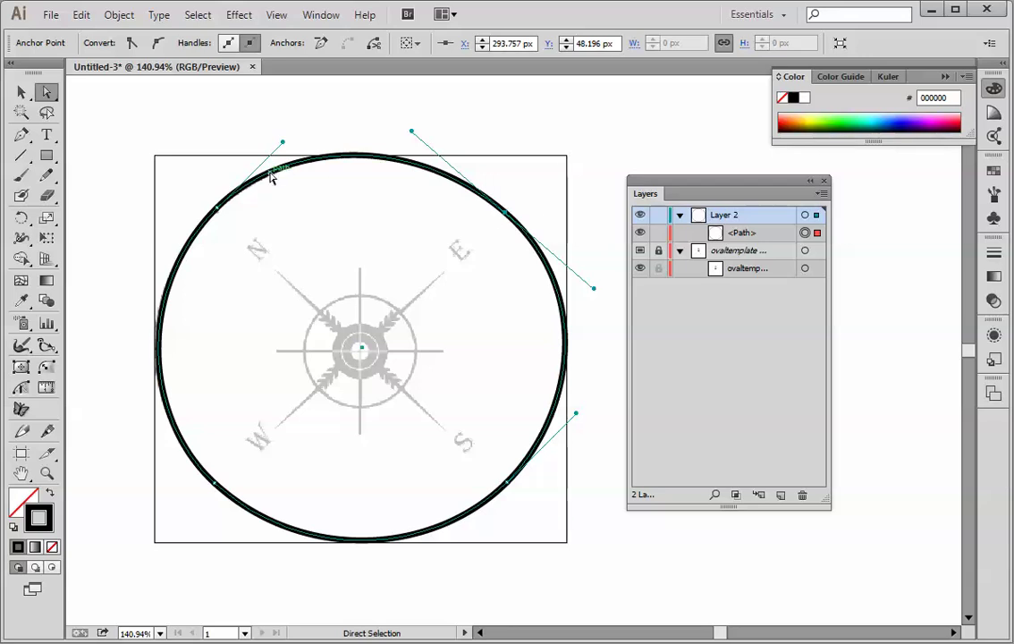
drag(198, 106, 397, 233)
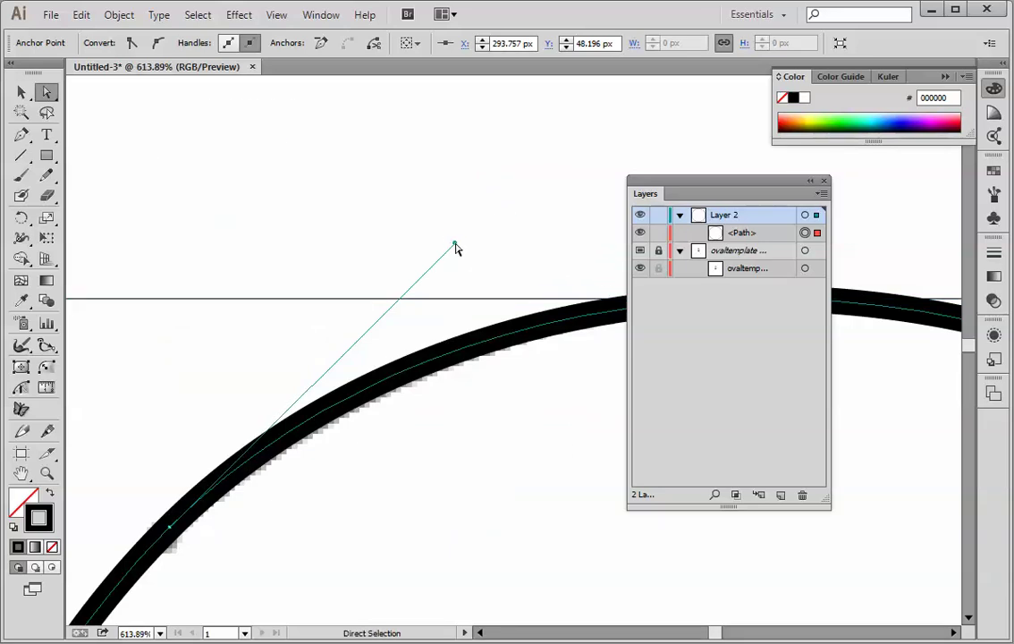
mouse_move(456, 355)
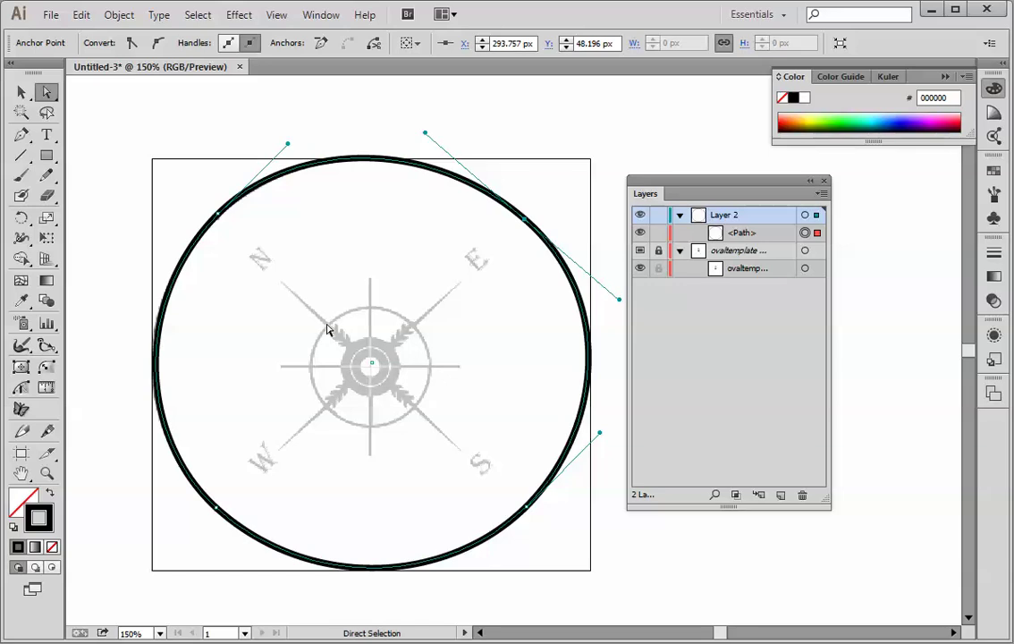
mouse_move(440, 164)
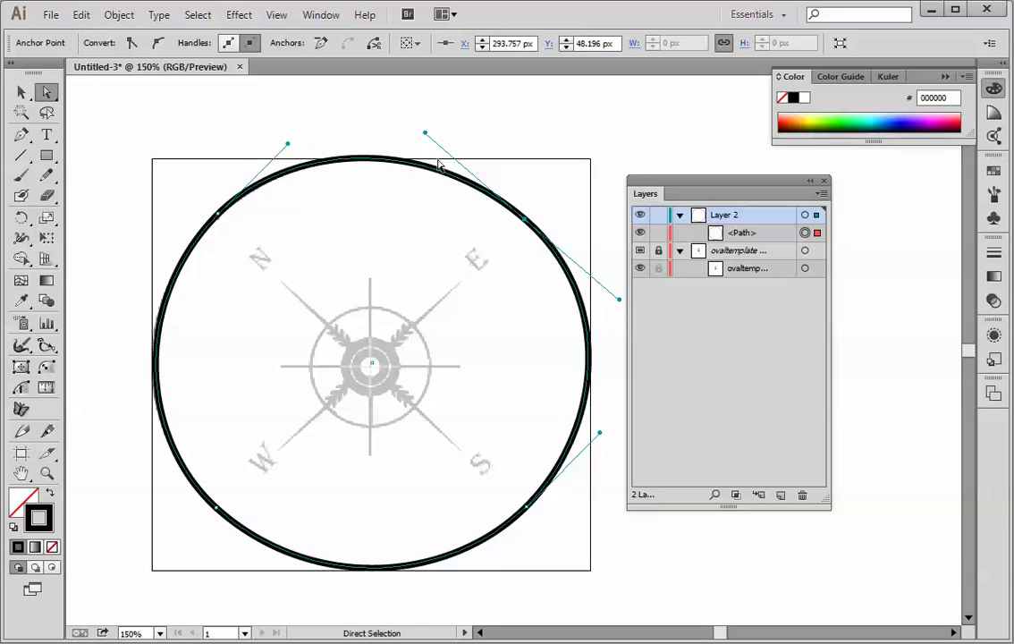
mouse_move(510, 391)
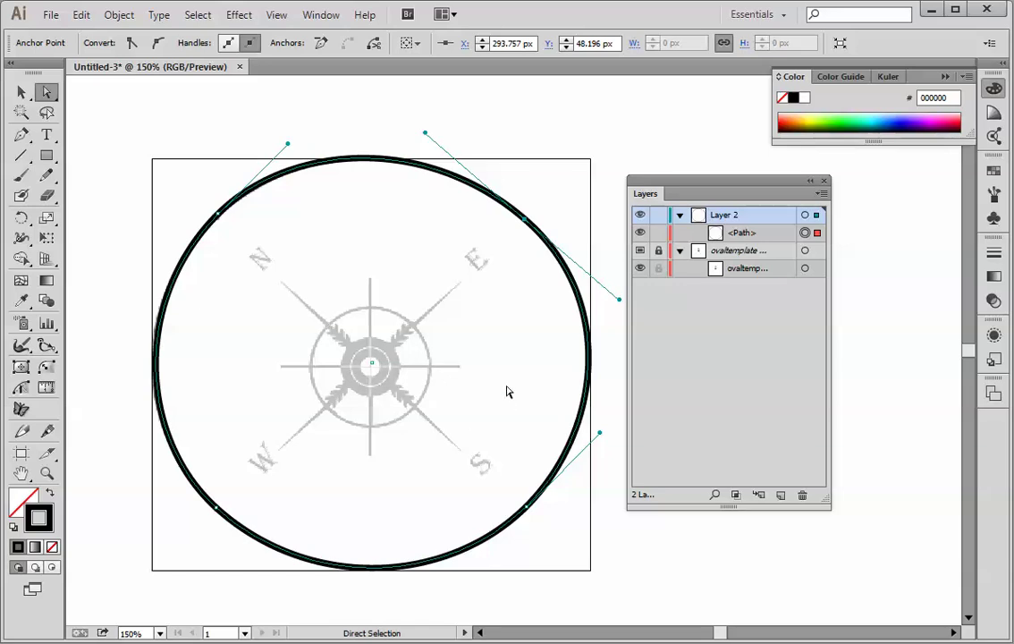
mouse_move(494, 390)
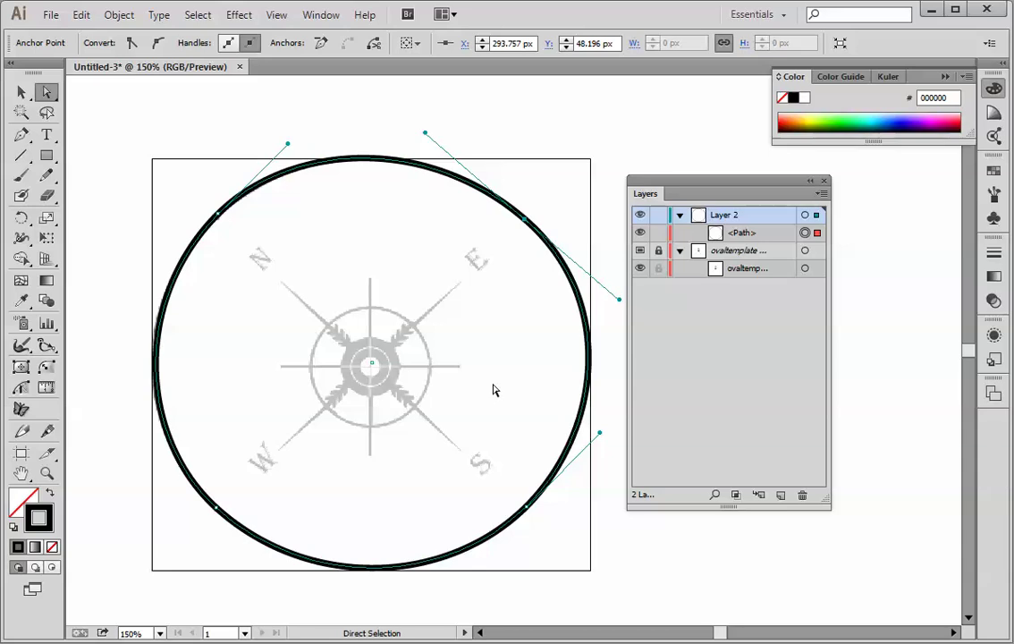
mouse_move(229, 219)
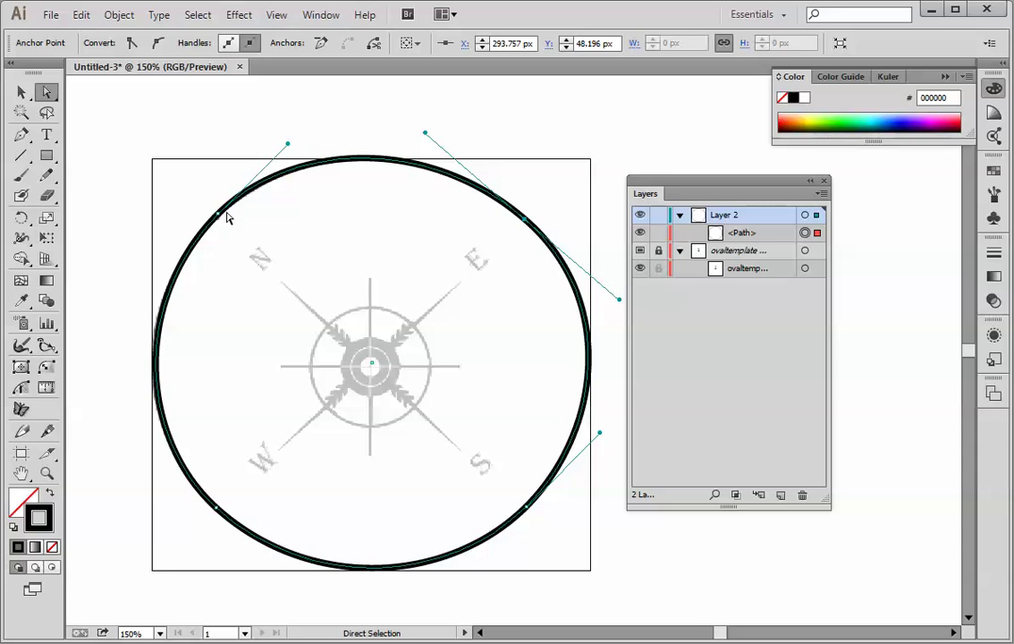
mouse_move(157, 166)
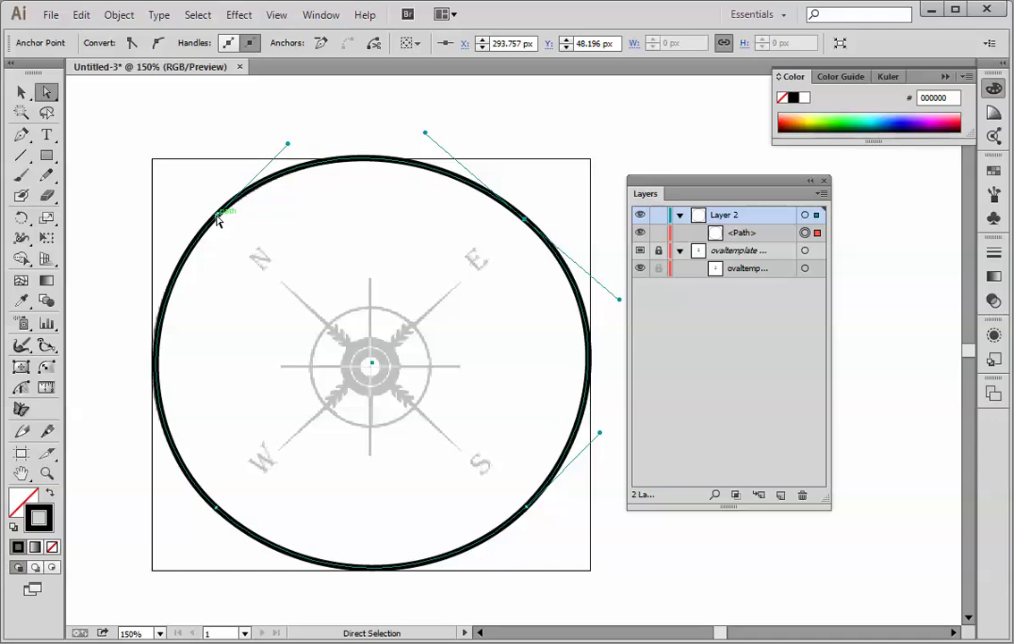
mouse_move(240, 401)
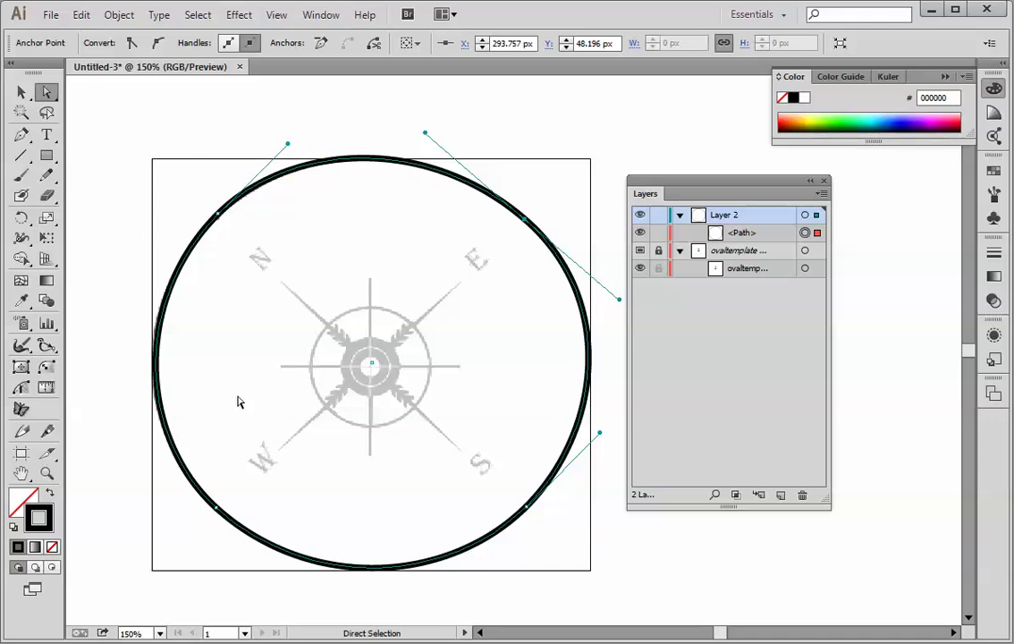
mouse_move(333, 397)
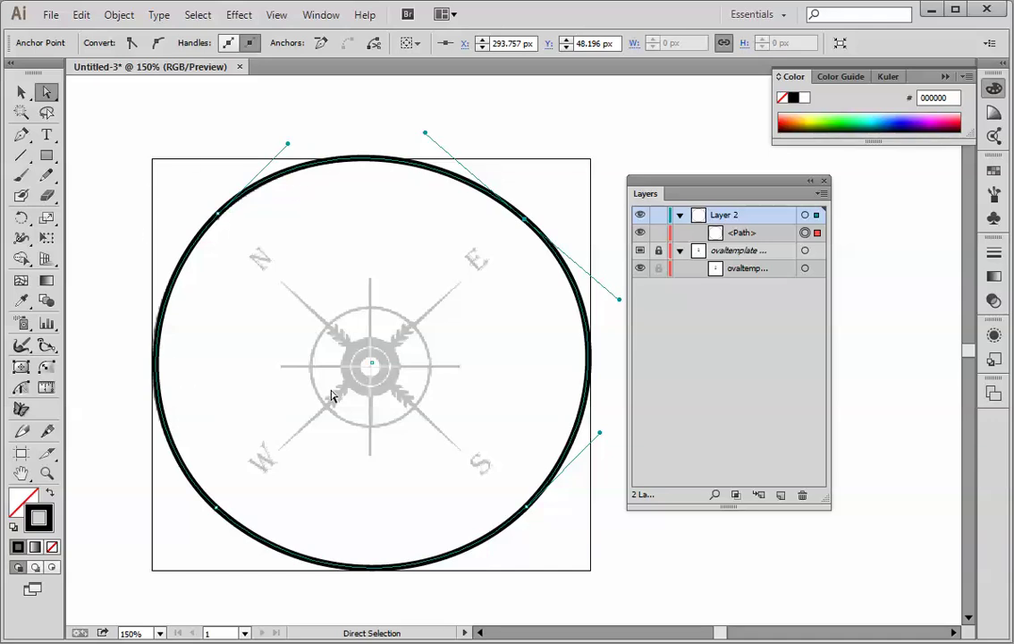